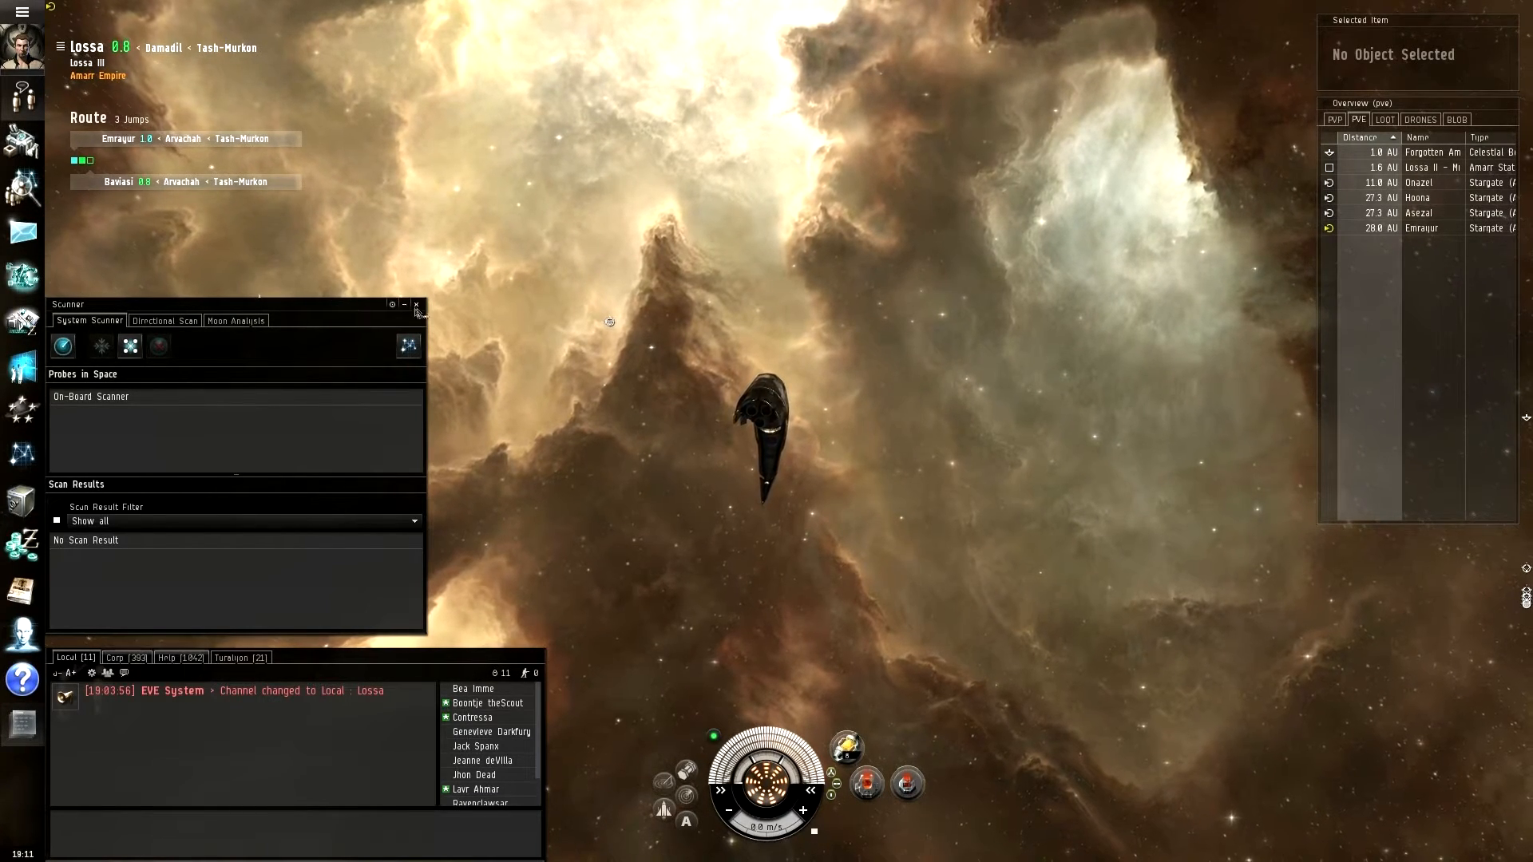
Step: Return to the system scanner view and launch core scanner probes at 4.00 AU range
{"action": "left_click", "coordinate": [415, 305]}
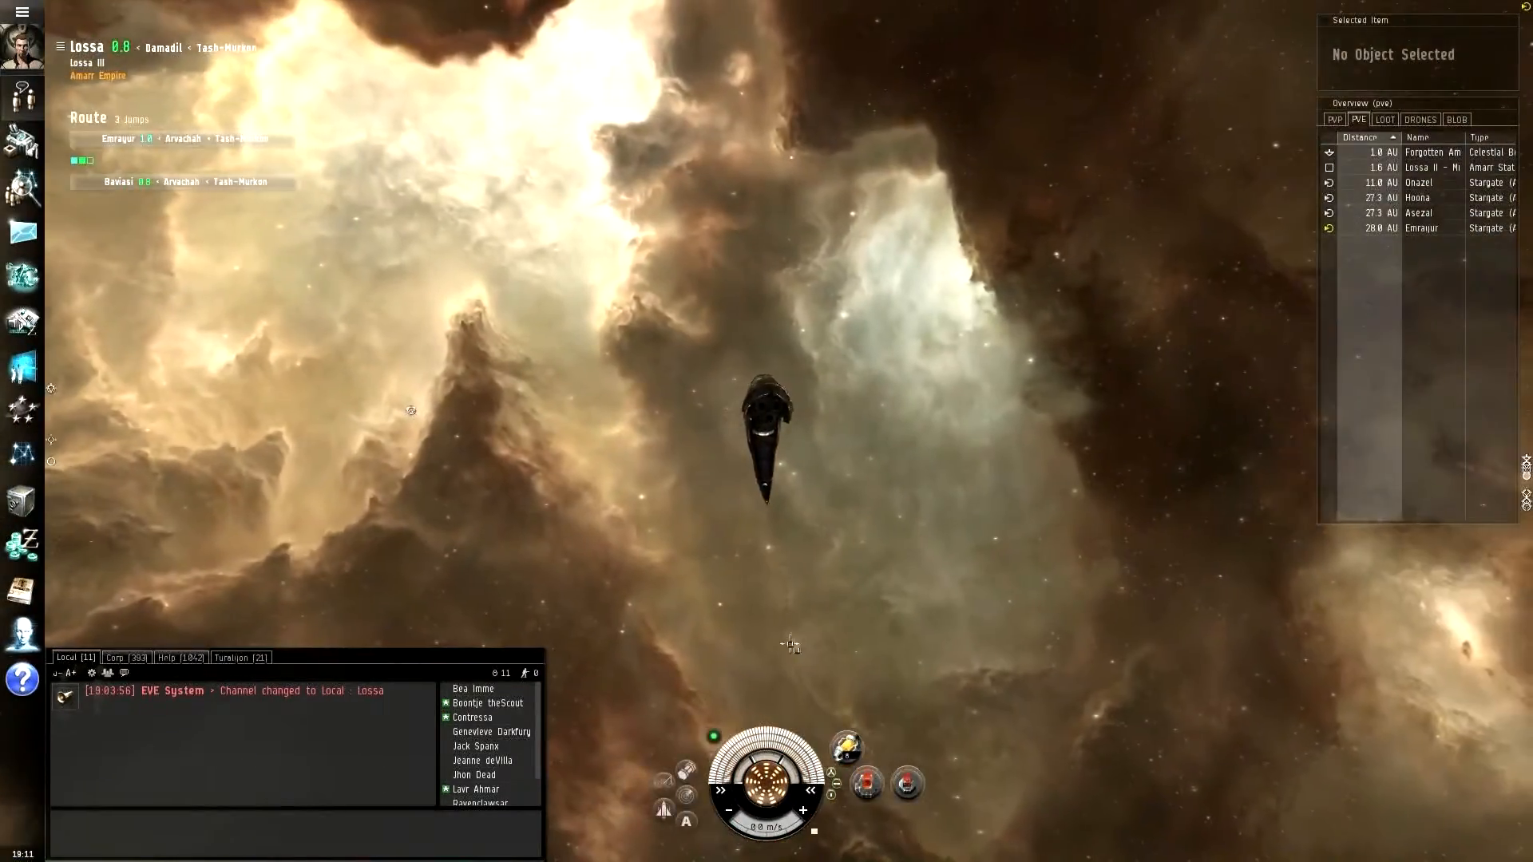
{"action": "mouse_move", "coordinate": [689, 802]}
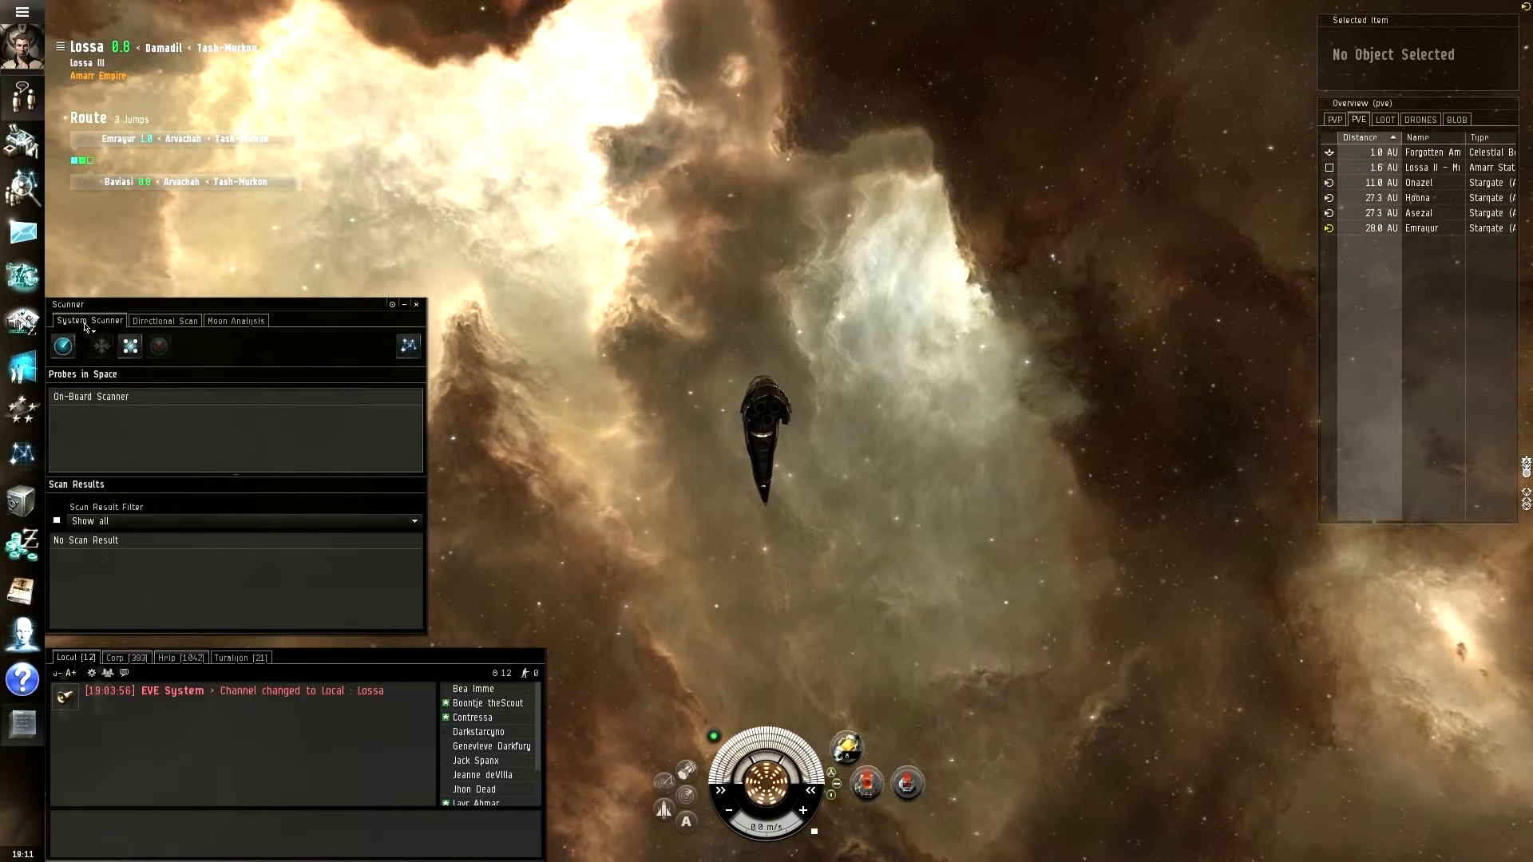
{"action": "left_click", "coordinate": [164, 320]}
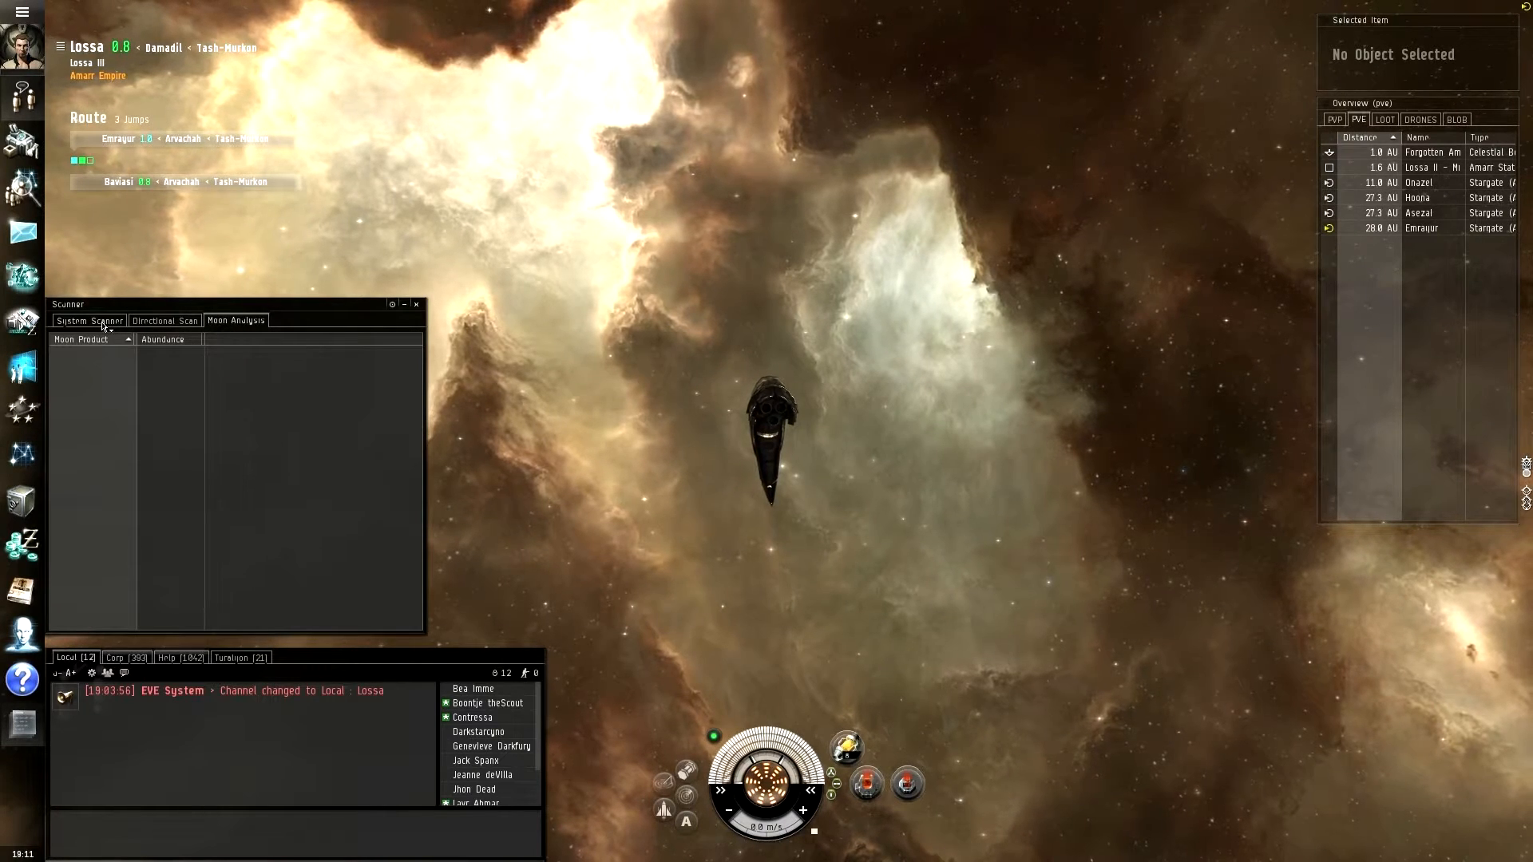
{"action": "left_click", "coordinate": [88, 320]}
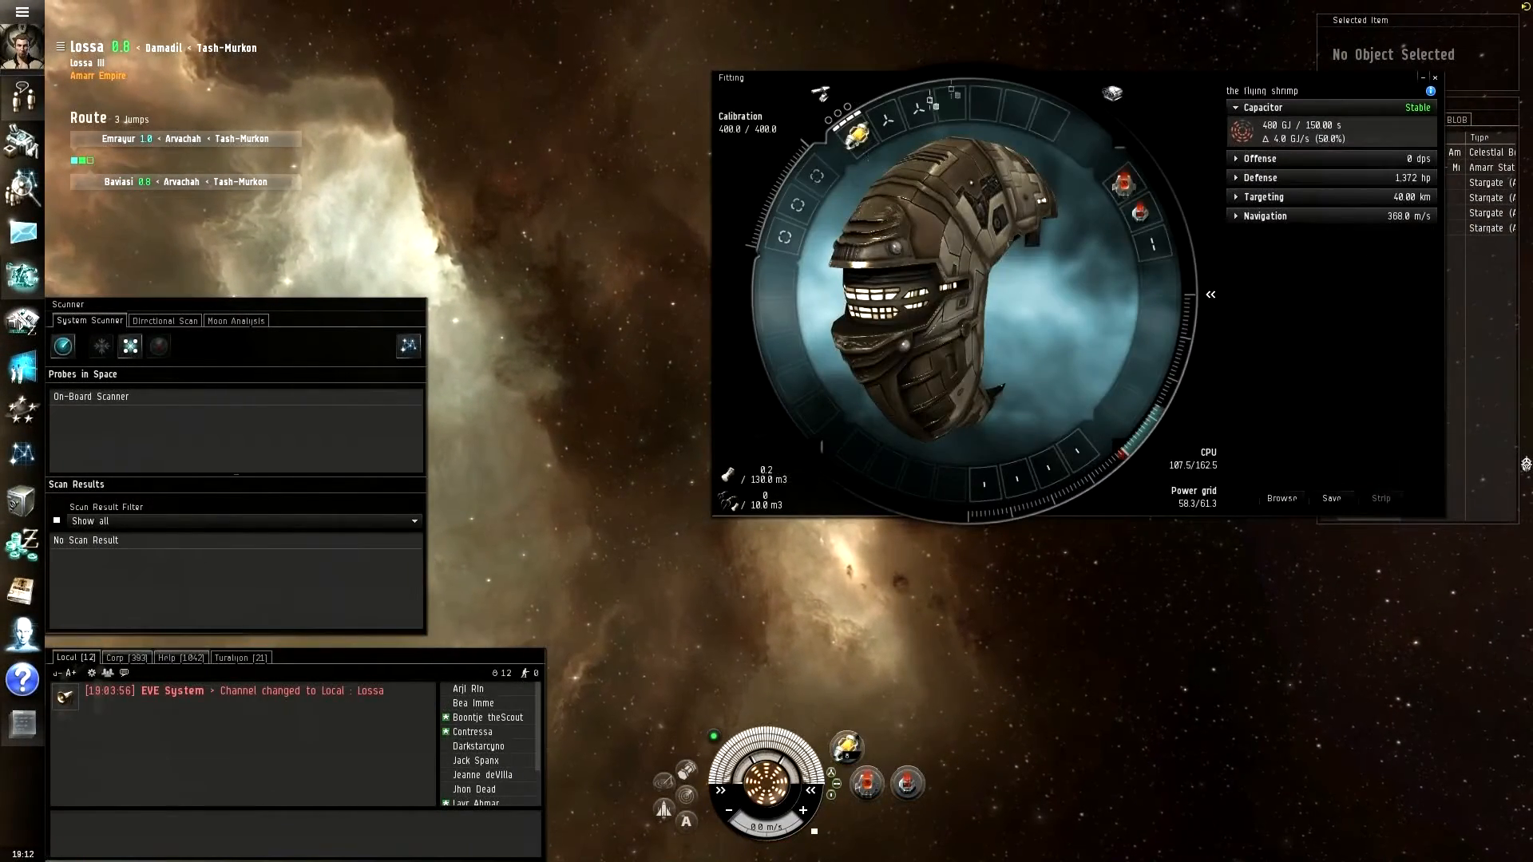
{"action": "mouse_move", "coordinate": [858, 134]}
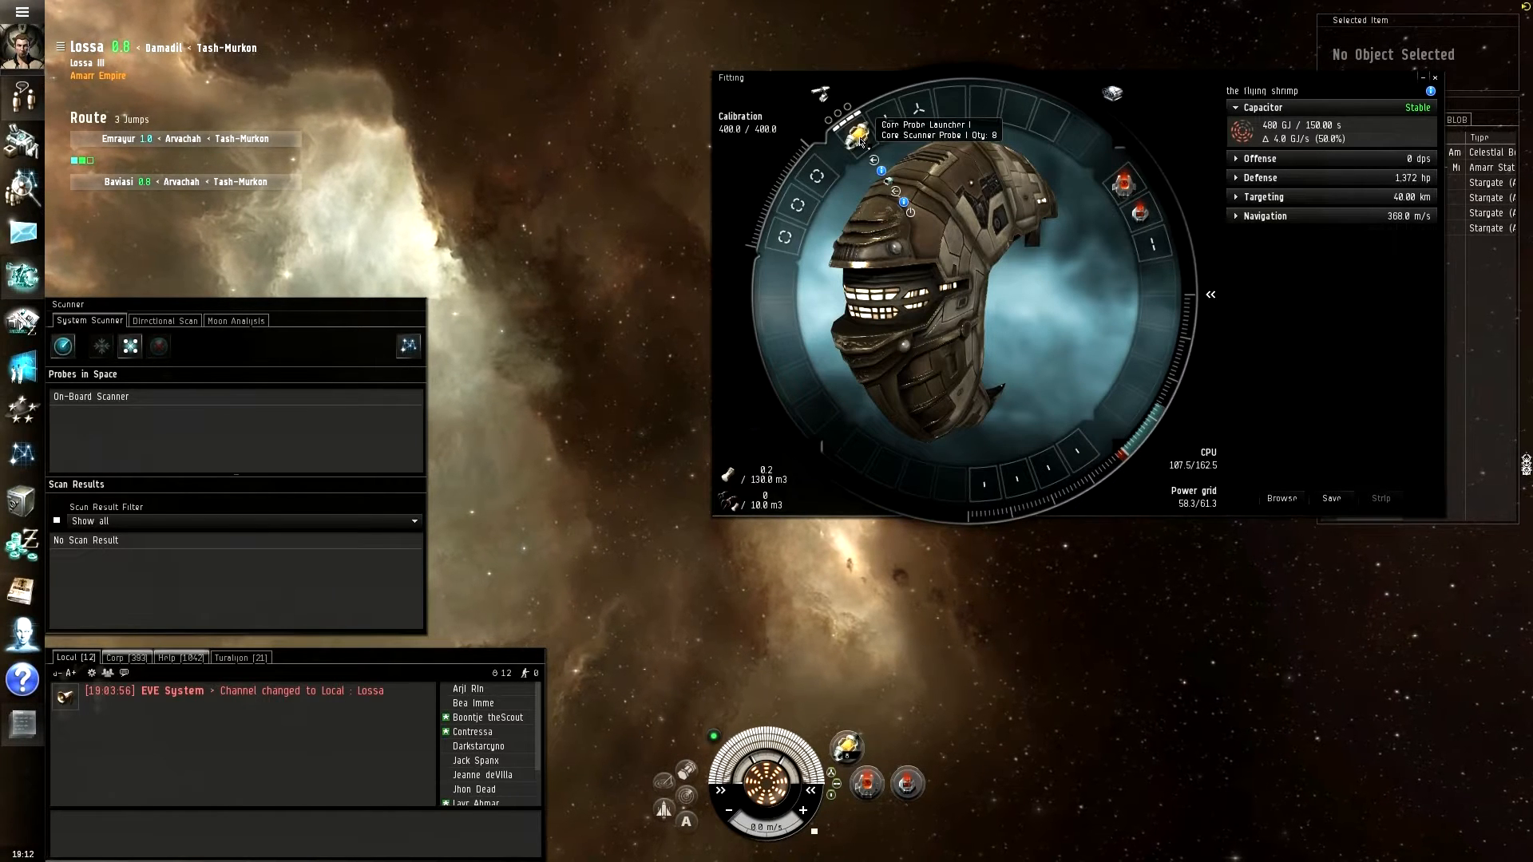
{"action": "mouse_move", "coordinate": [861, 137]}
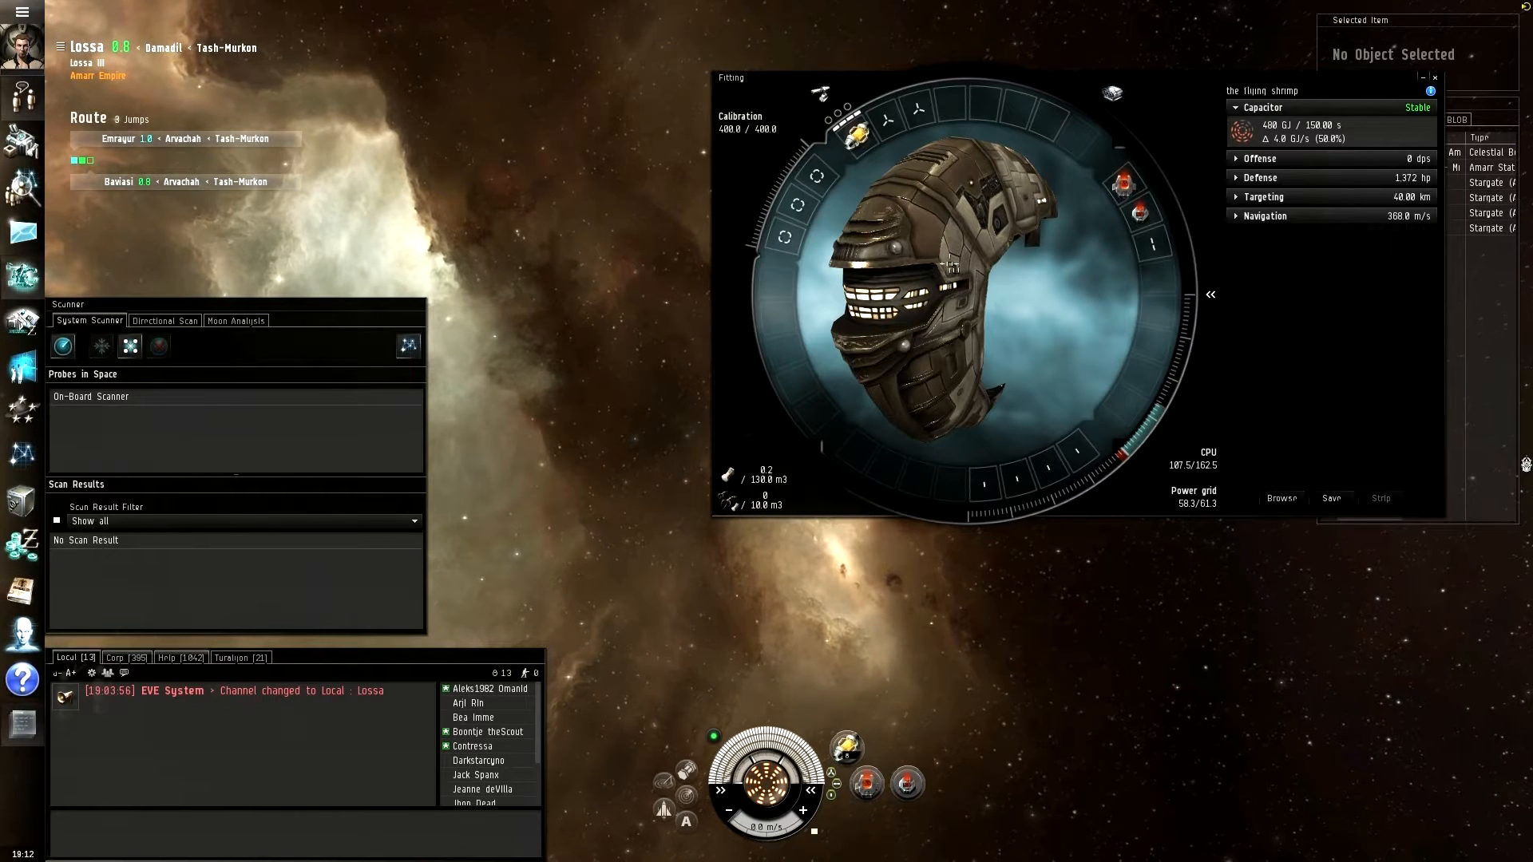
{"action": "mouse_move", "coordinate": [1133, 213]}
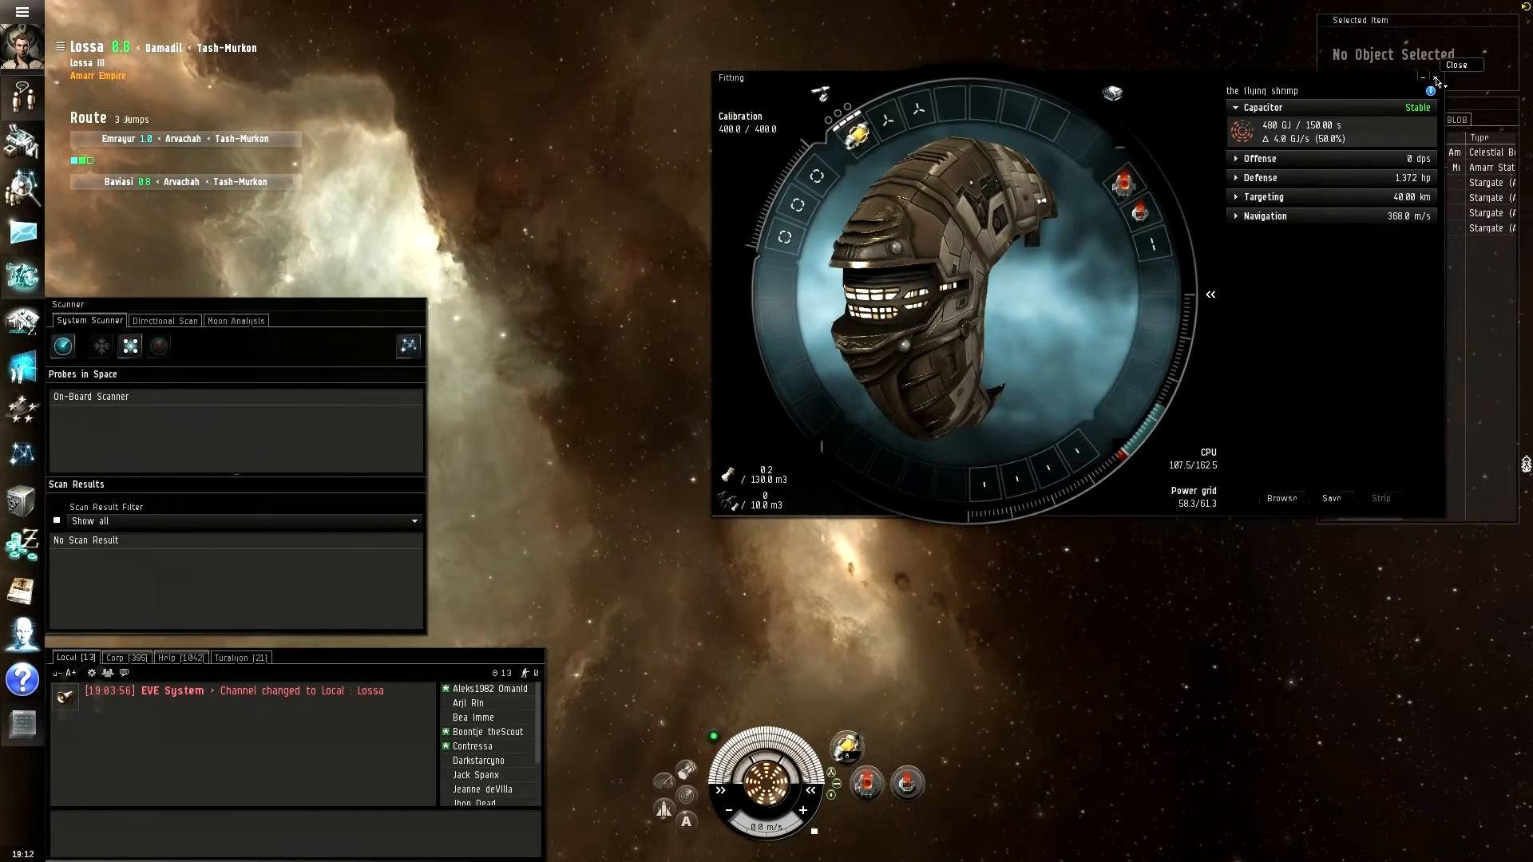
{"action": "left_click", "coordinate": [1456, 65]}
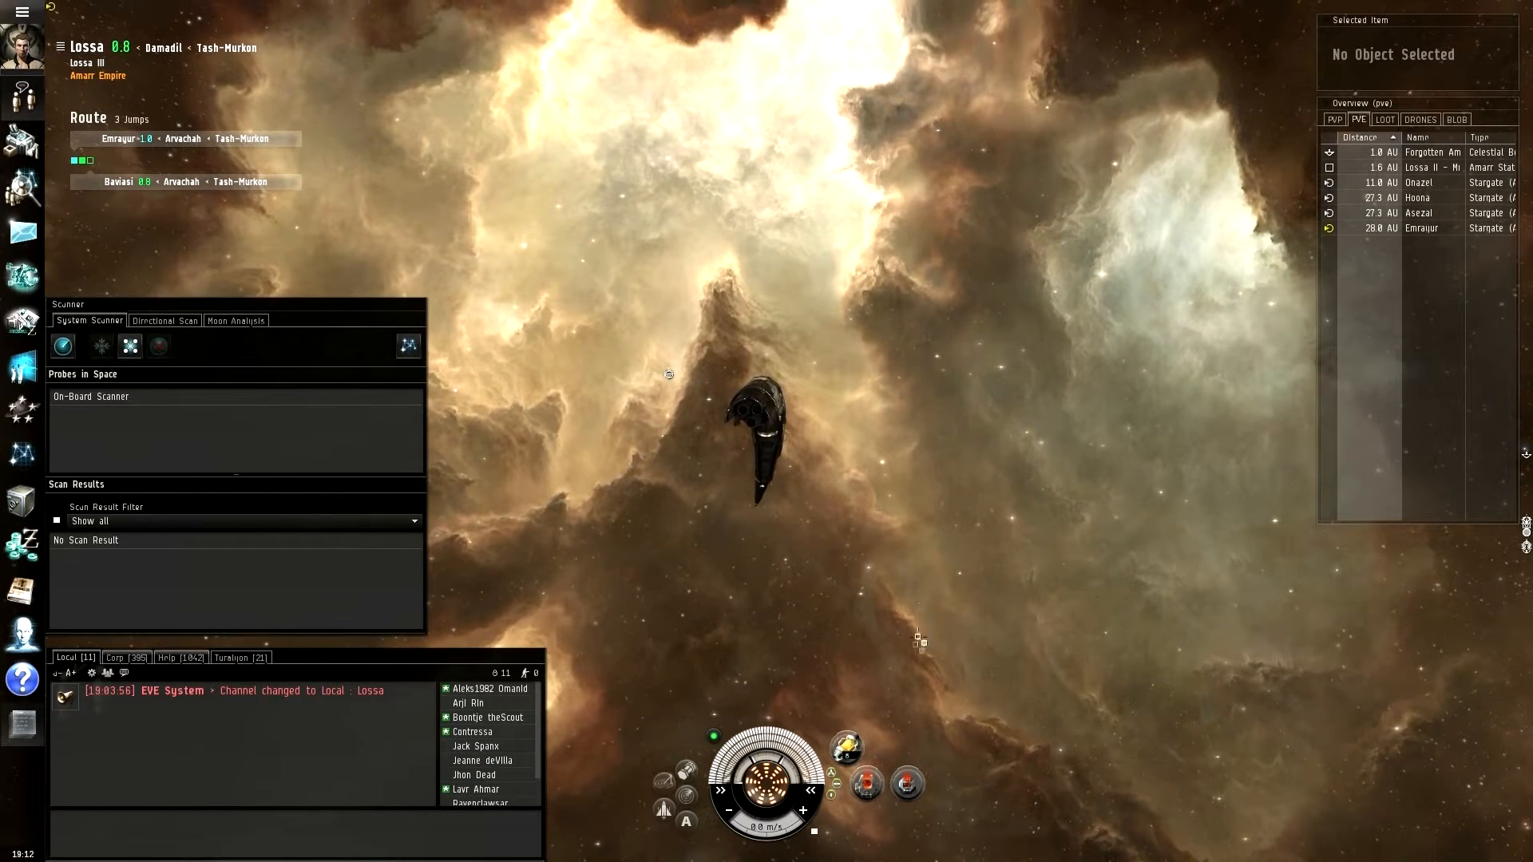
{"action": "mouse_move", "coordinate": [846, 749]}
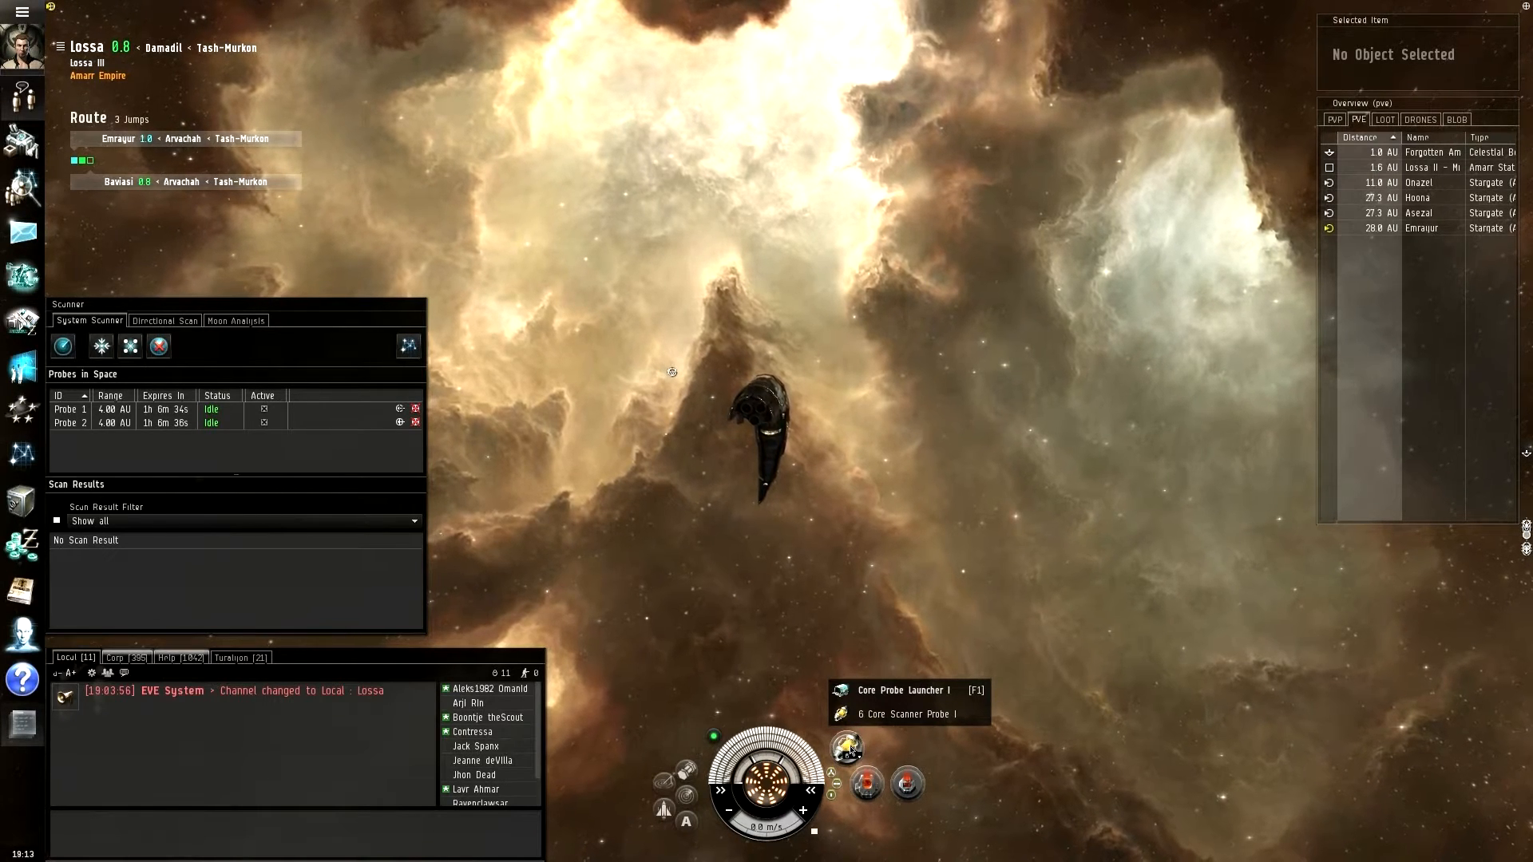
{"action": "left_click", "coordinate": [846, 747]}
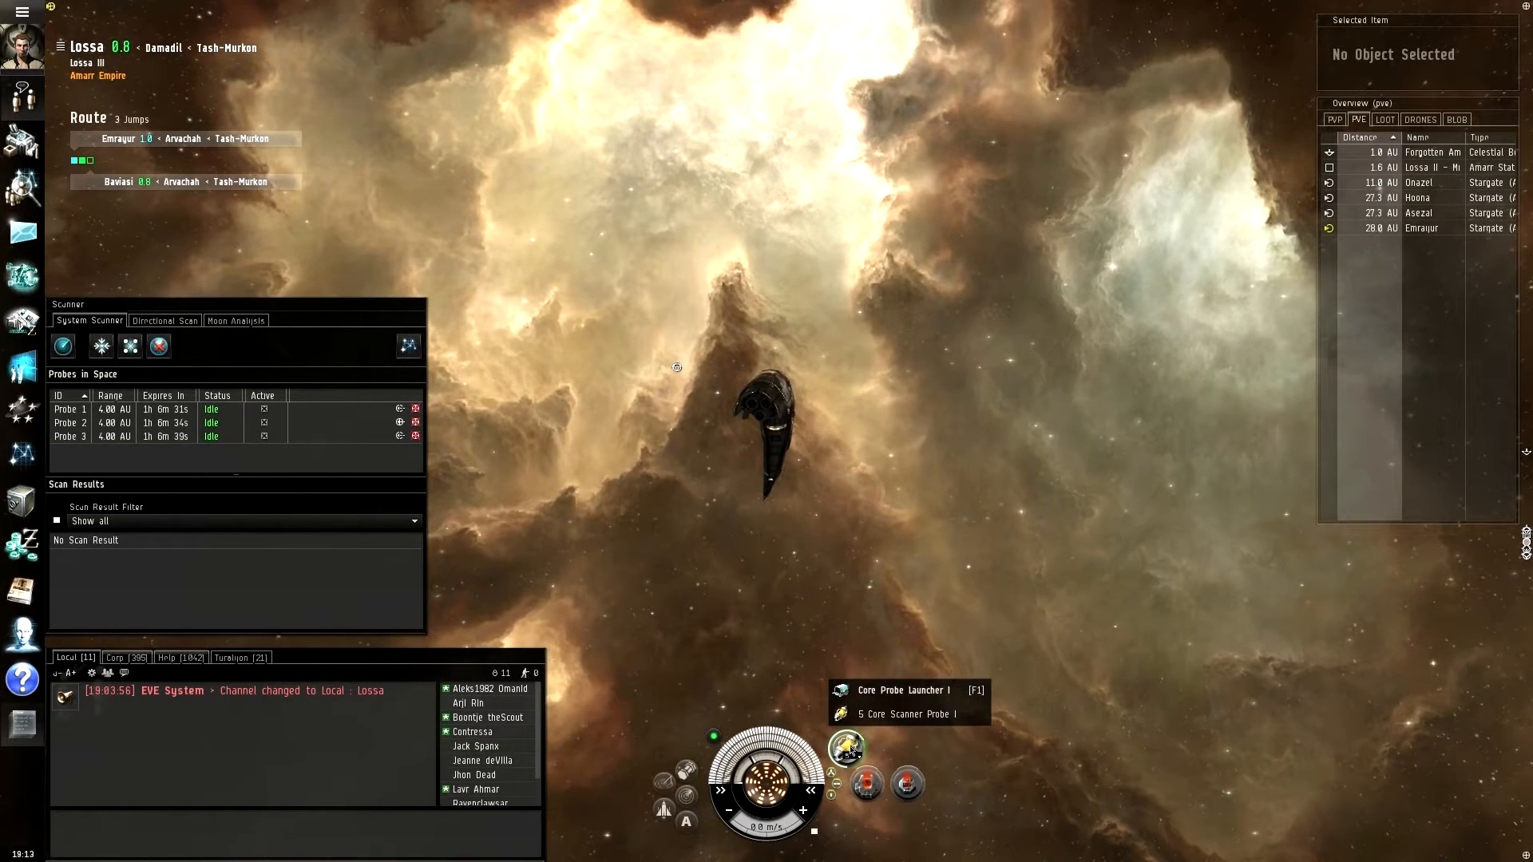
{"action": "mouse_move", "coordinate": [1022, 569]}
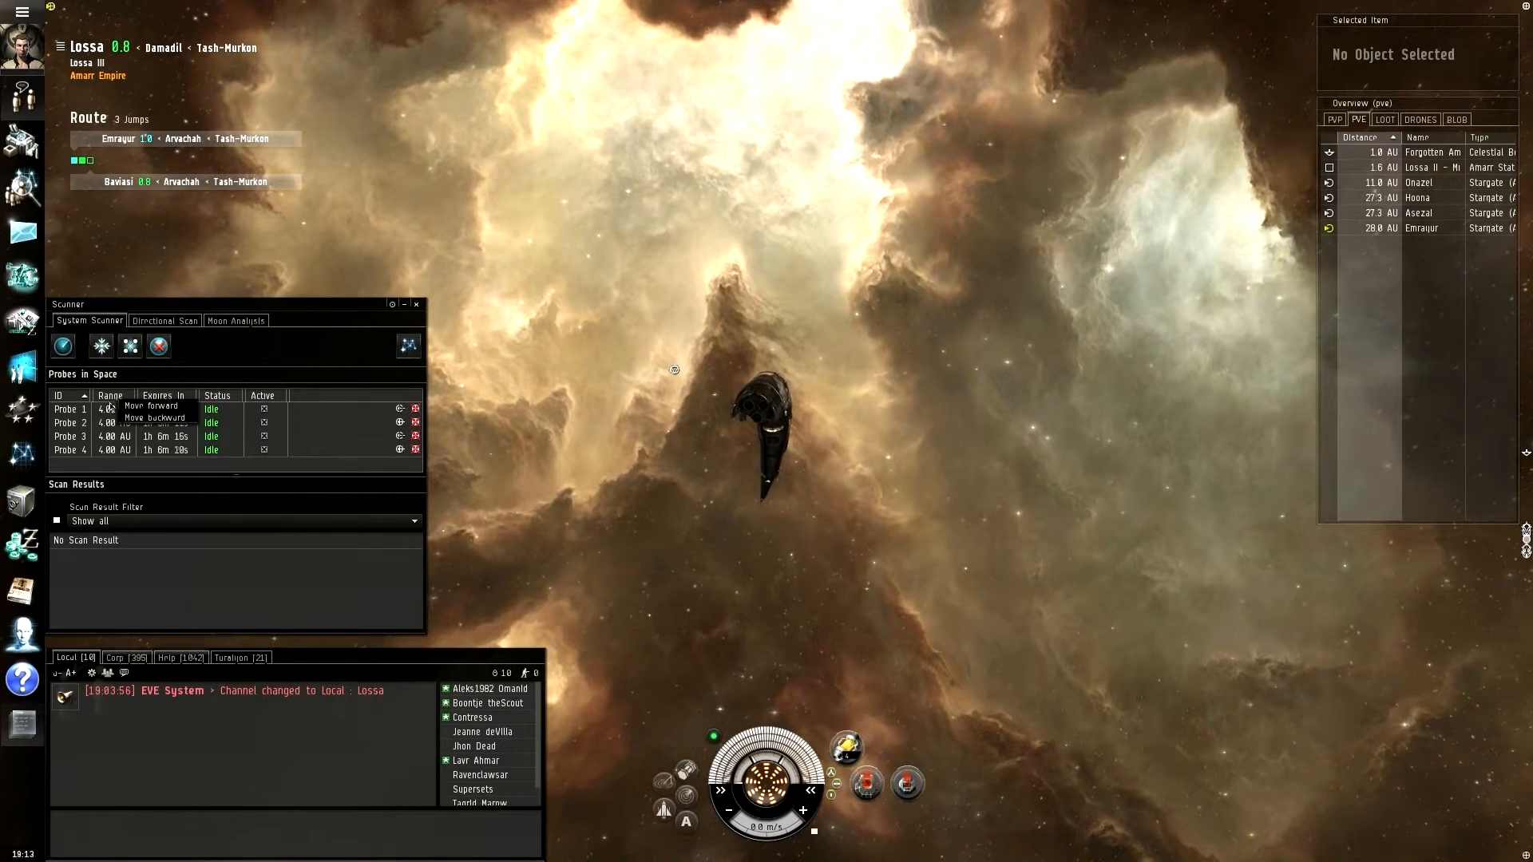
Step: Raise the launched probes' scan range from 4 AU to 32.00 AU
{"action": "right_click", "coordinate": [73, 409]}
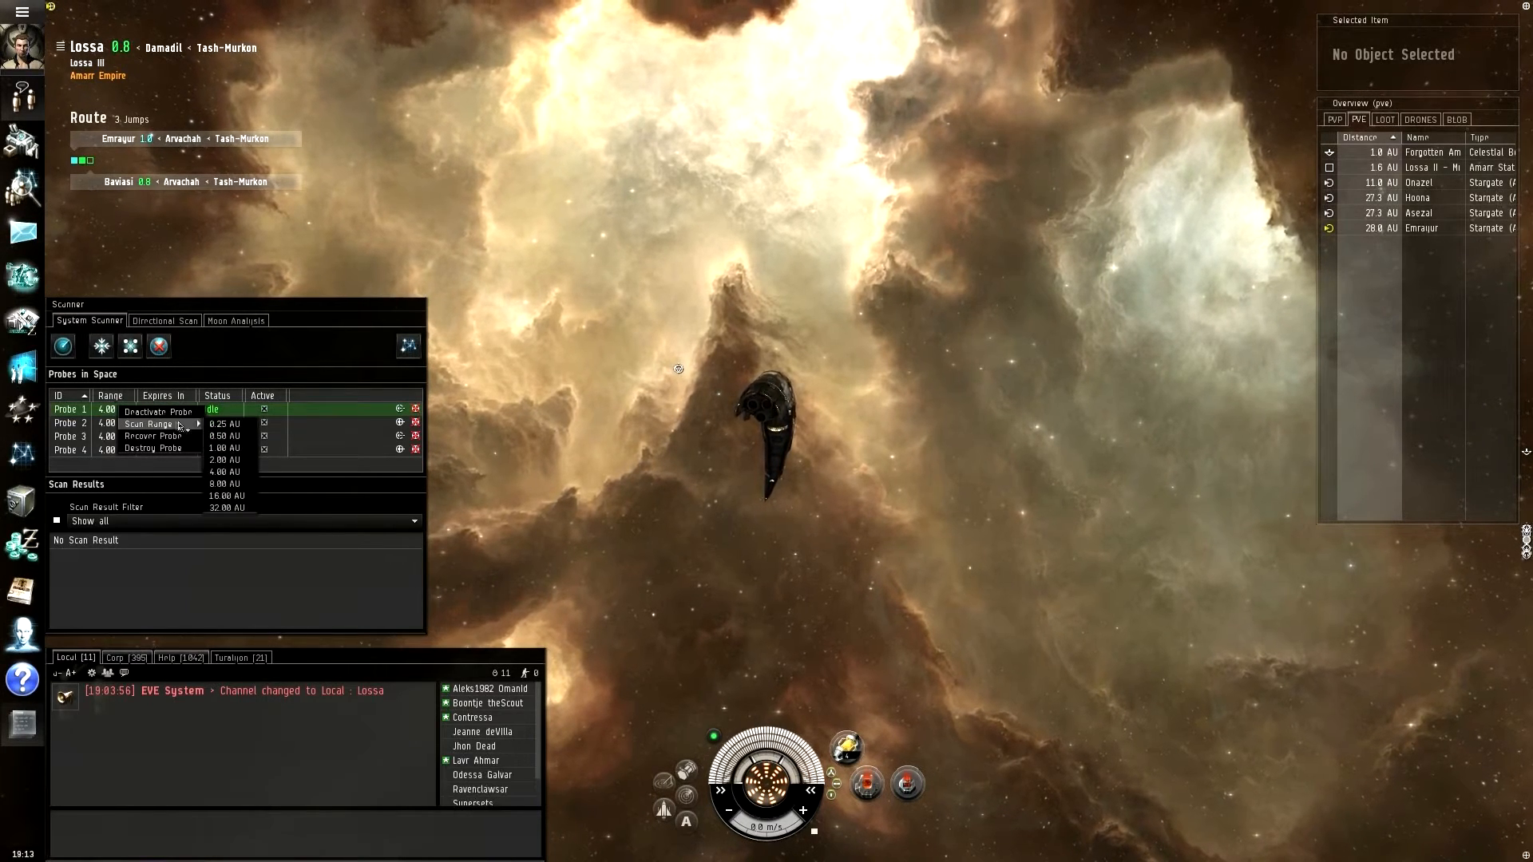
{"action": "left_click", "coordinate": [226, 508]}
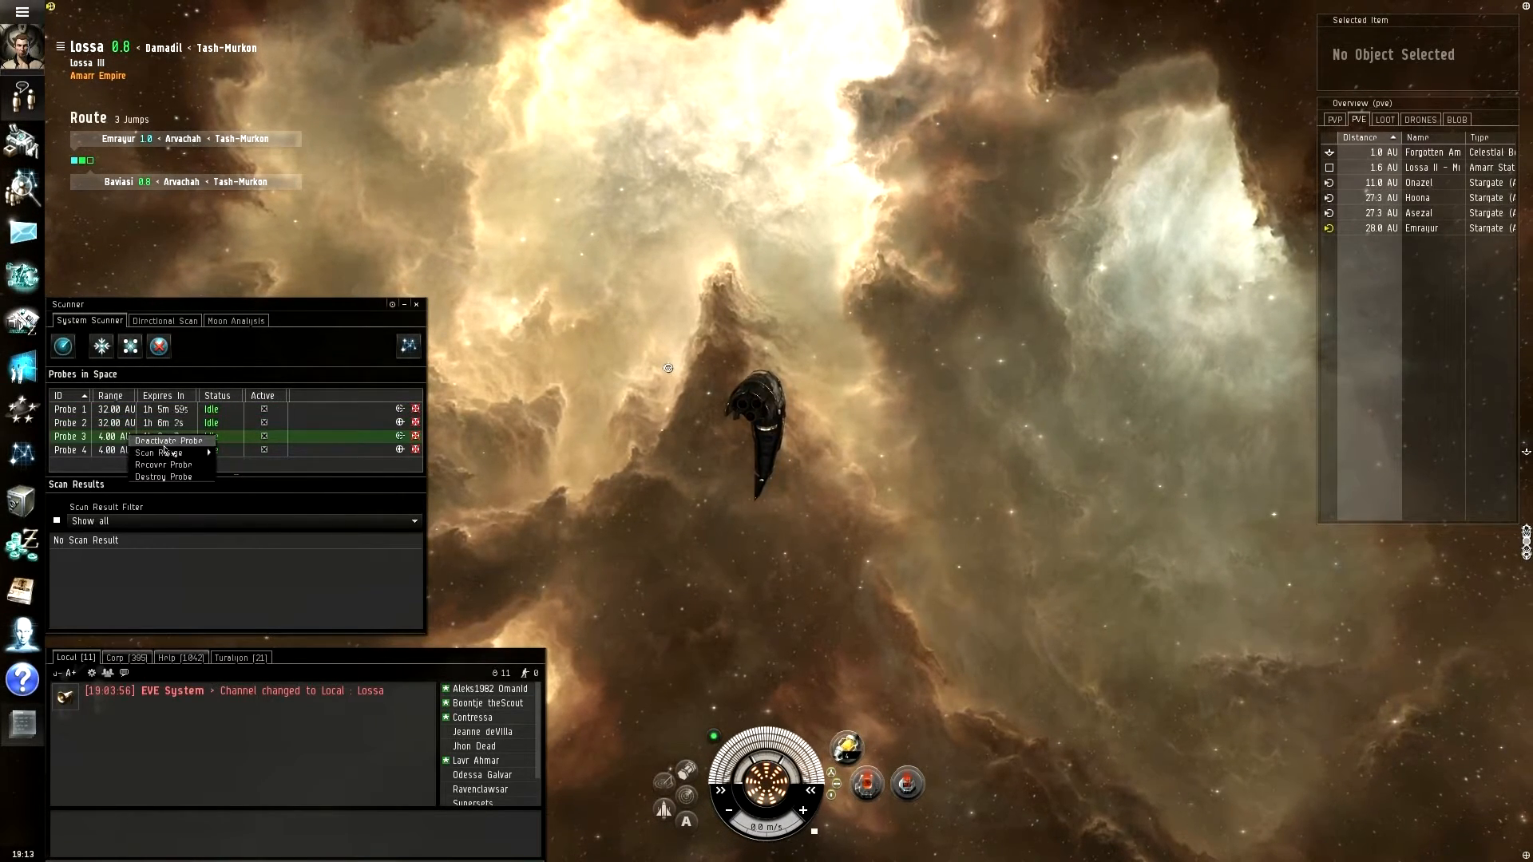
{"action": "left_click", "coordinate": [158, 453]}
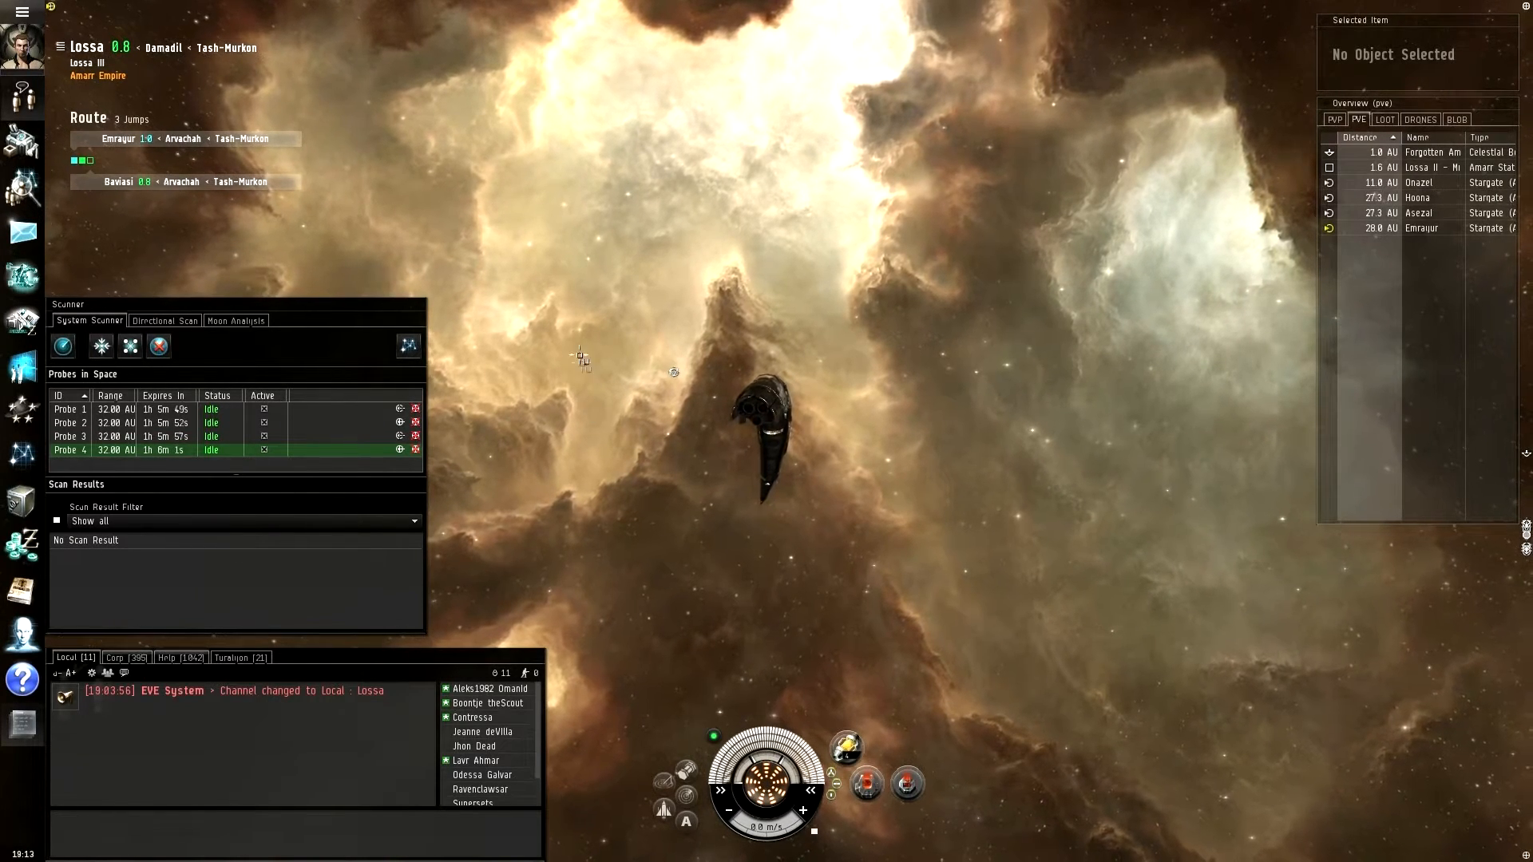
{"action": "mouse_move", "coordinate": [409, 345]}
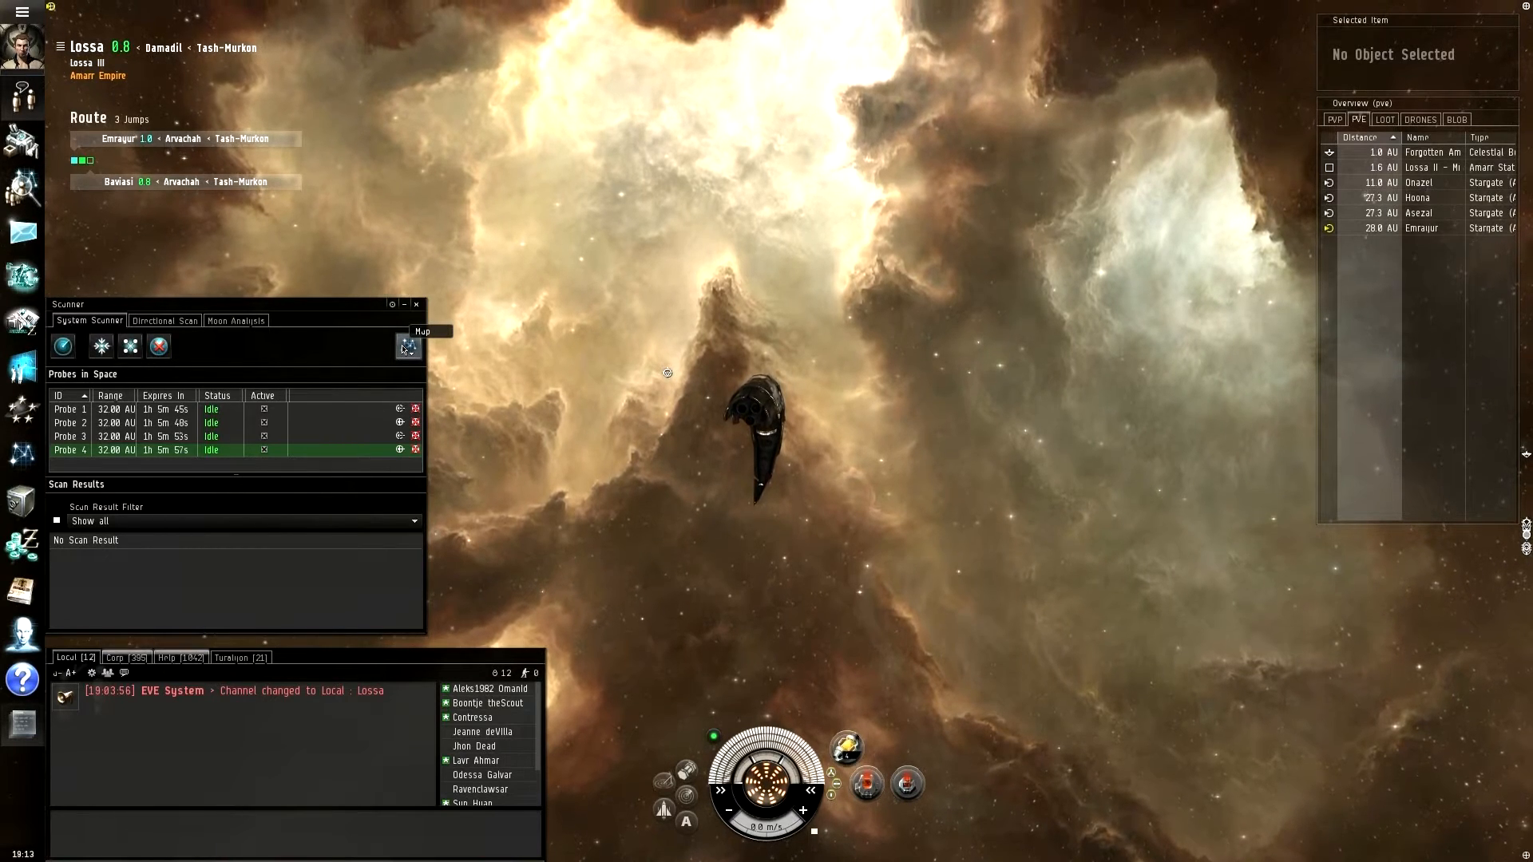
Step: Show the solar system map with the probes' 32 AU scan sphere around the ship
{"action": "left_click", "coordinate": [408, 347]}
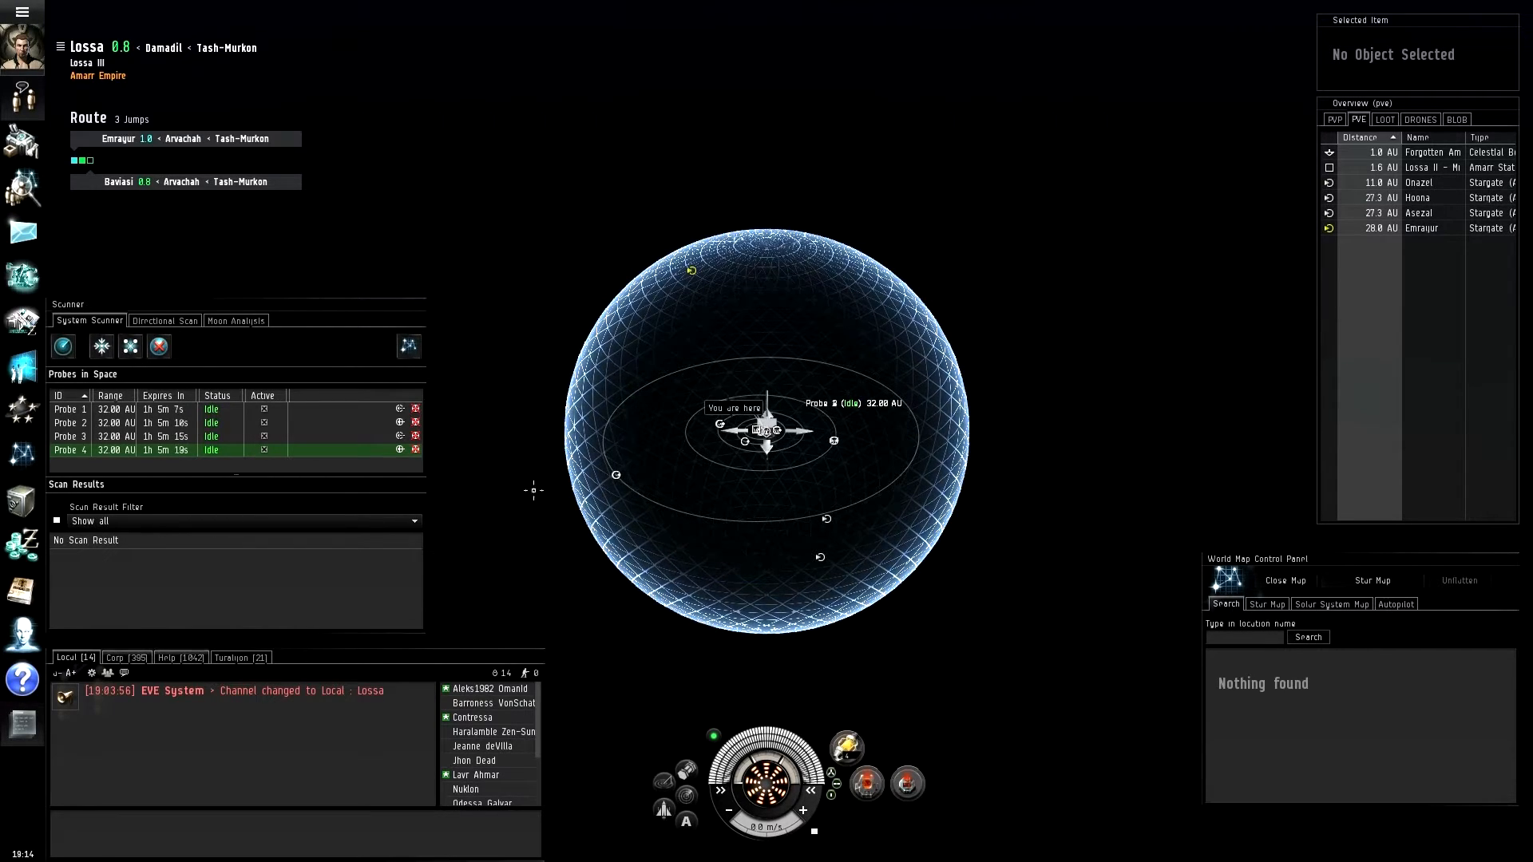
{"action": "mouse_move", "coordinate": [61, 346]}
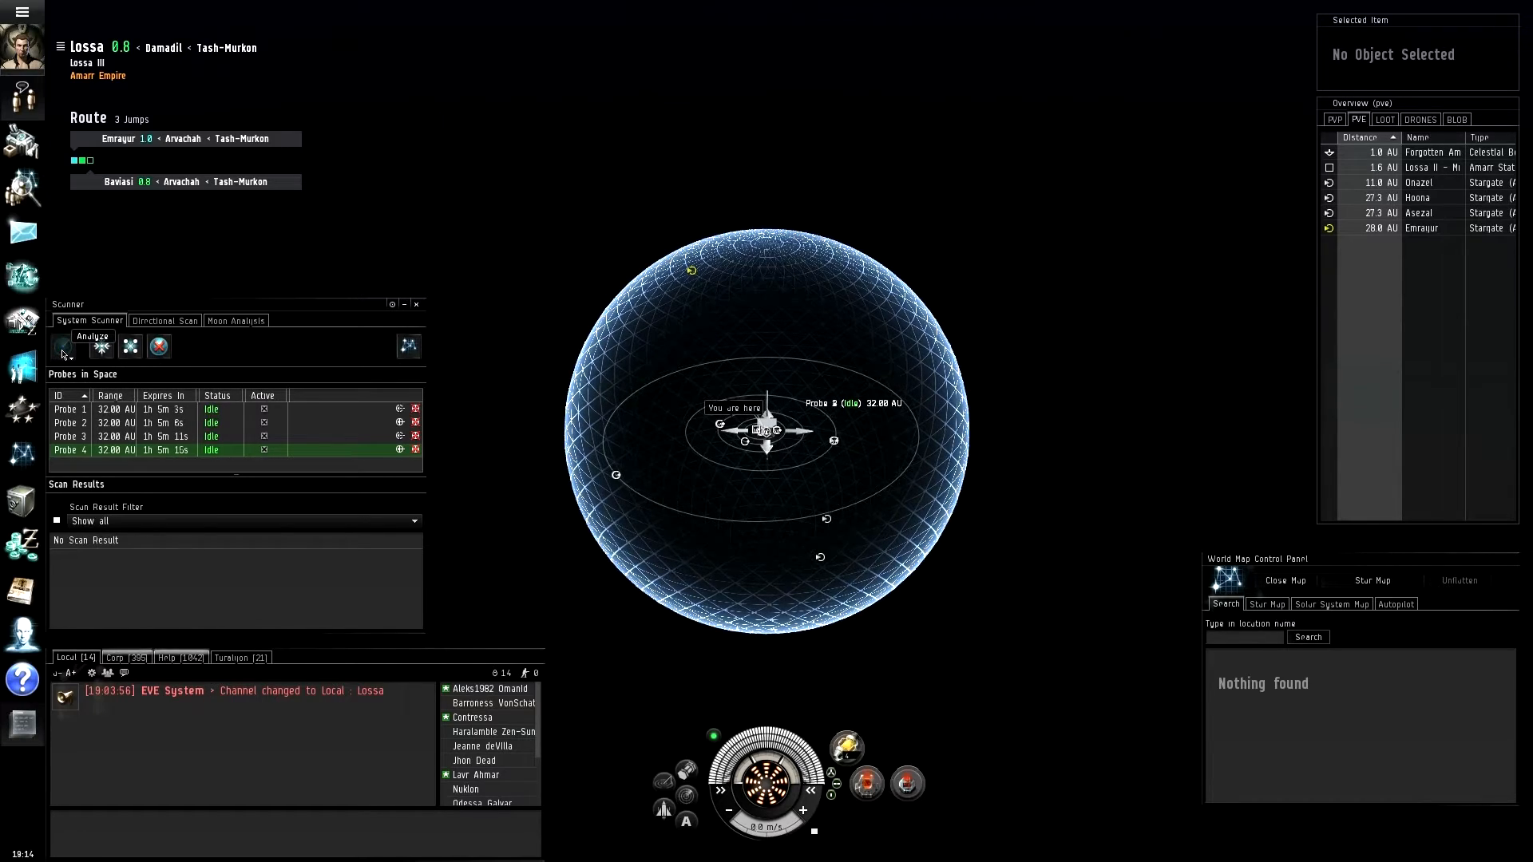
Step: Analyze the system with the four 32 AU probes, revealing five cosmic signatures
{"action": "left_click", "coordinate": [62, 352]}
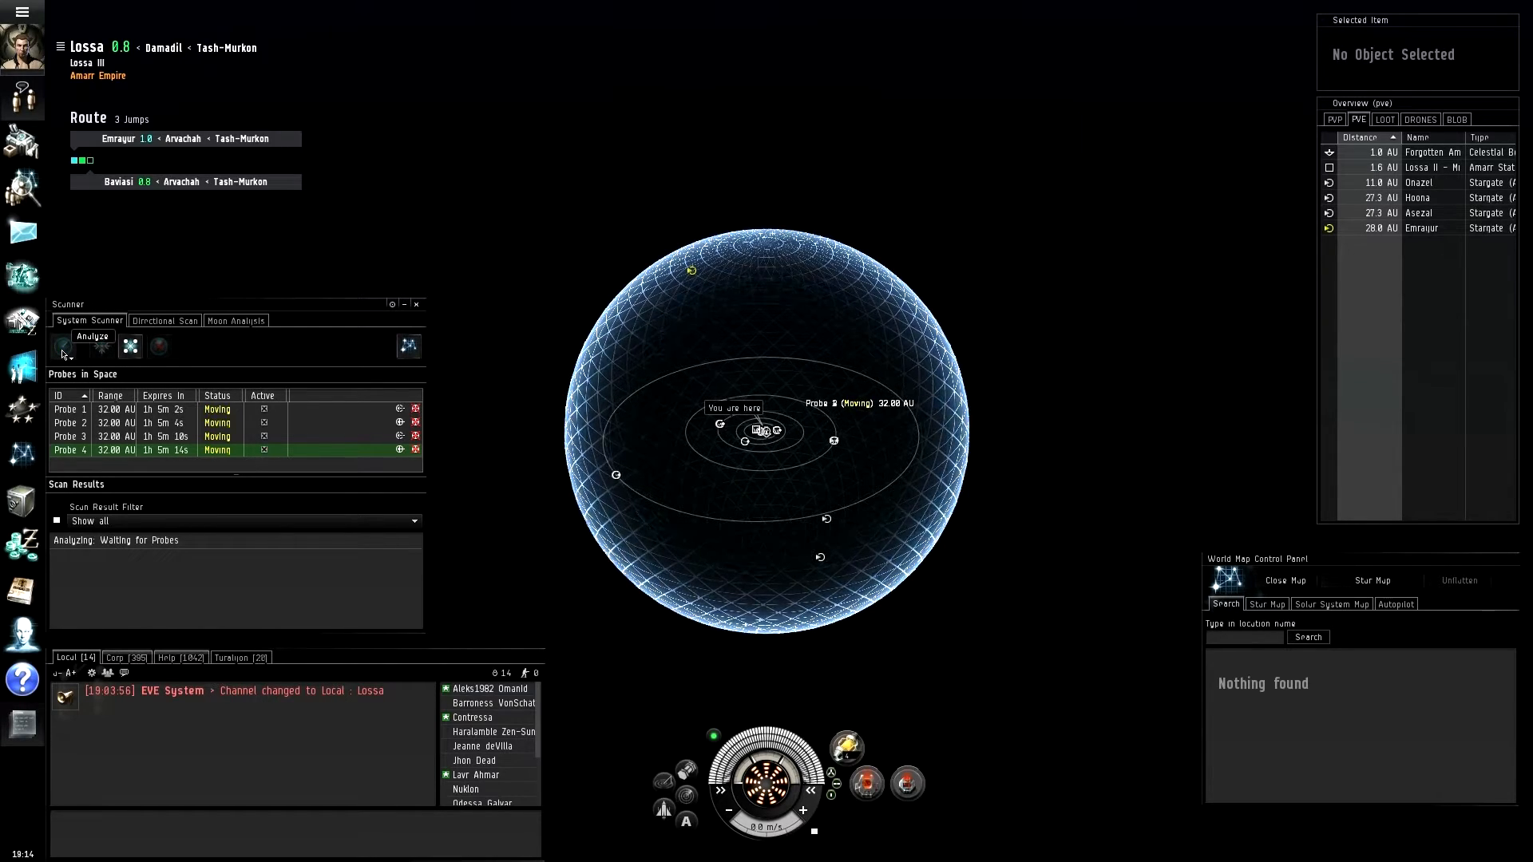
{"action": "left_click", "coordinate": [62, 346]}
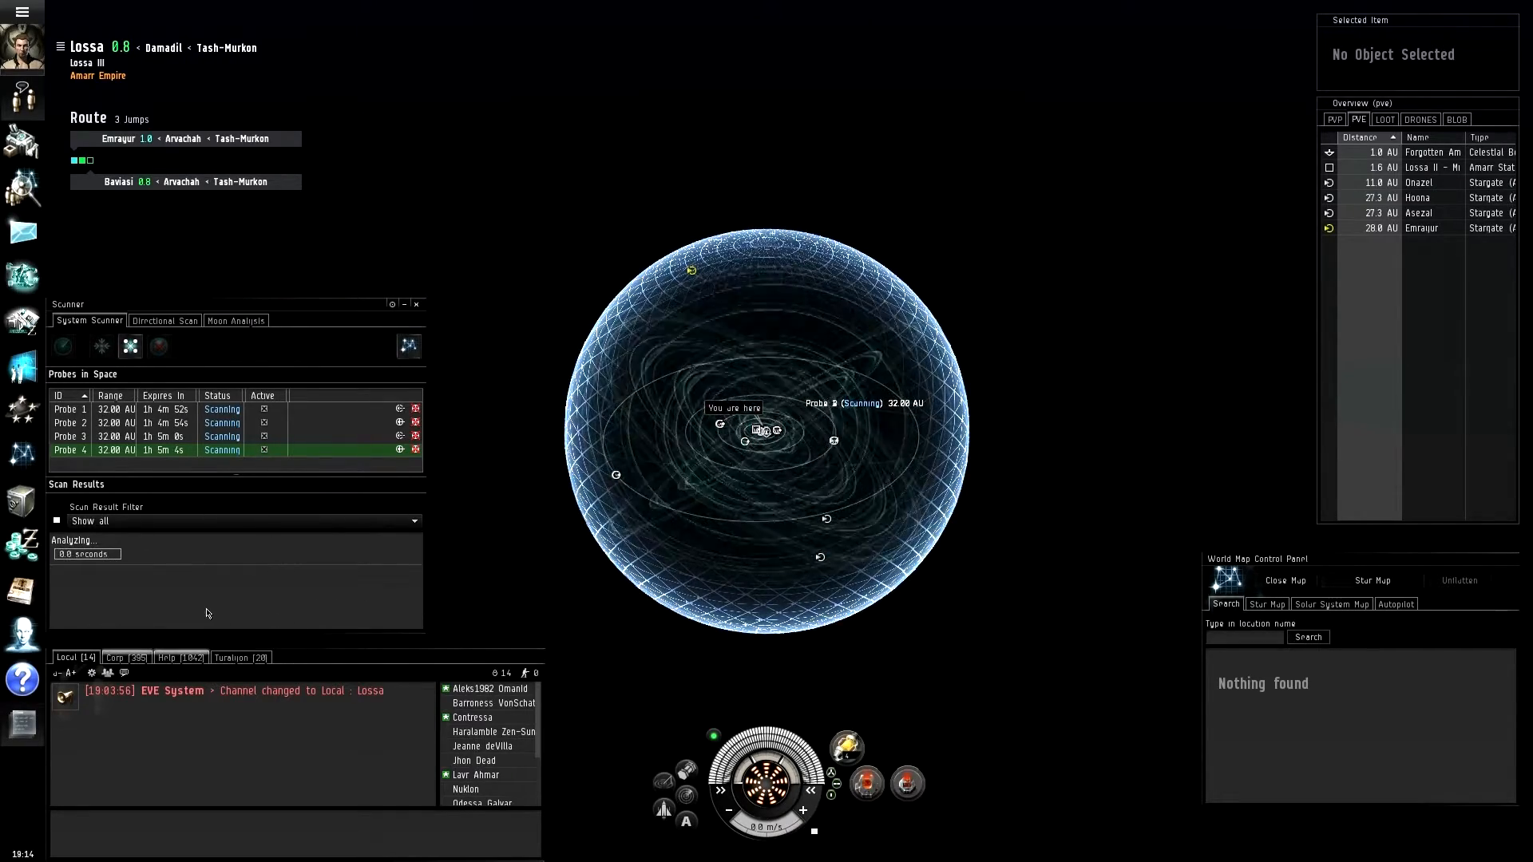
{"action": "left_click", "coordinate": [62, 345]}
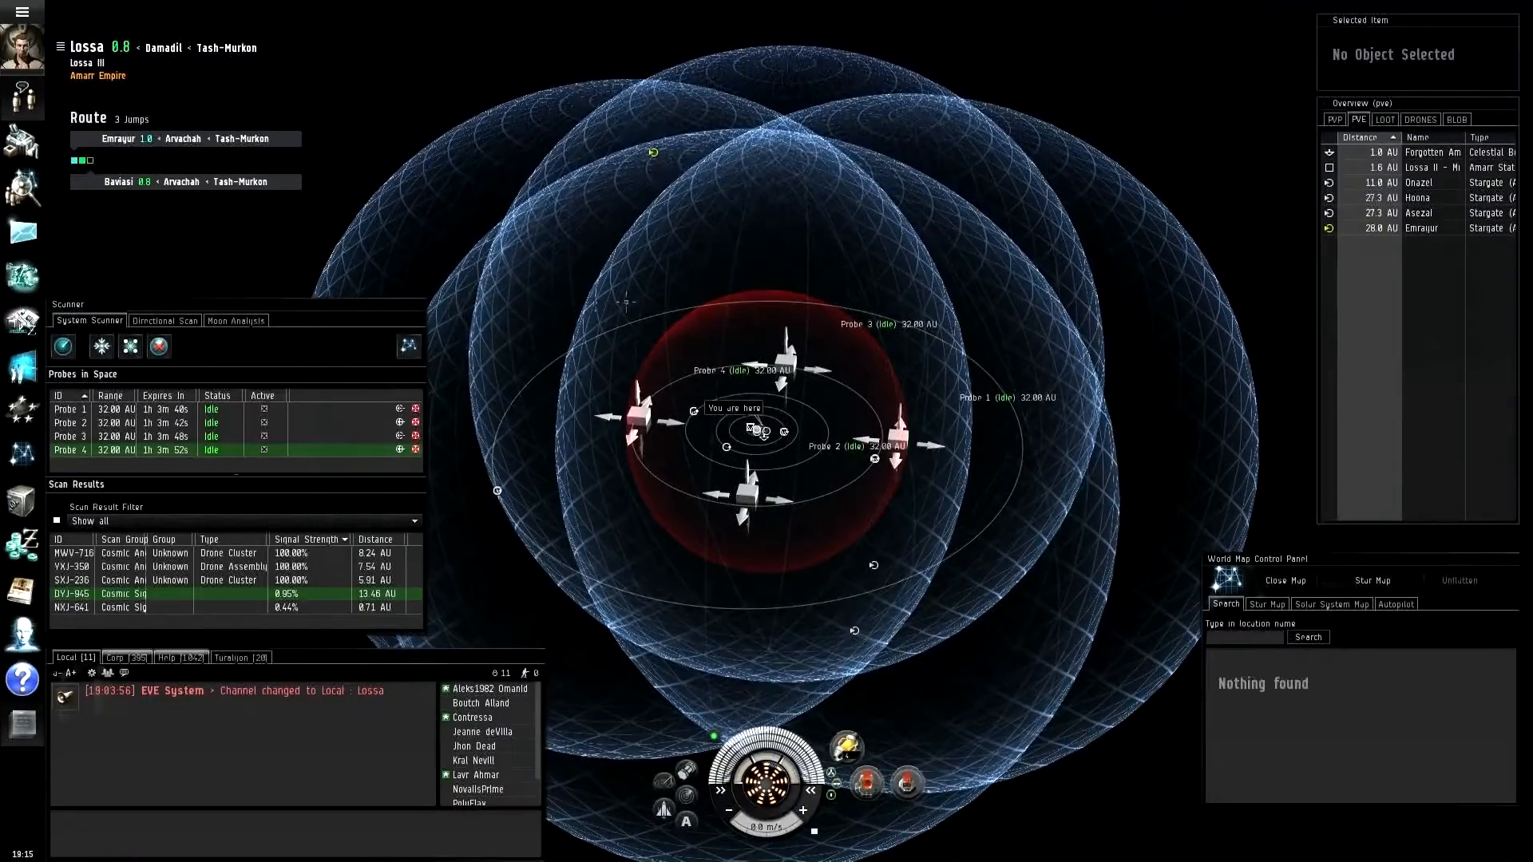
Step: Analyze again with the repositioned probes, raising DYJ-945 to 2.74% signal
{"action": "left_click", "coordinate": [62, 346]}
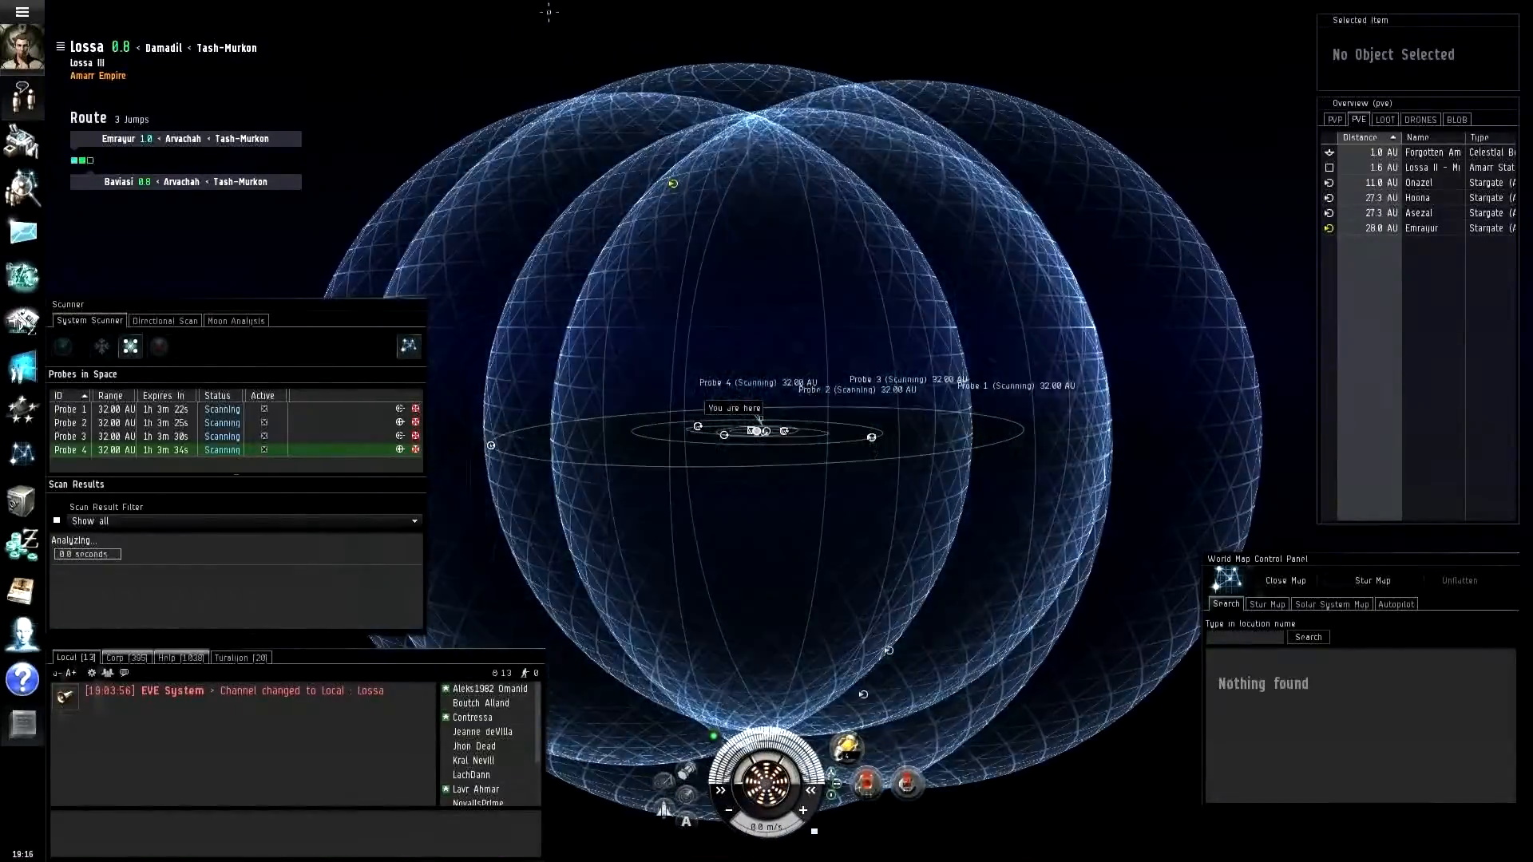
{"action": "left_click", "coordinate": [62, 345]}
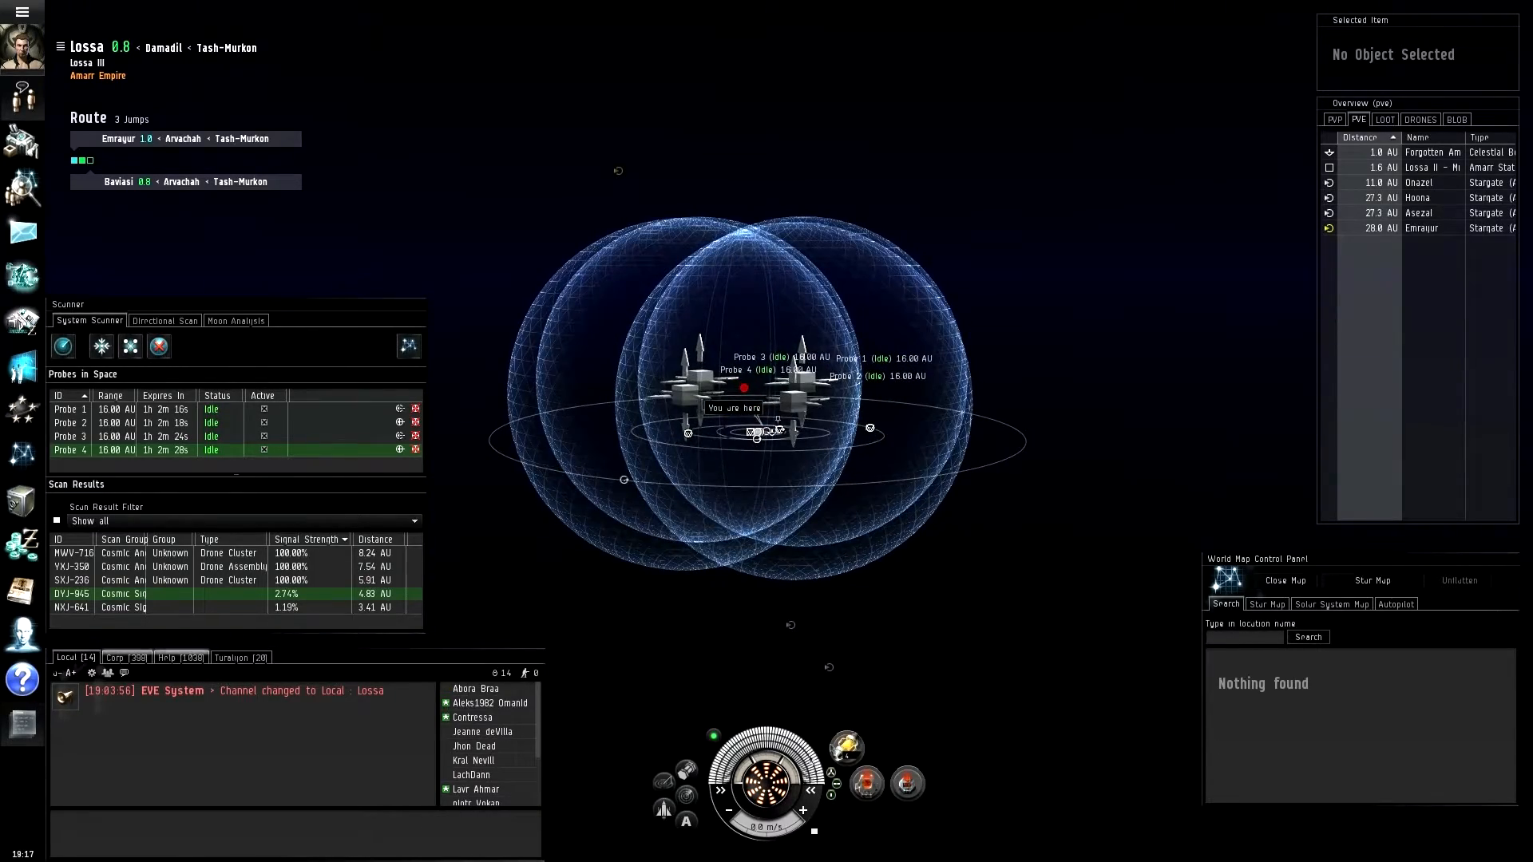
{"action": "mouse_move", "coordinate": [63, 345]}
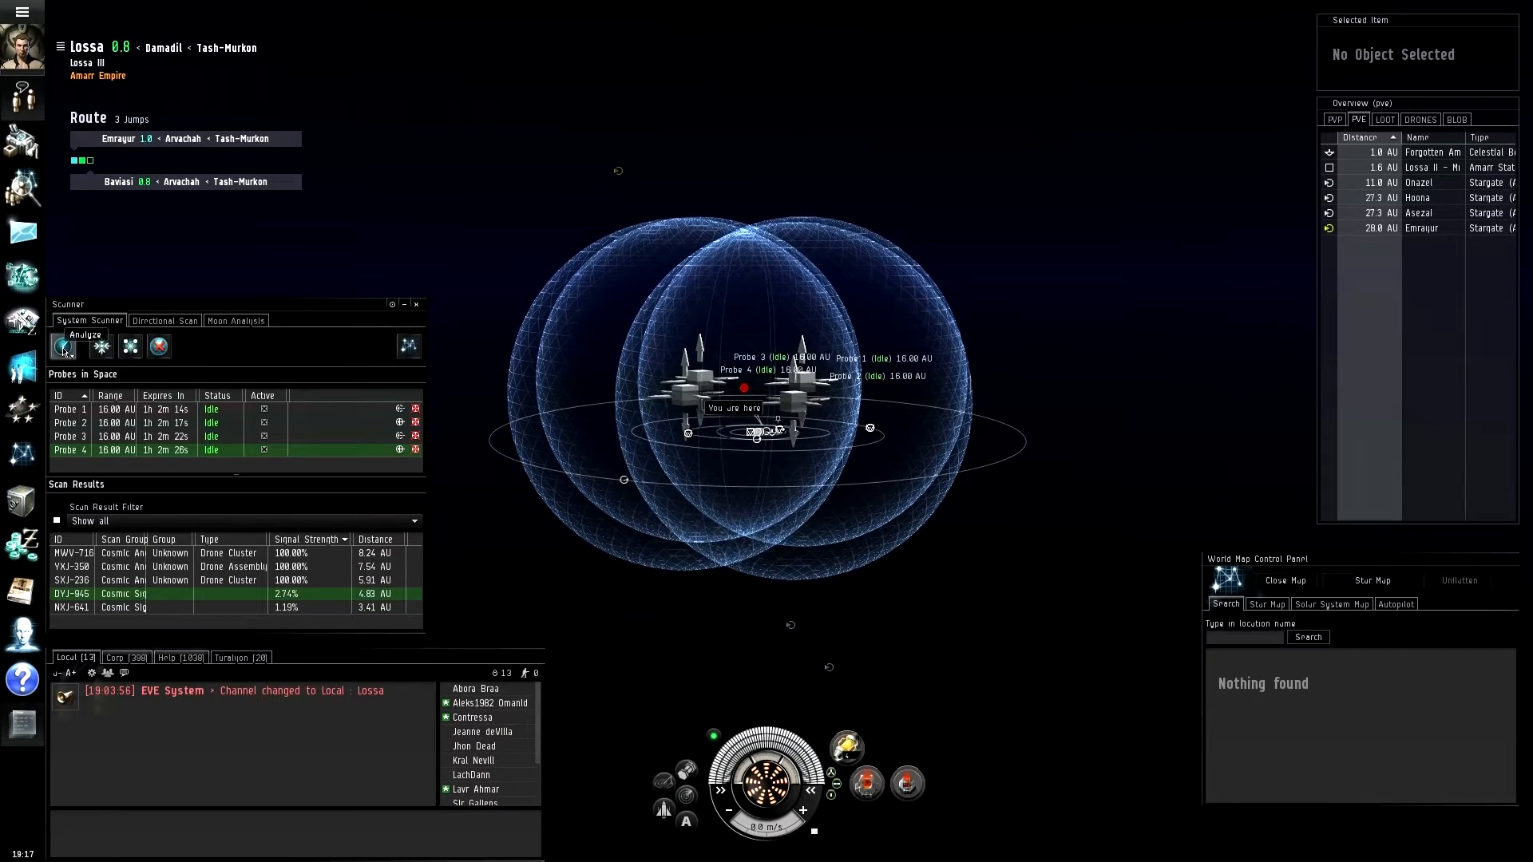
Step: Analyze with the 16 AU probes, lifting DYJ-945 to 3.94% signal at 1.13 AU
{"action": "left_click", "coordinate": [62, 346]}
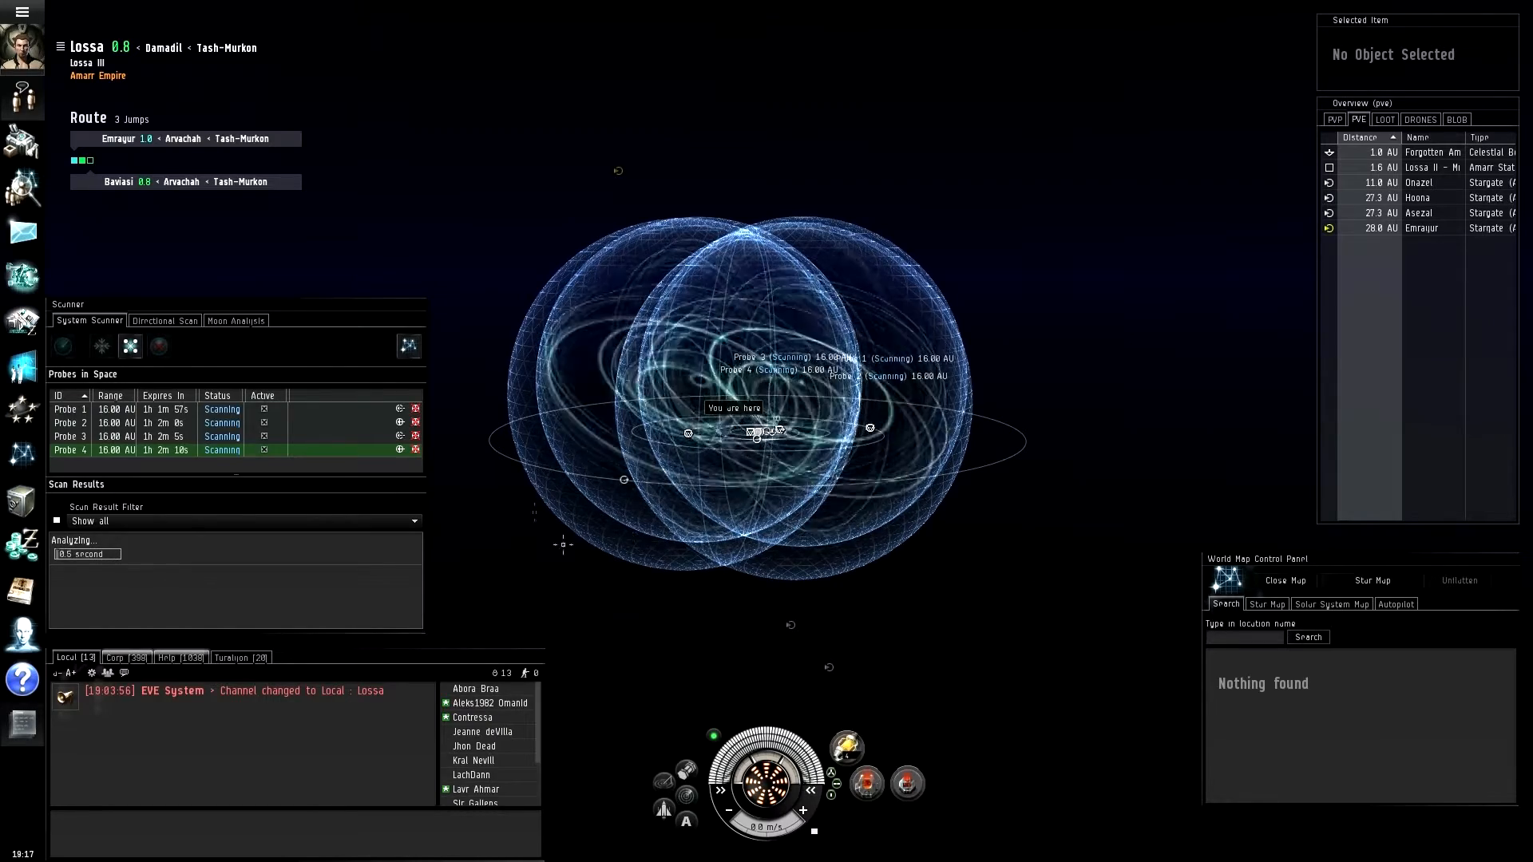
{"action": "left_click", "coordinate": [61, 345]}
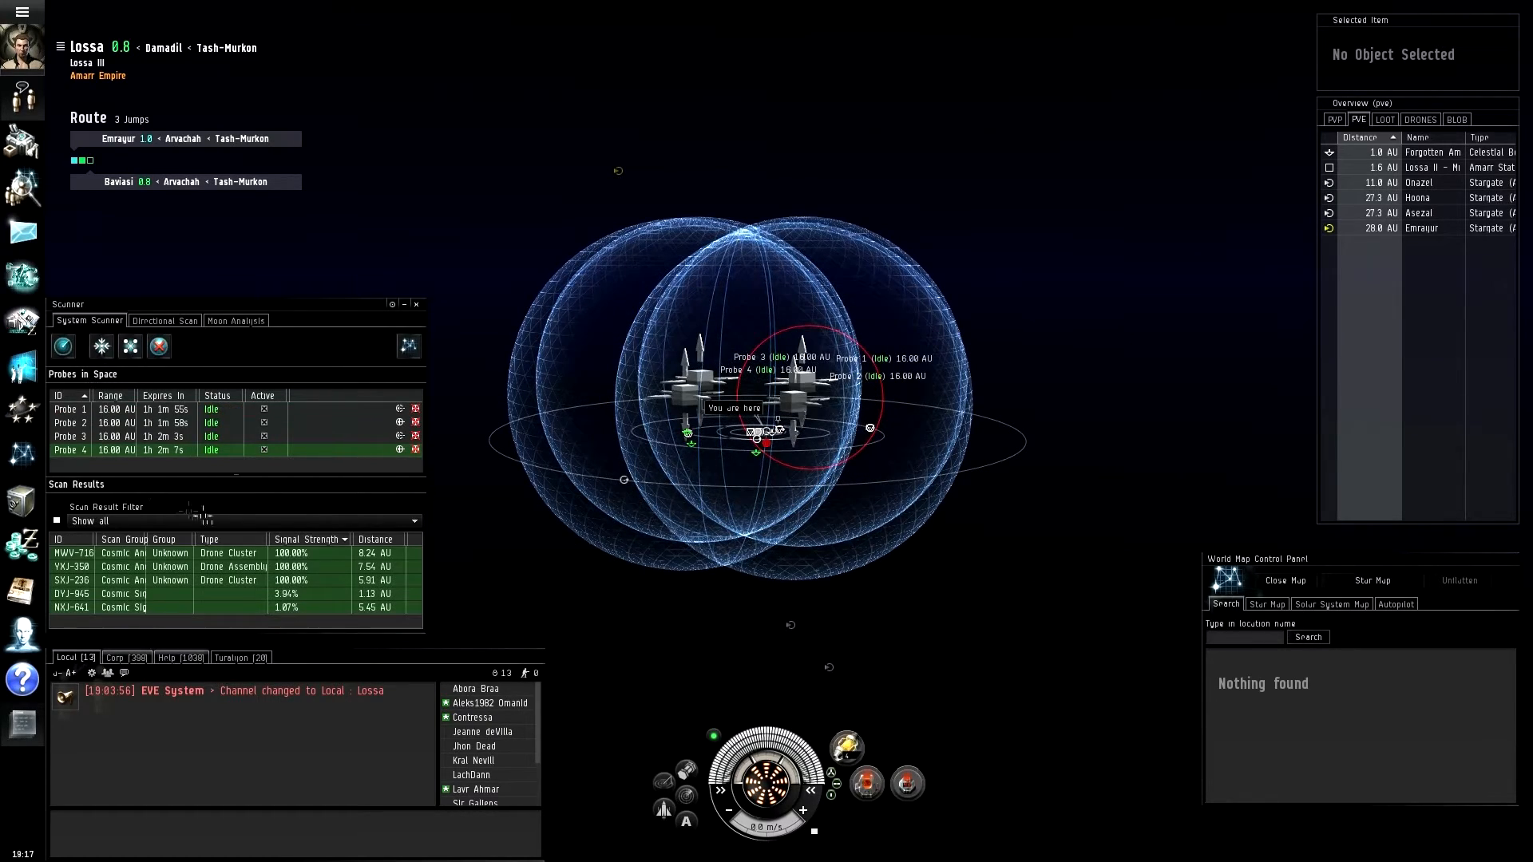
Step: Start a fourth scan with the 16 AU probes regrouped around DYJ-945's new estimate
{"action": "left_click", "coordinate": [203, 593]}
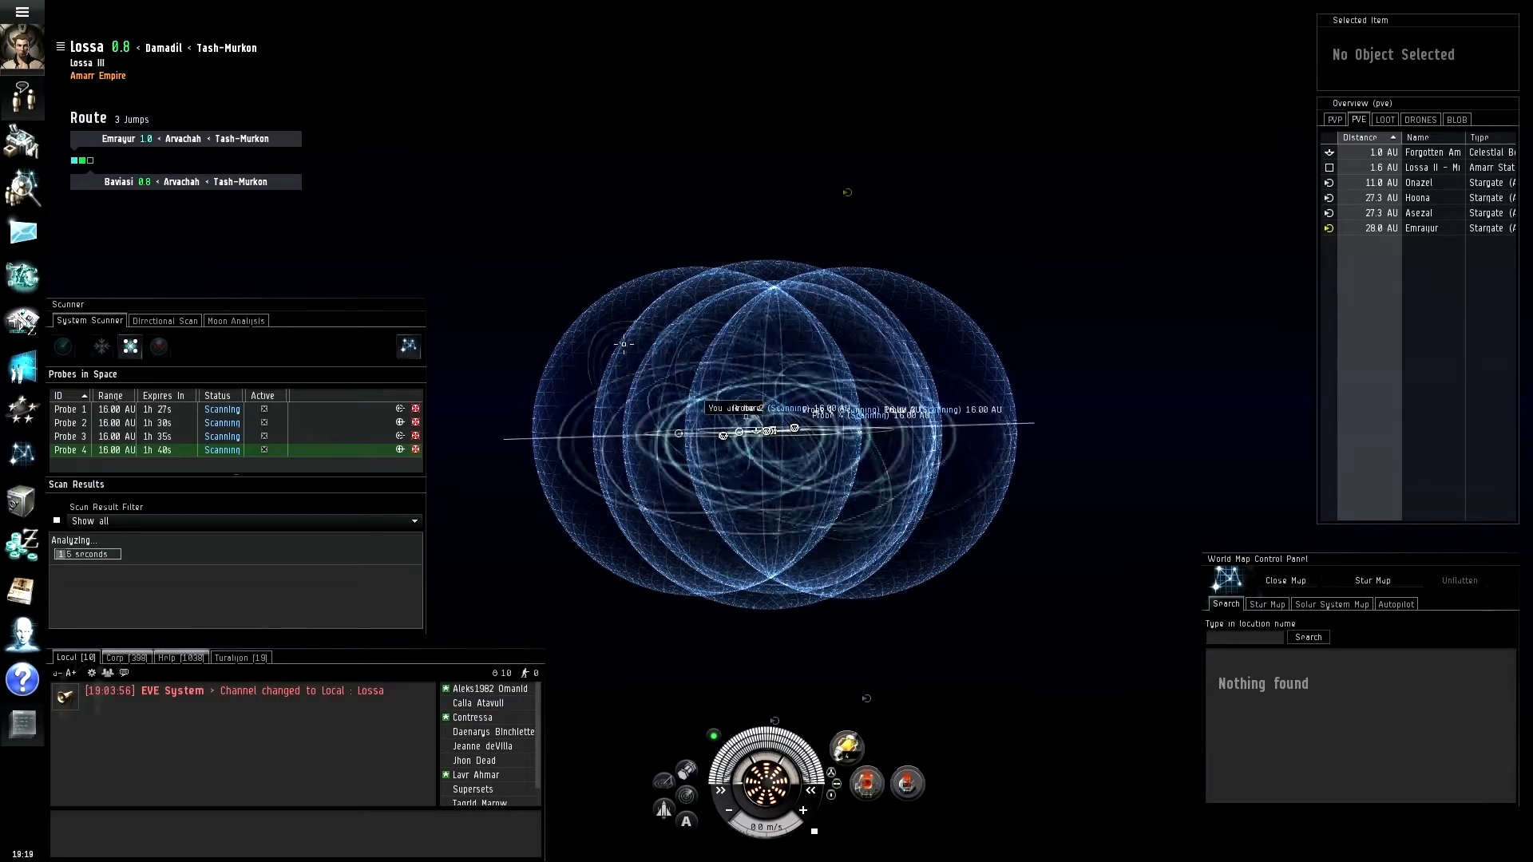
{"action": "left_click", "coordinate": [62, 348]}
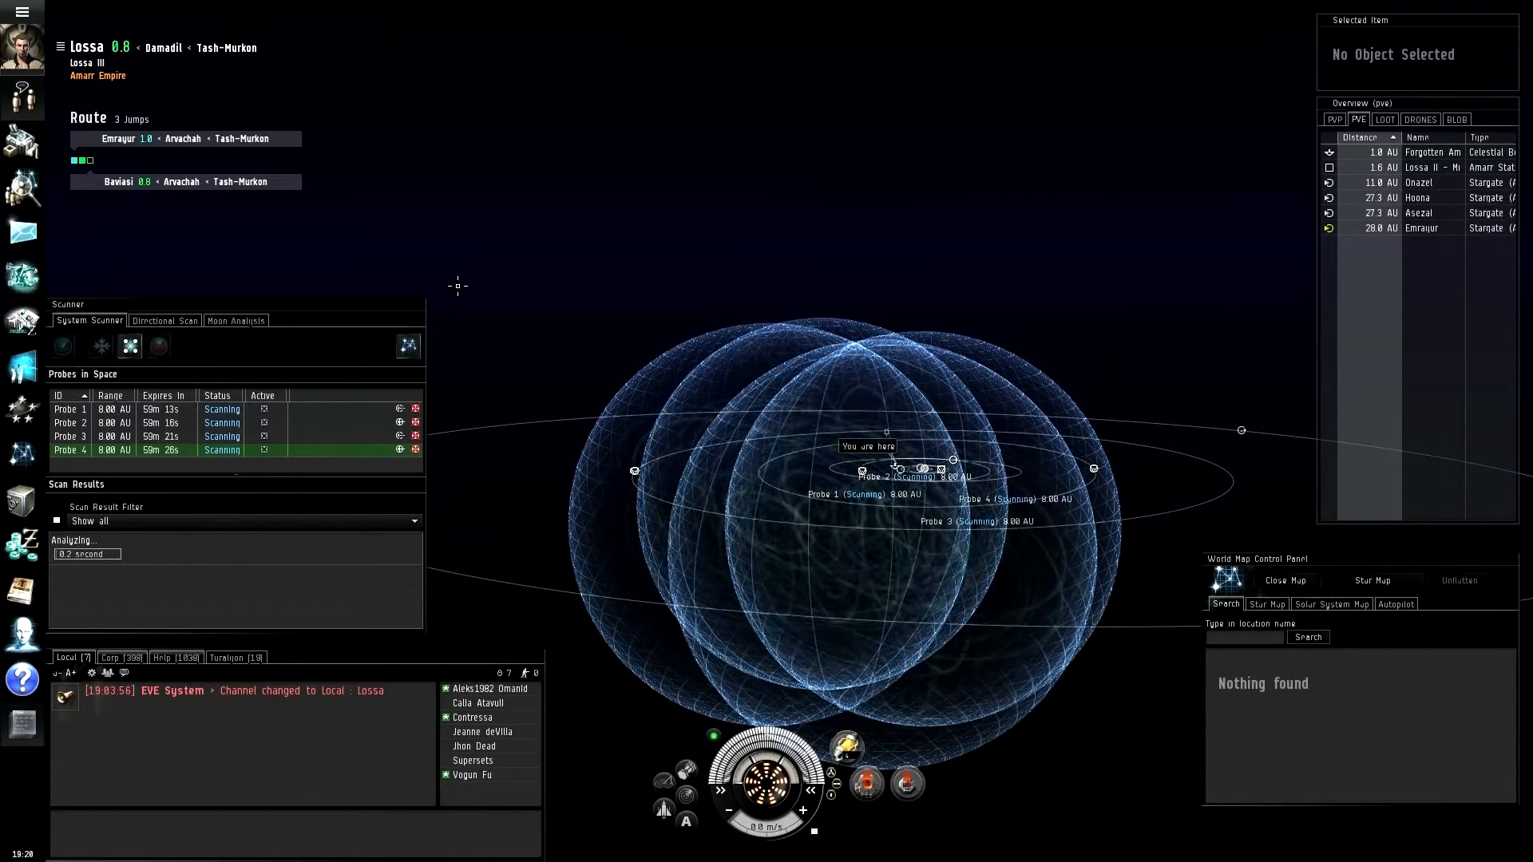
Step: Analyze with the 8 AU probes, bringing DYJ-945 to 7.90% signal at 1.25 AU
{"action": "left_click", "coordinate": [62, 345]}
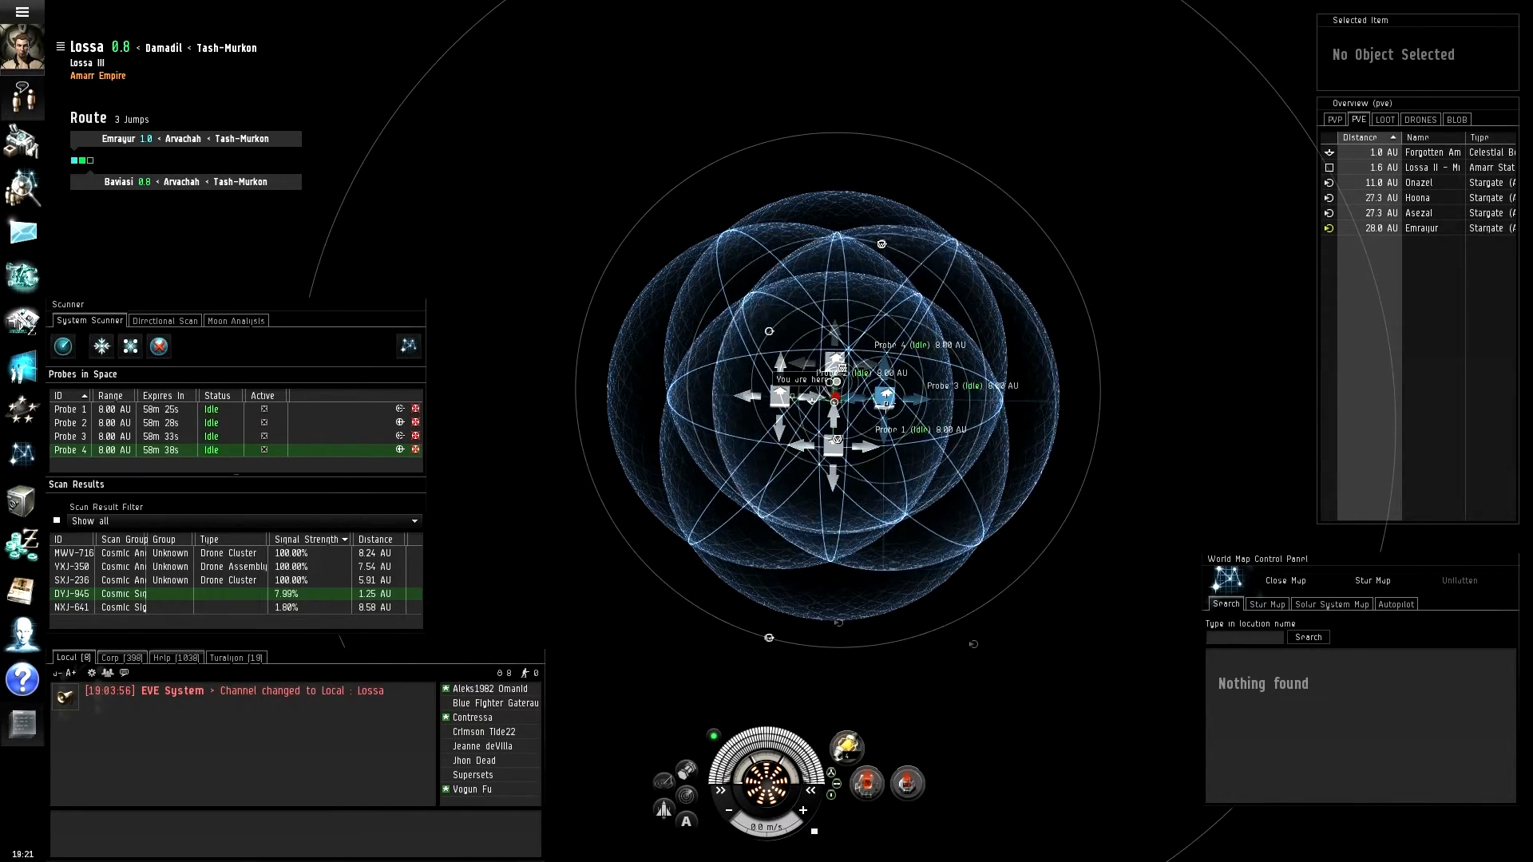
Step: Analyze once more with all four probes still at 8 AU range
{"action": "left_click", "coordinate": [101, 345]}
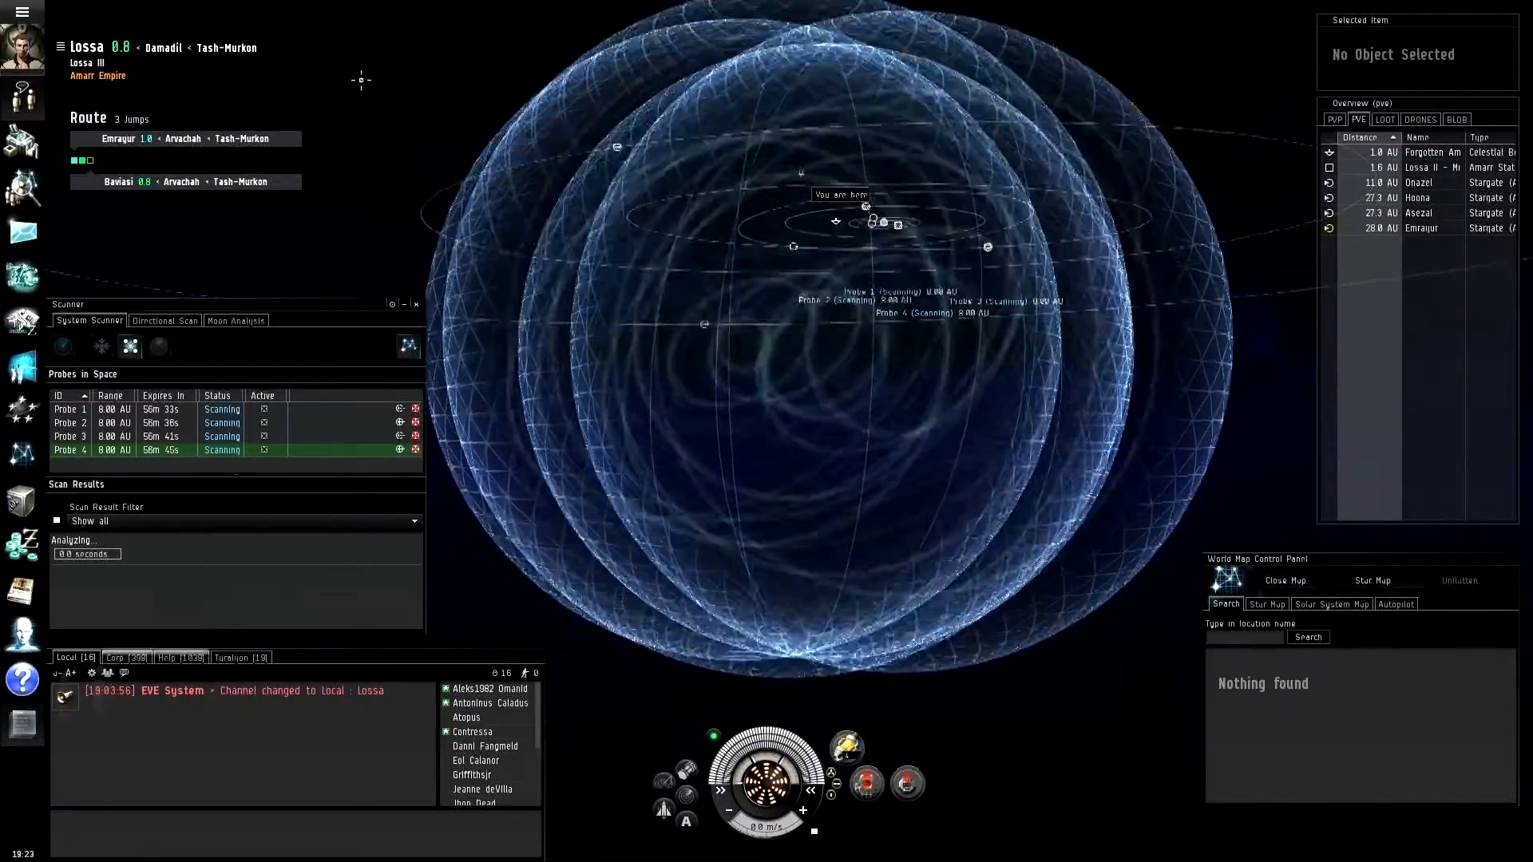
Step: Narrow the probes to 4 AU over DYJ-945 at 8.64% and start another analysis
{"action": "left_click", "coordinate": [62, 346]}
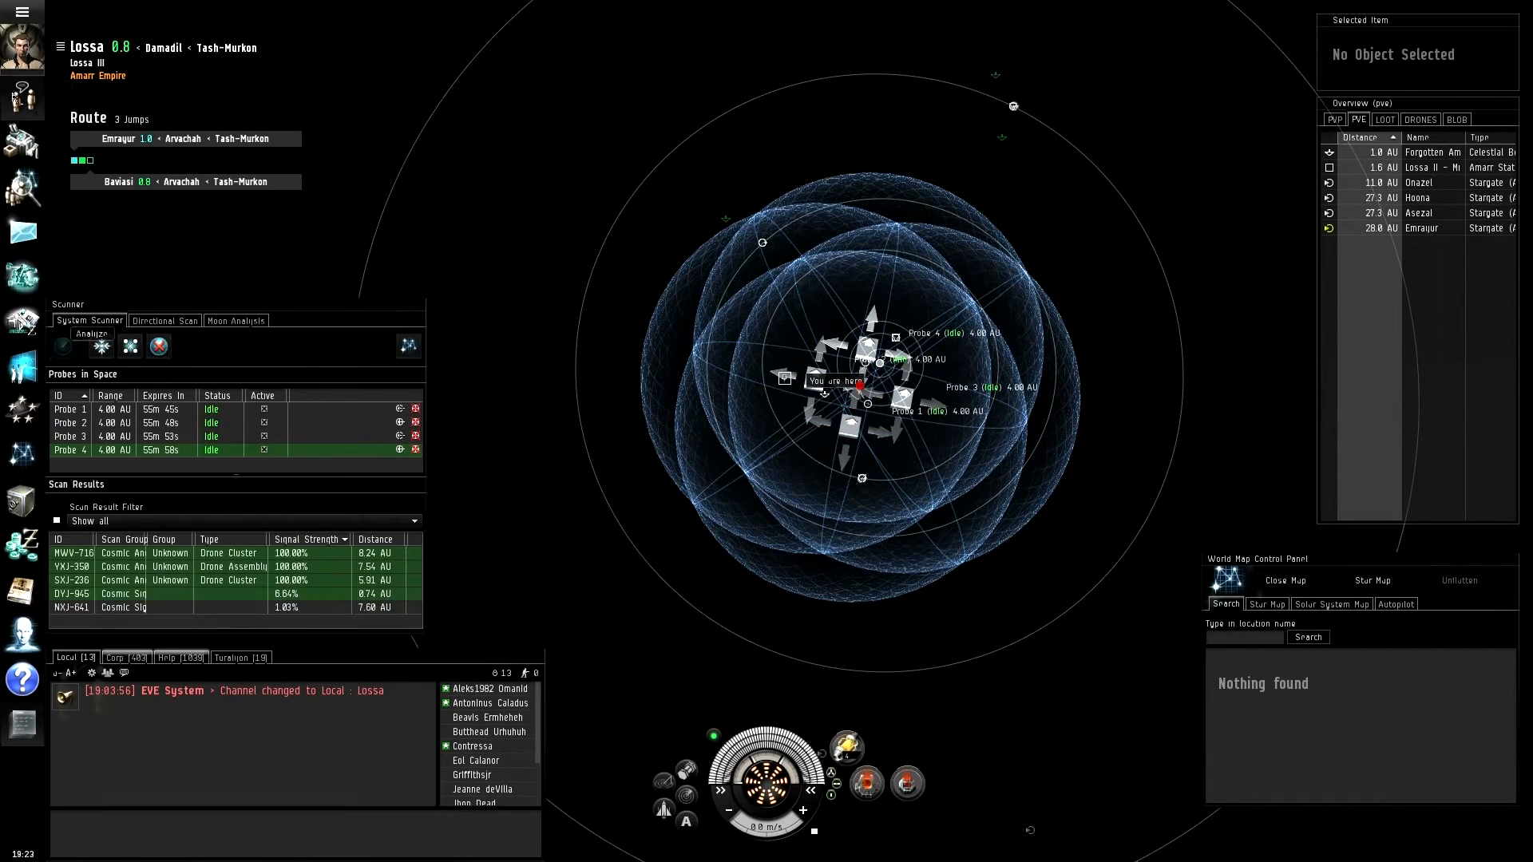
{"action": "left_click", "coordinate": [63, 346]}
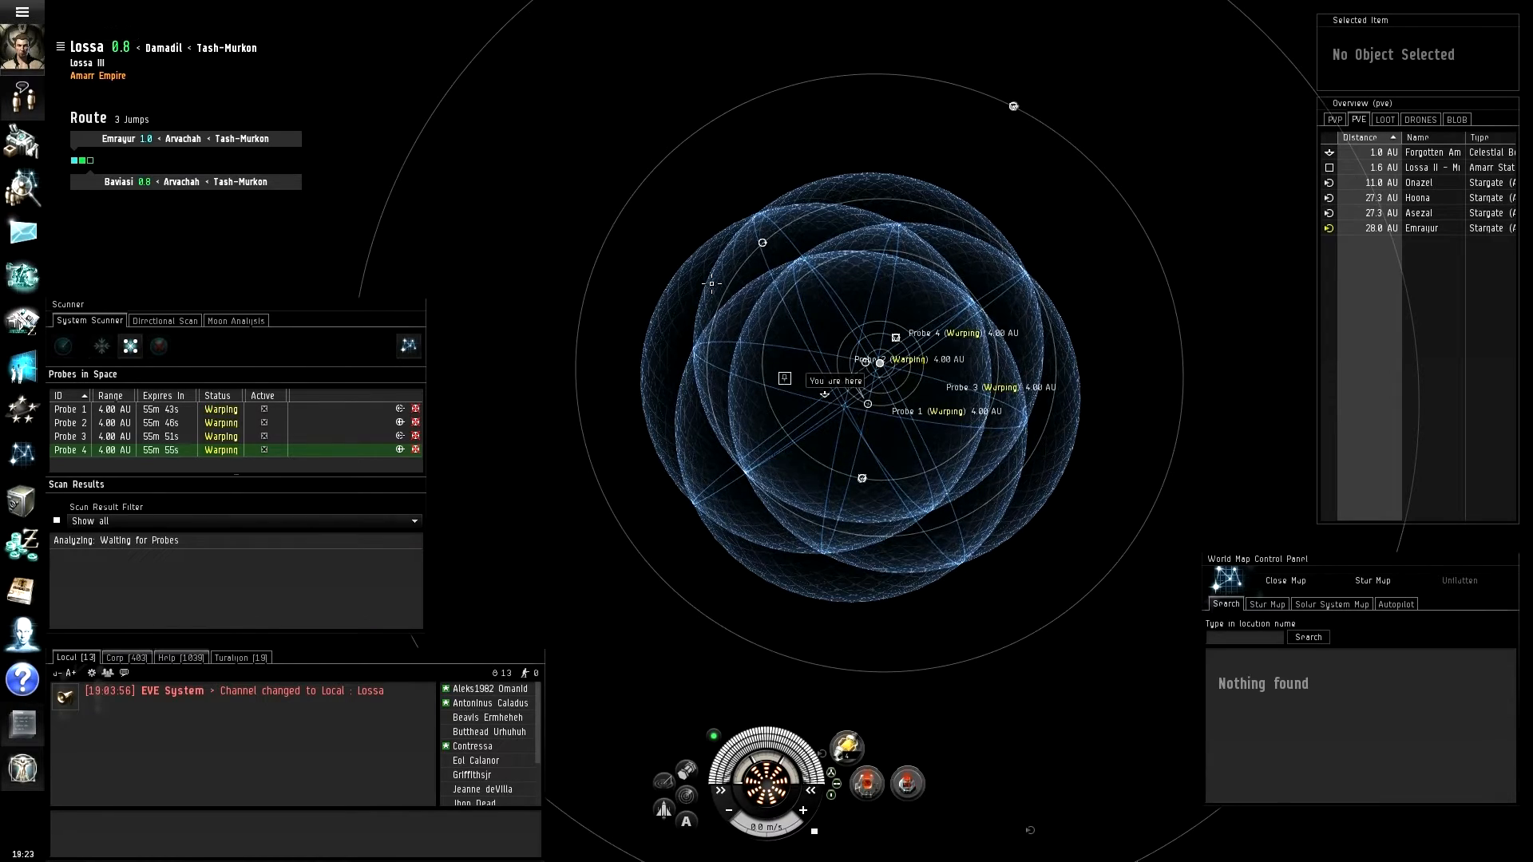
{"action": "mouse_move", "coordinate": [22, 46]}
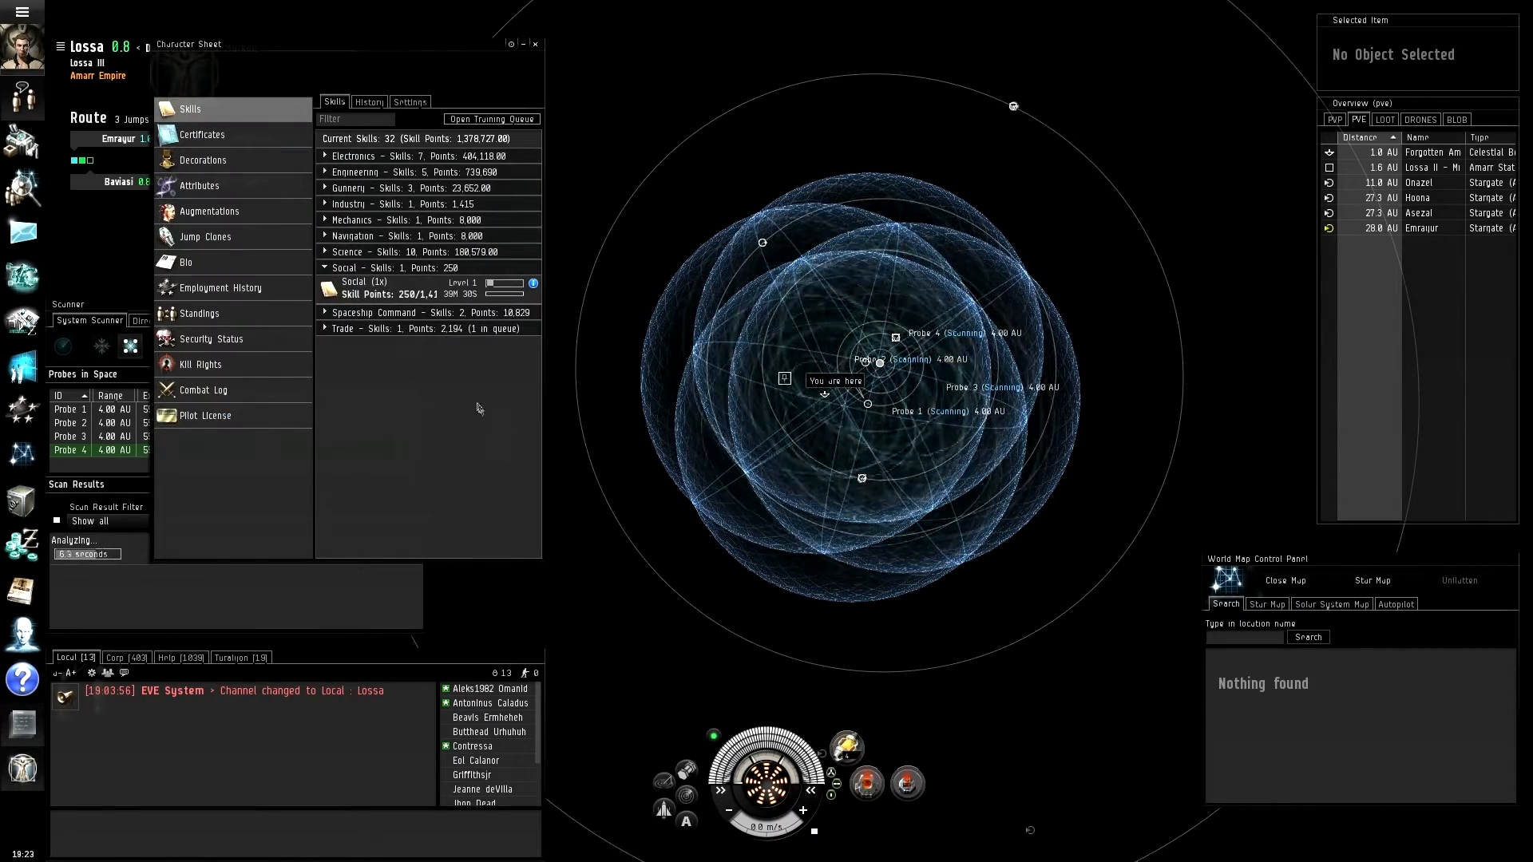
Step: Collapse the Social skills, expand the Science group, and start another probe scan
{"action": "left_click", "coordinate": [371, 266]}
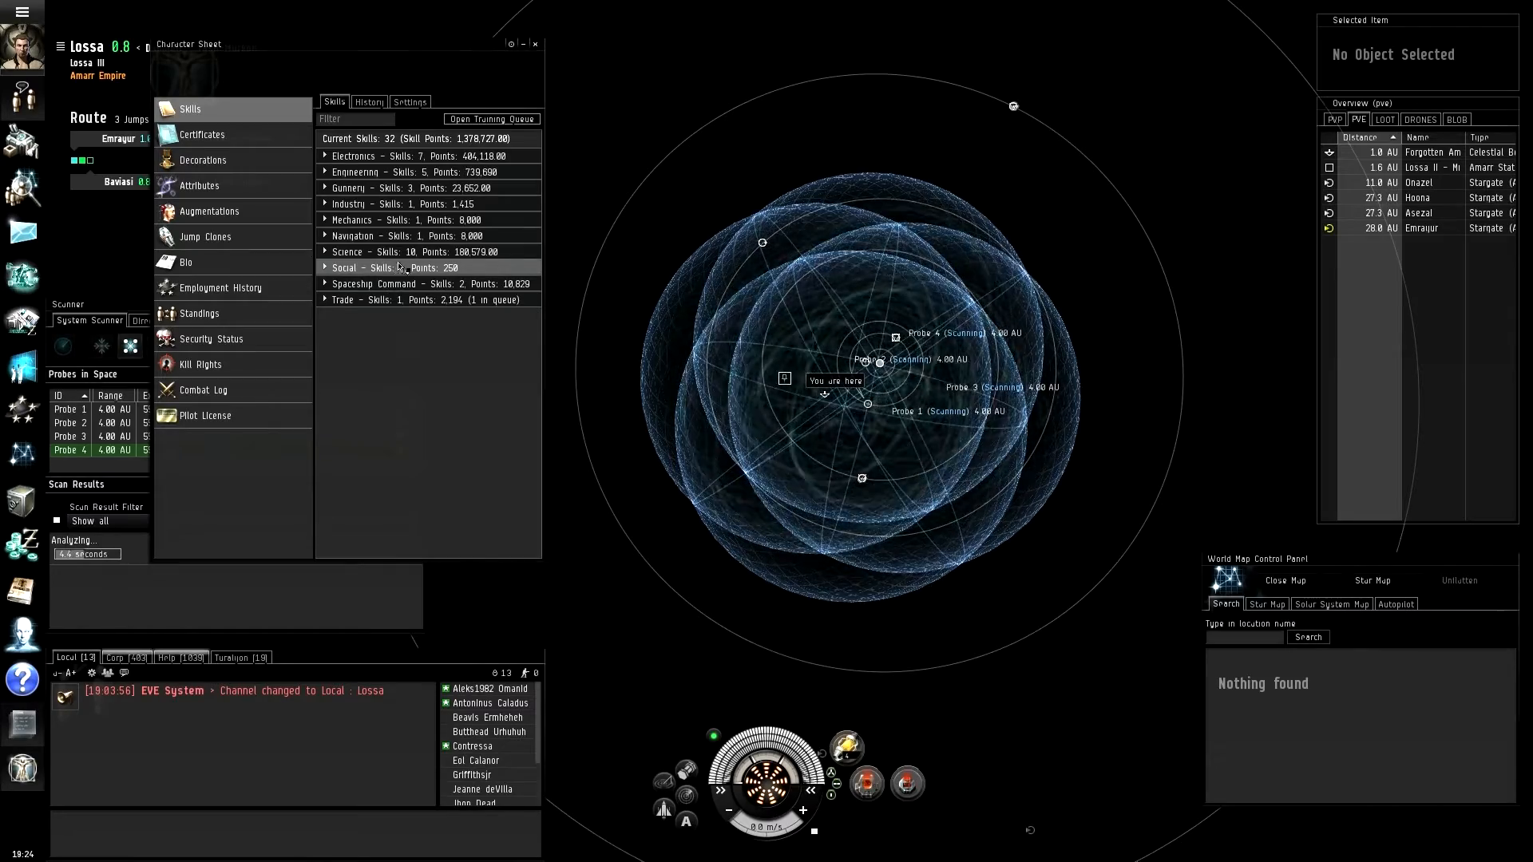
{"action": "left_click", "coordinate": [367, 251]}
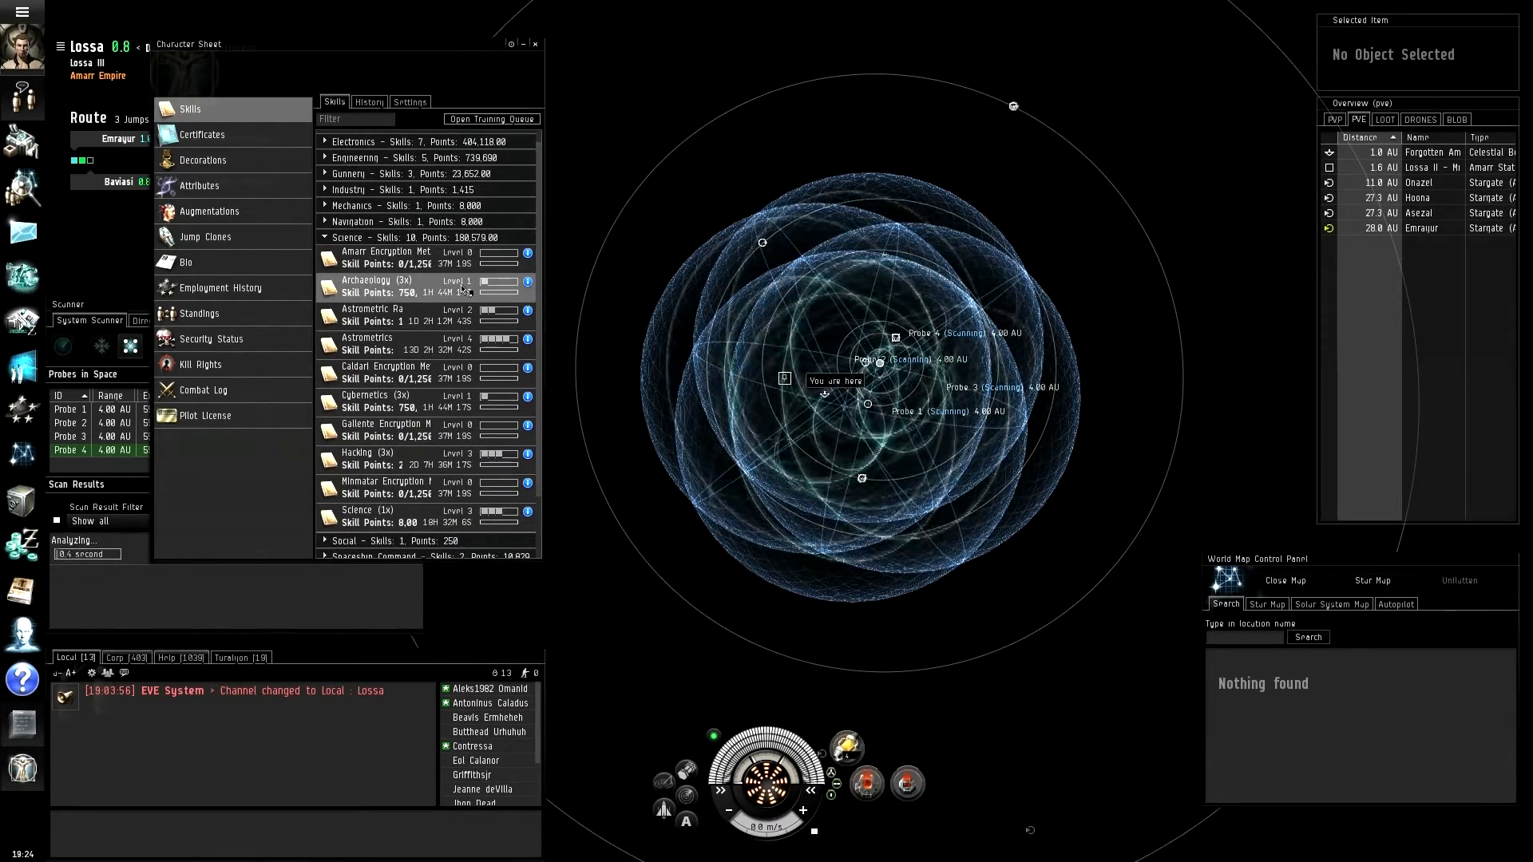
{"action": "left_click", "coordinate": [62, 344]}
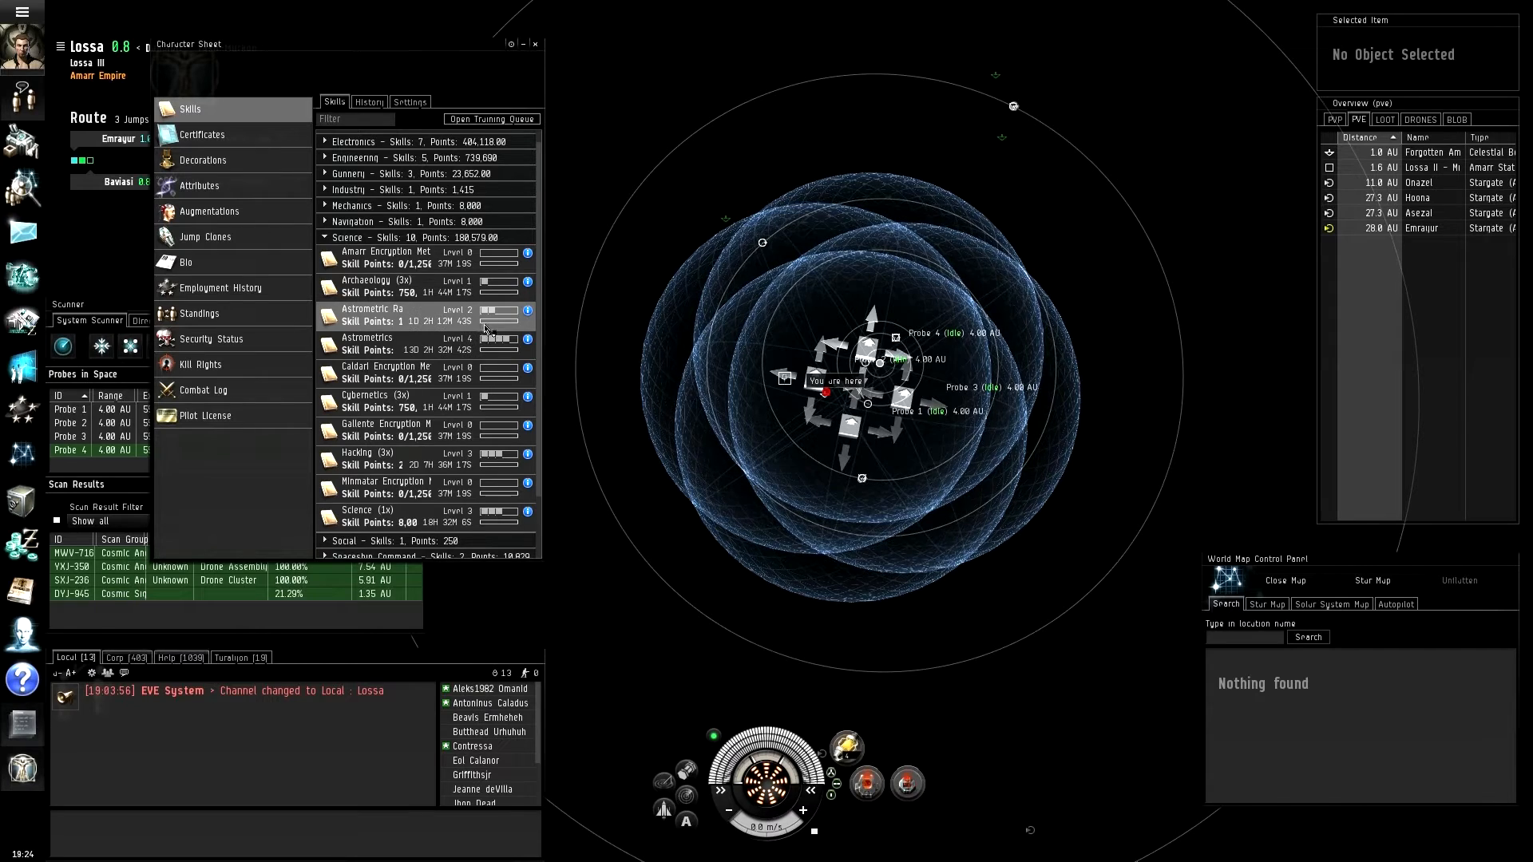
{"action": "left_click", "coordinate": [532, 313]}
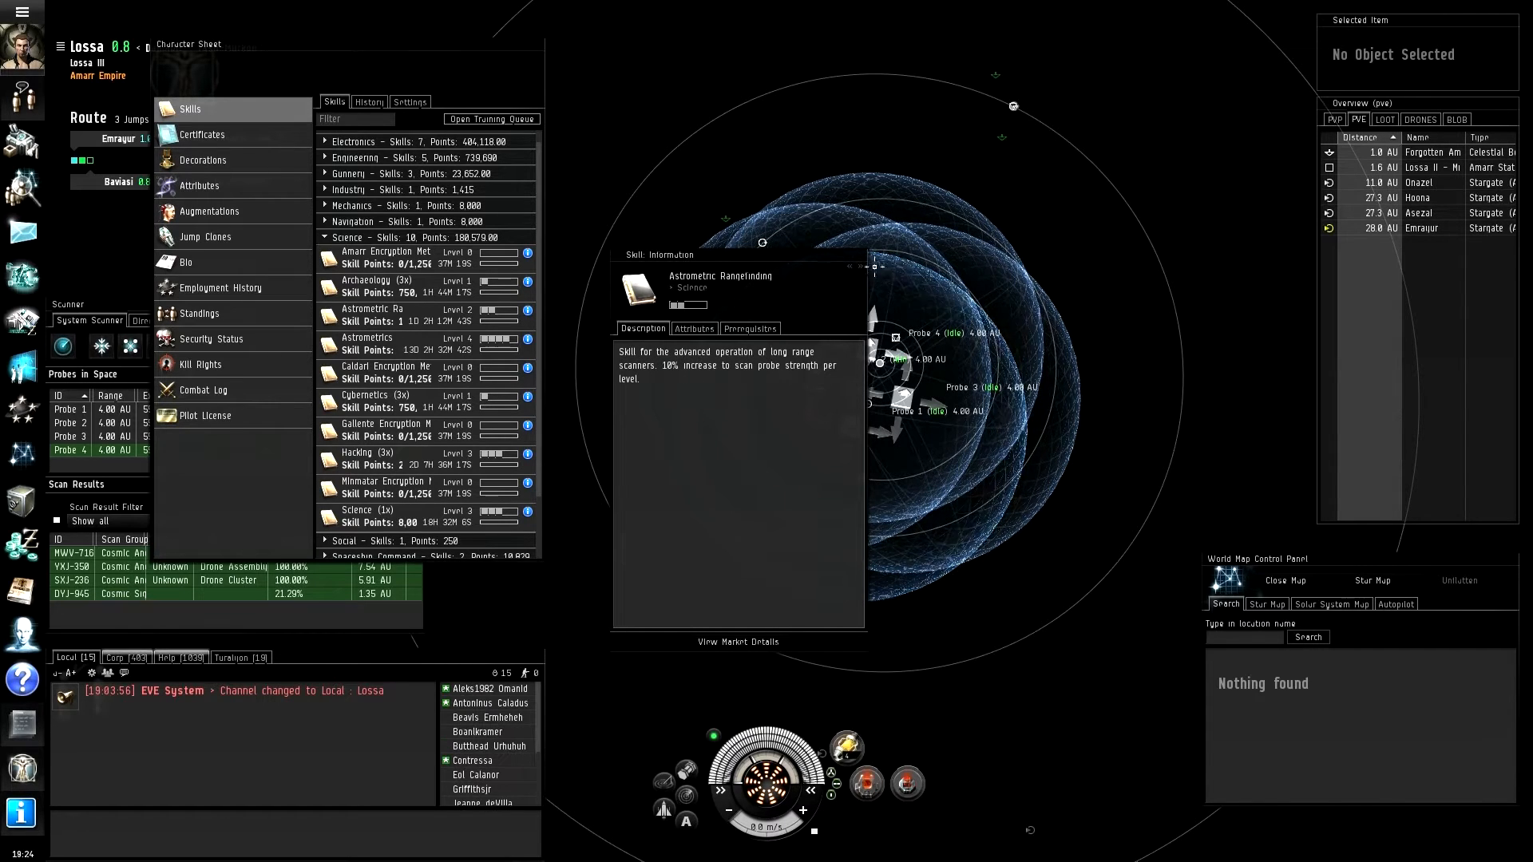
{"action": "left_click", "coordinate": [866, 266]}
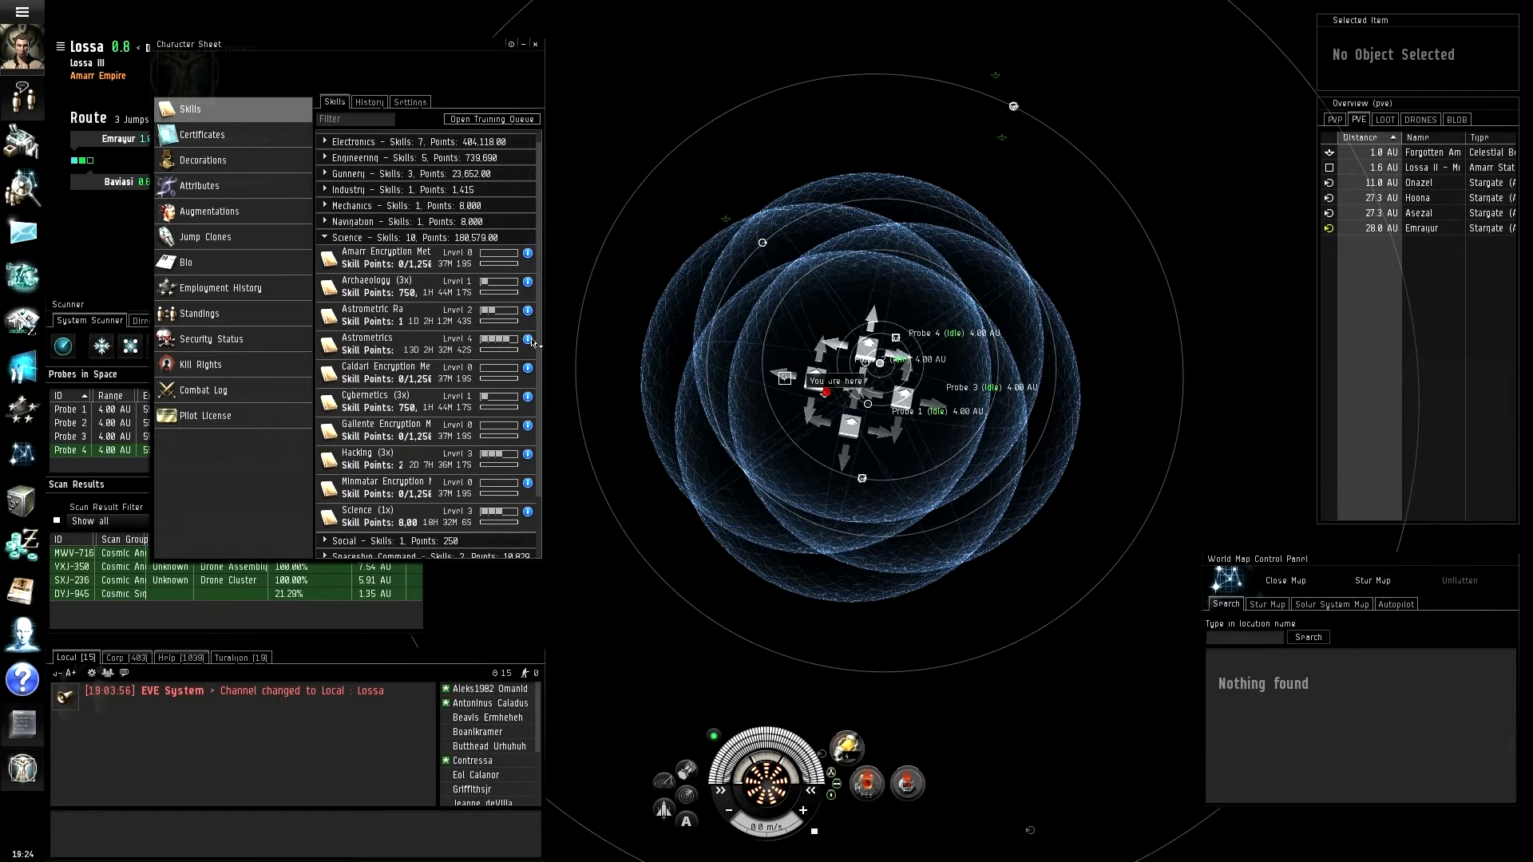
{"action": "left_click", "coordinate": [528, 344]}
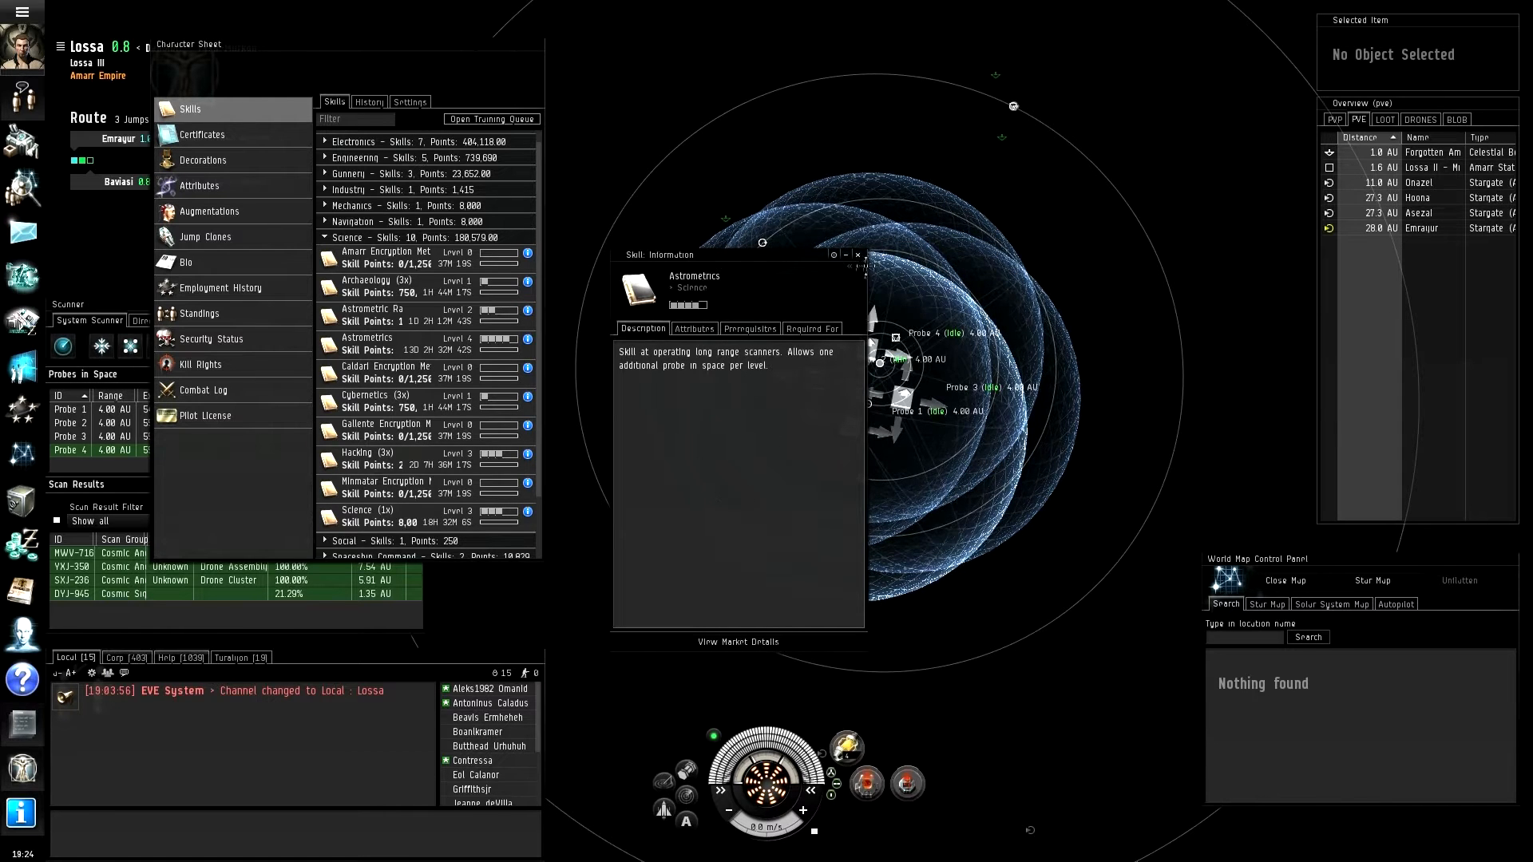
{"action": "mouse_move", "coordinate": [858, 255]}
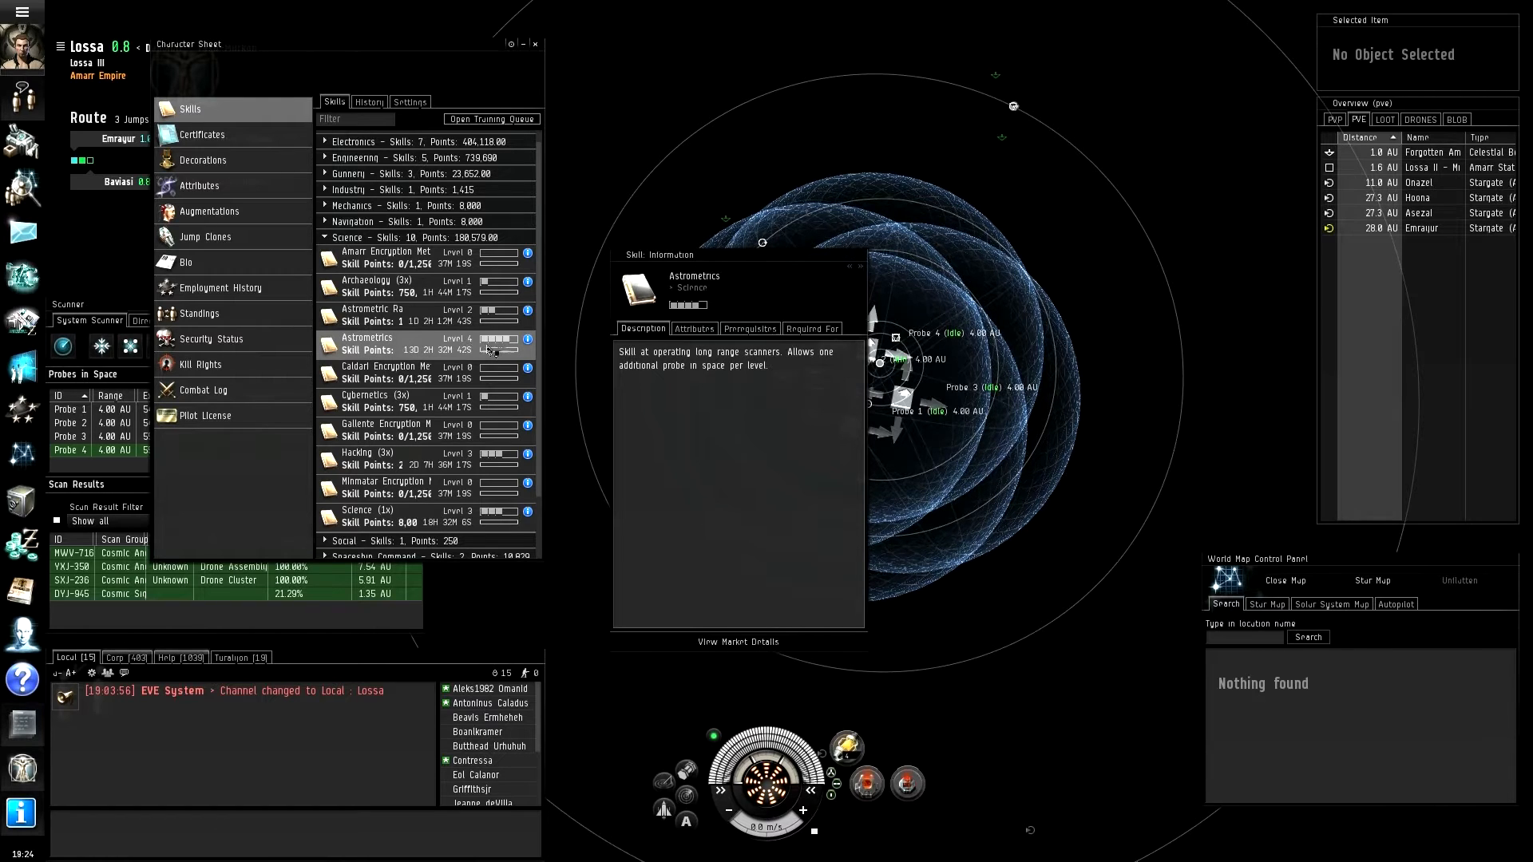
{"action": "mouse_move", "coordinate": [859, 256]}
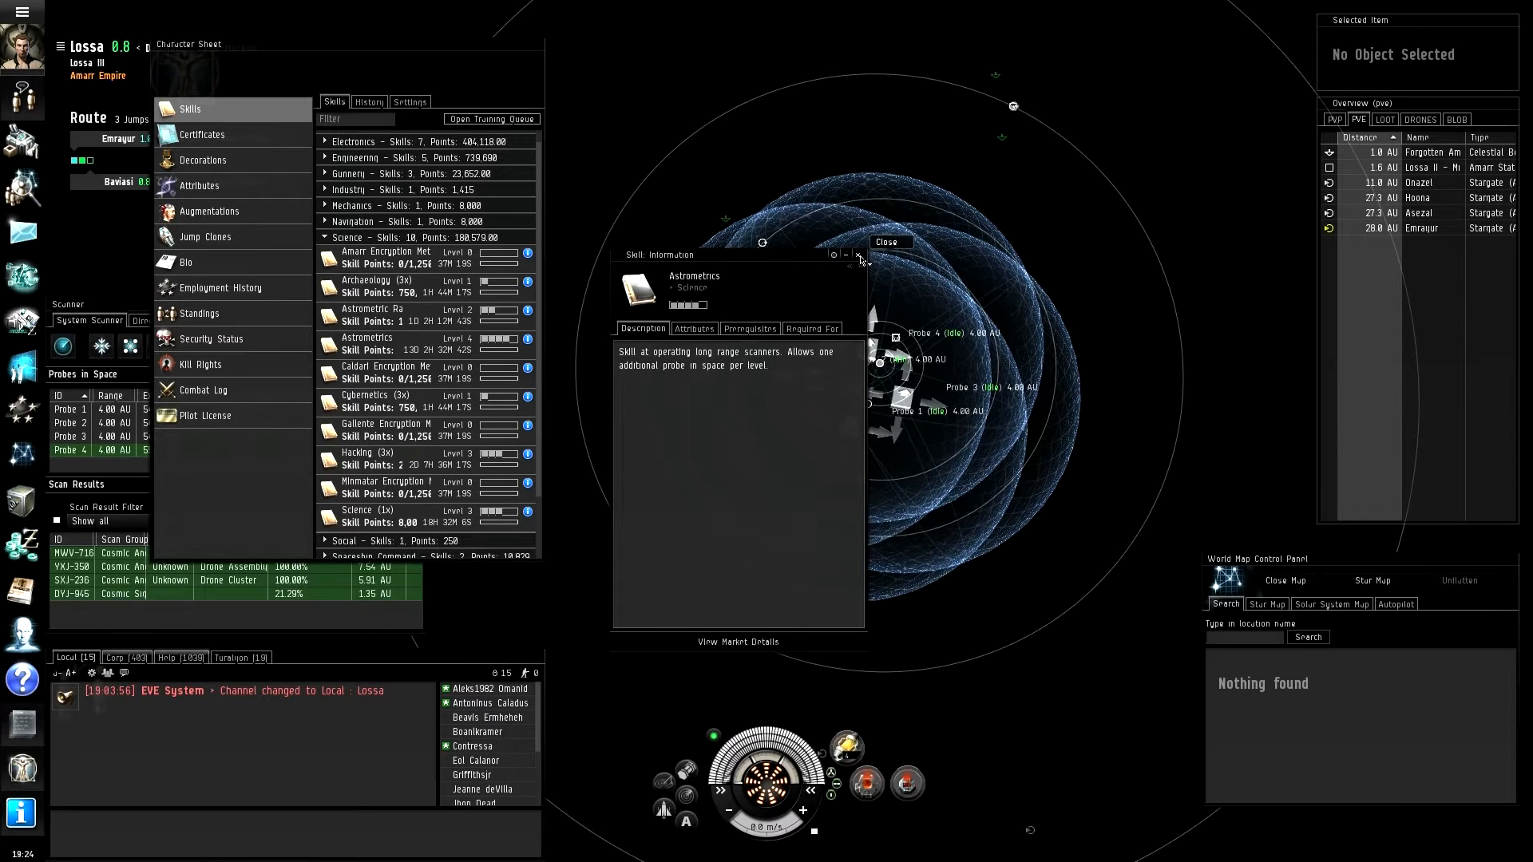
{"action": "left_click", "coordinate": [887, 241]}
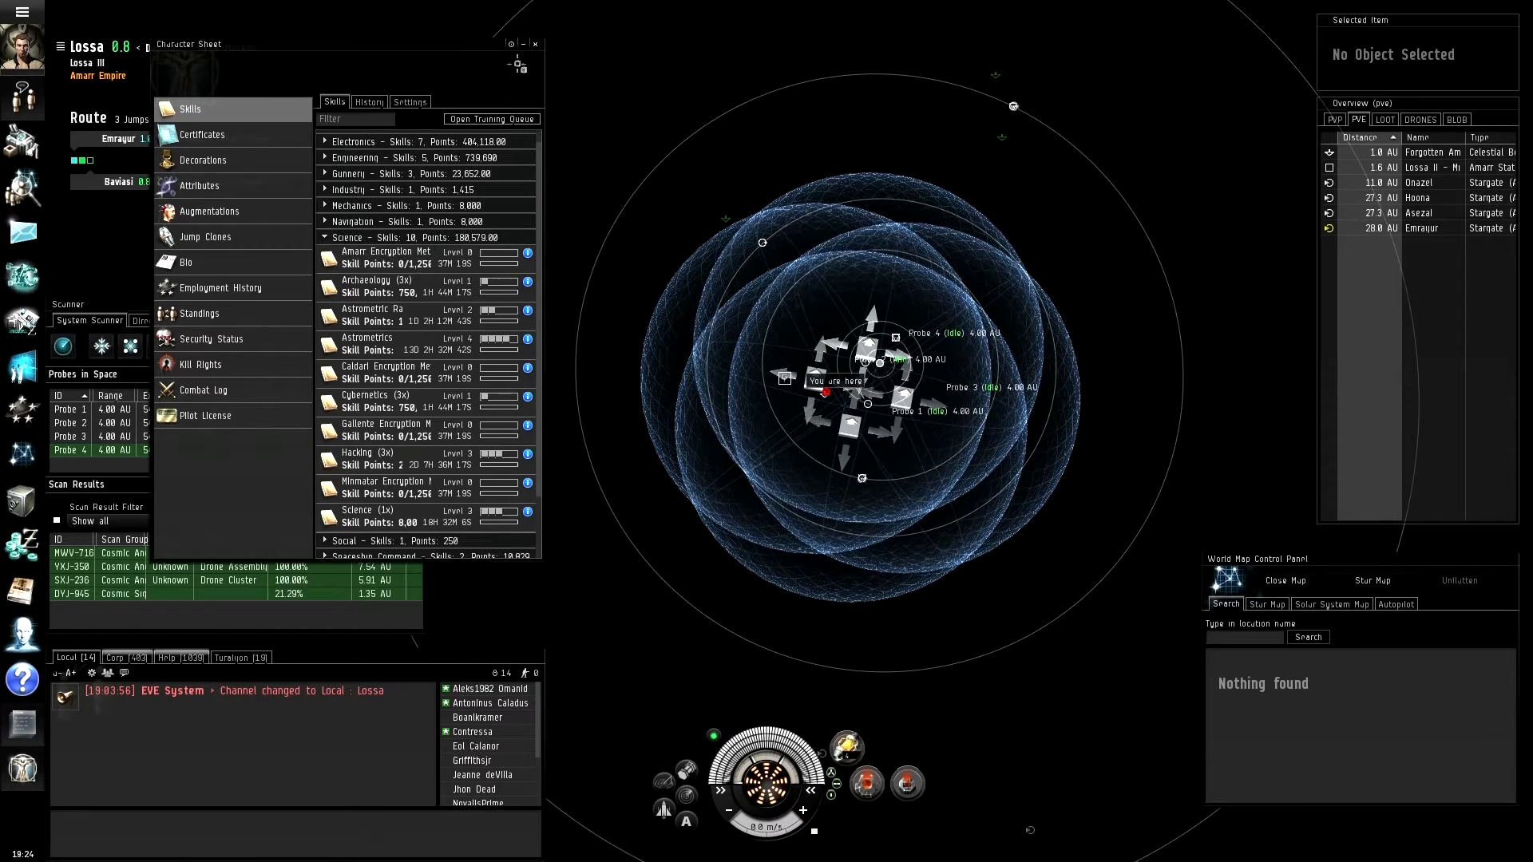
{"action": "mouse_move", "coordinate": [536, 45]}
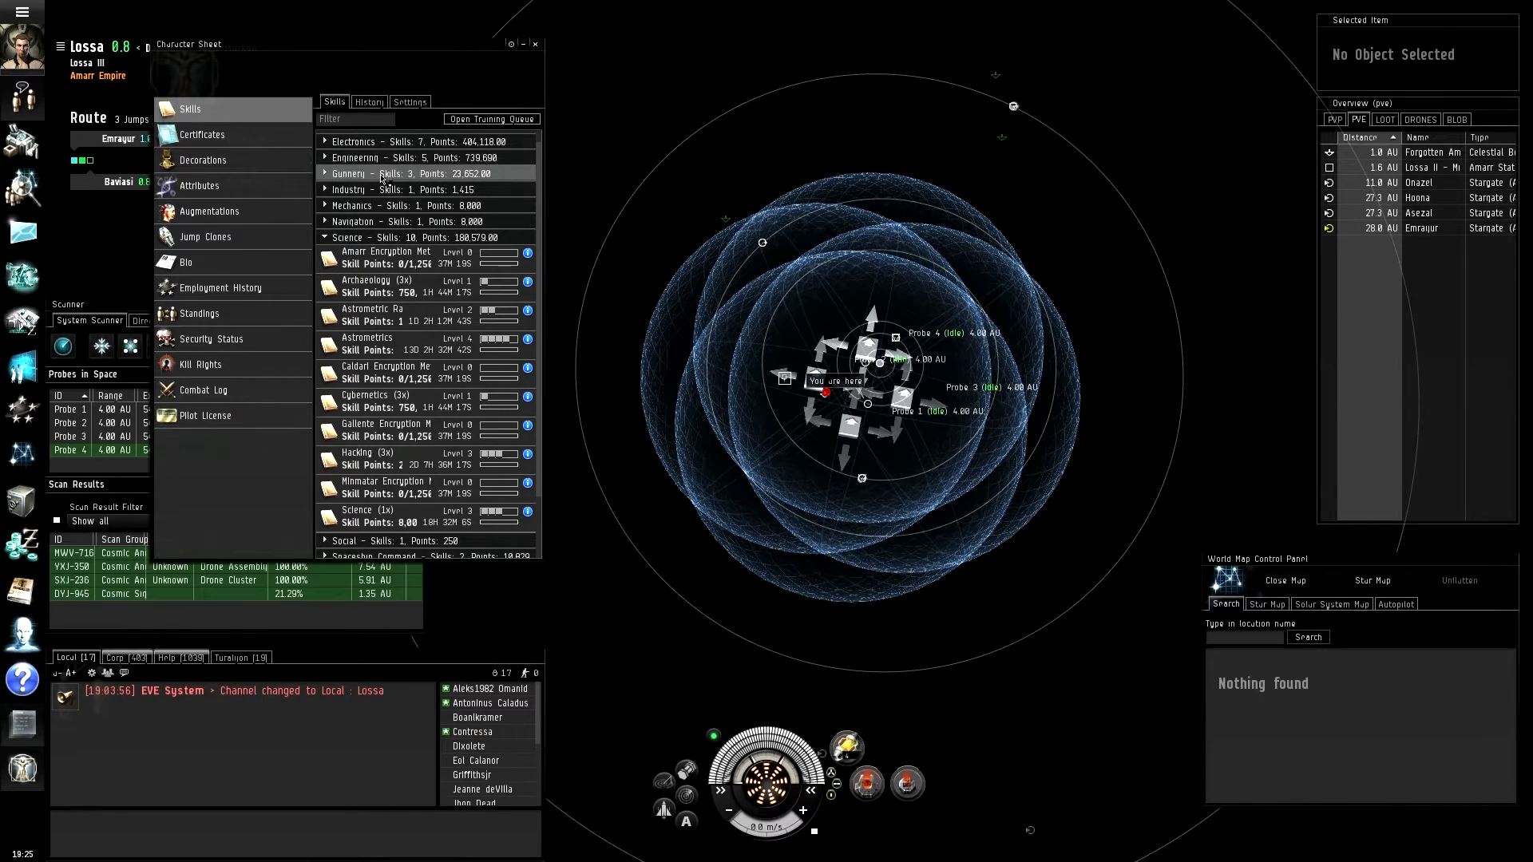
{"action": "left_click", "coordinate": [352, 155]}
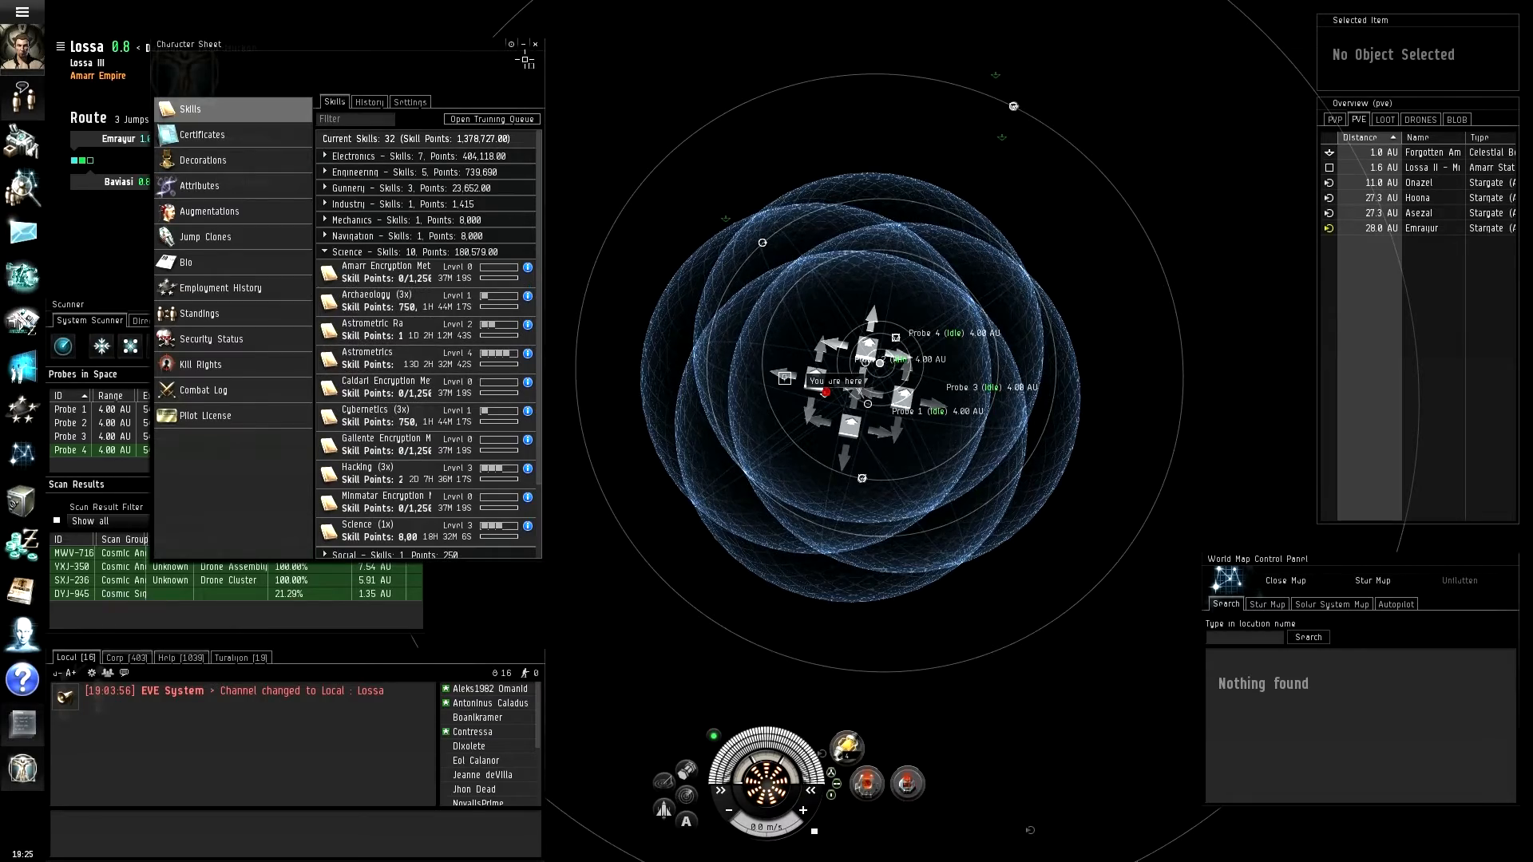
{"action": "left_click", "coordinate": [537, 44]}
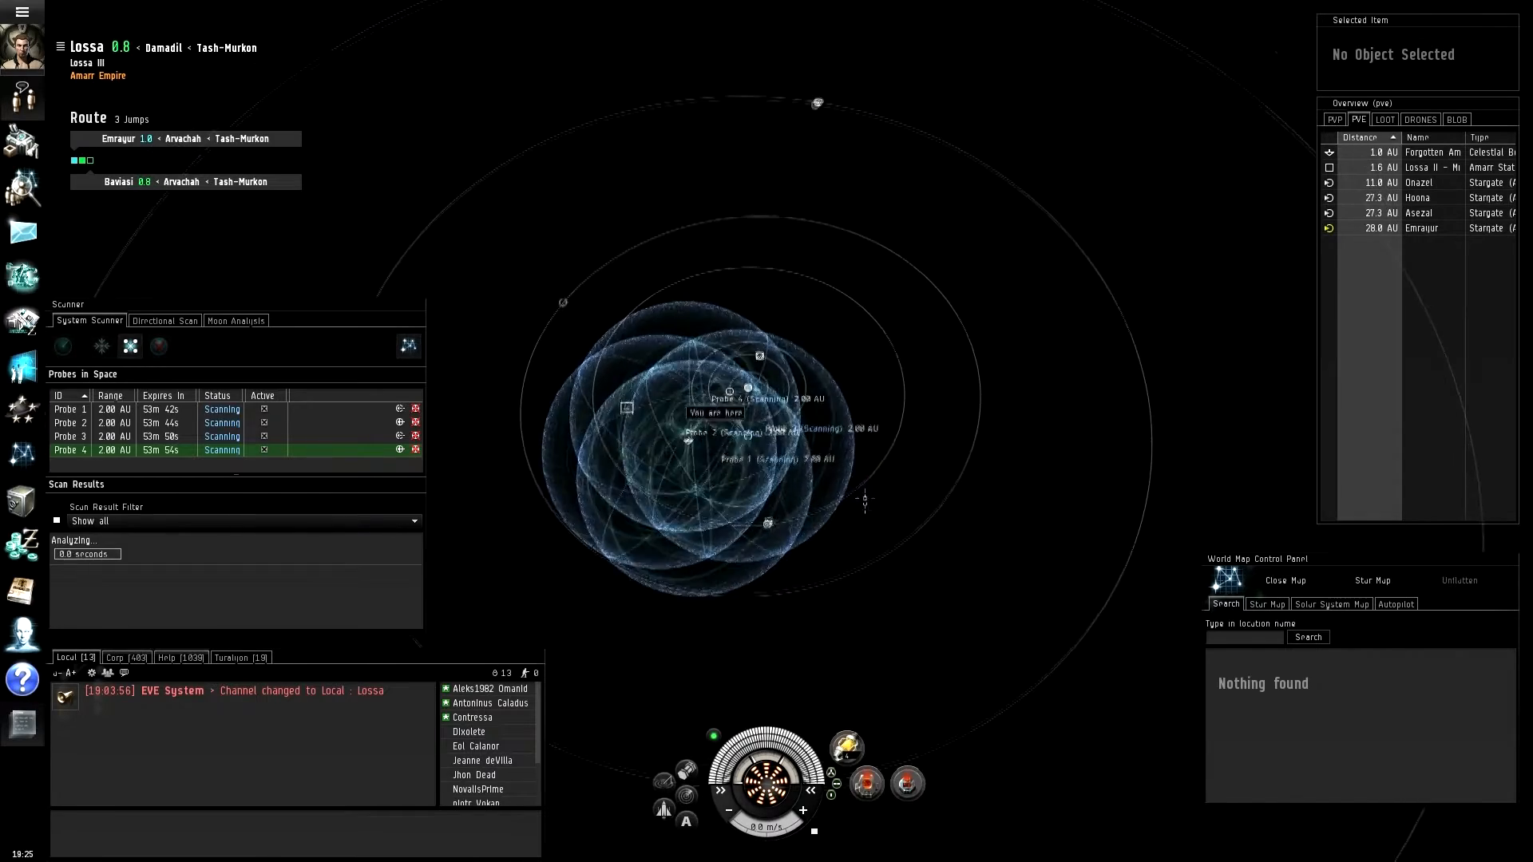
Step: Rescan with the four probes tightened to a 1.00 AU range
{"action": "left_click", "coordinate": [62, 345]}
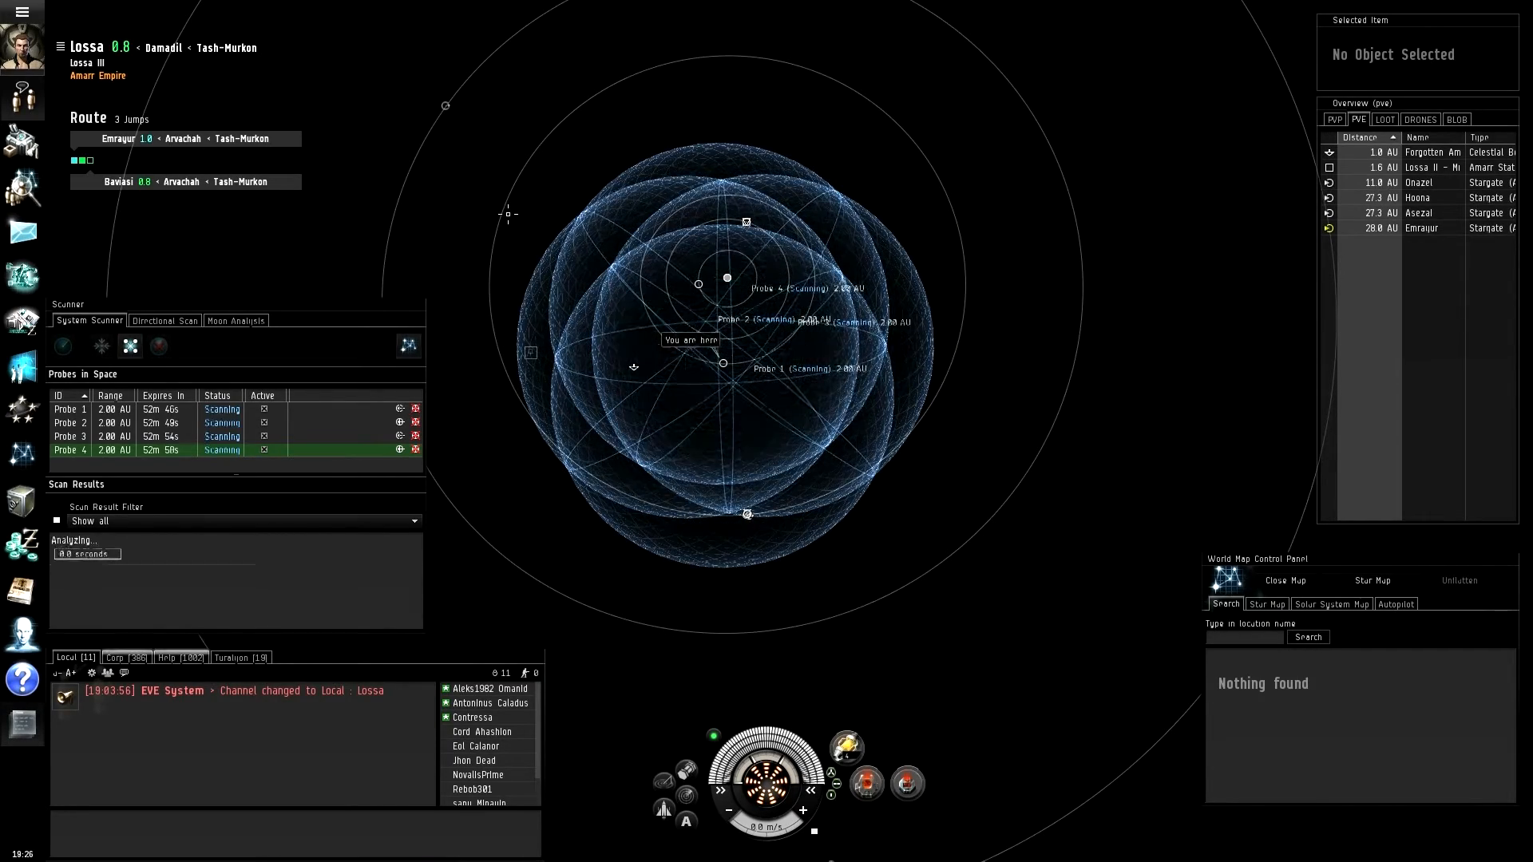
{"action": "left_click", "coordinate": [61, 345]}
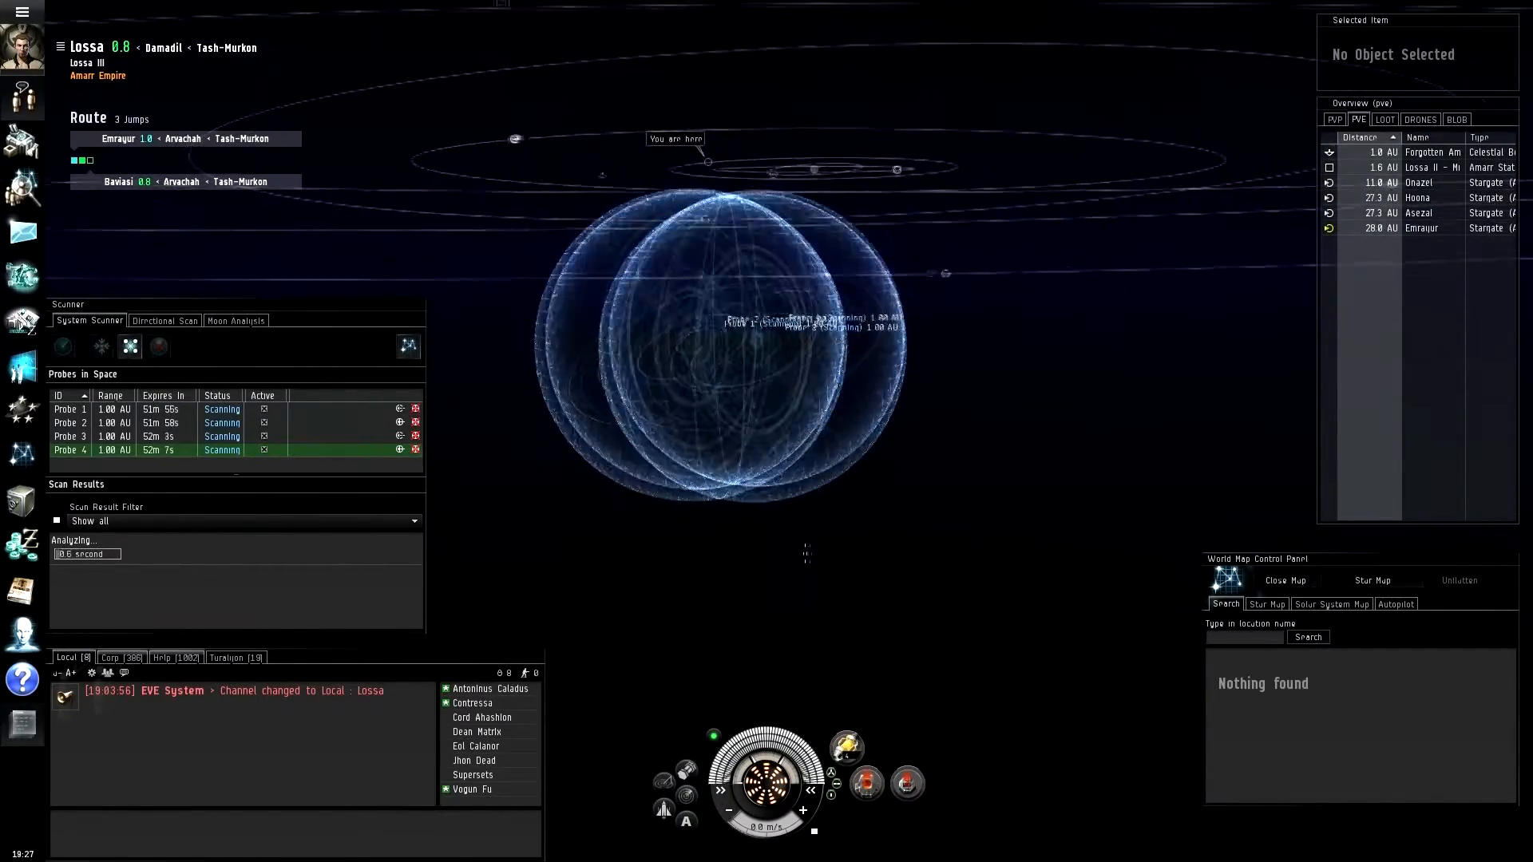
Step: Analyze at 0.50 AU, raising DYJ-945 to 91.75% as a Rogue Drone site
{"action": "left_click", "coordinate": [62, 345]}
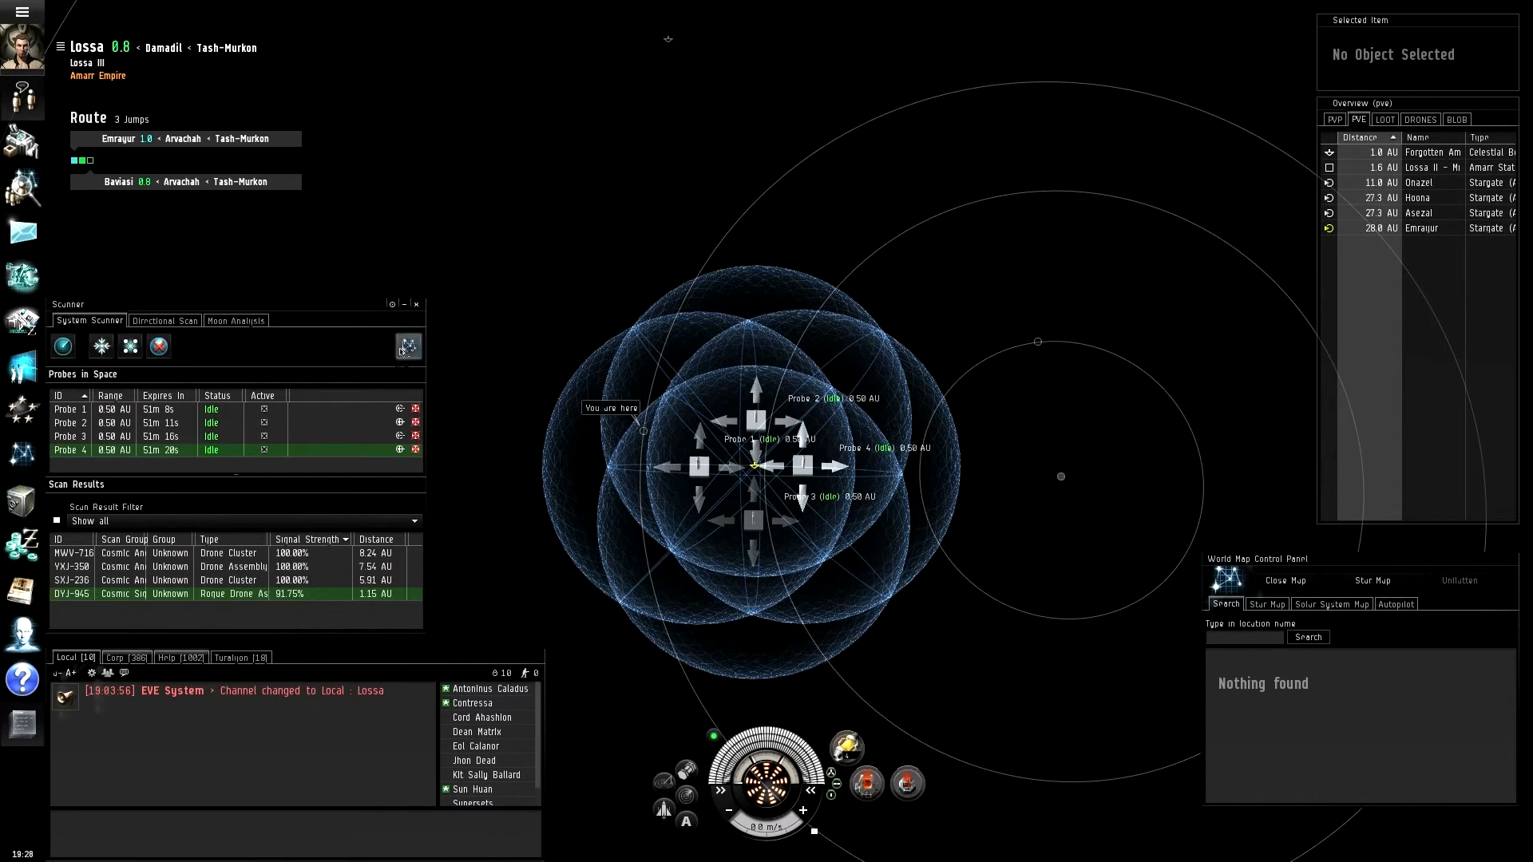
{"action": "mouse_move", "coordinate": [62, 345]}
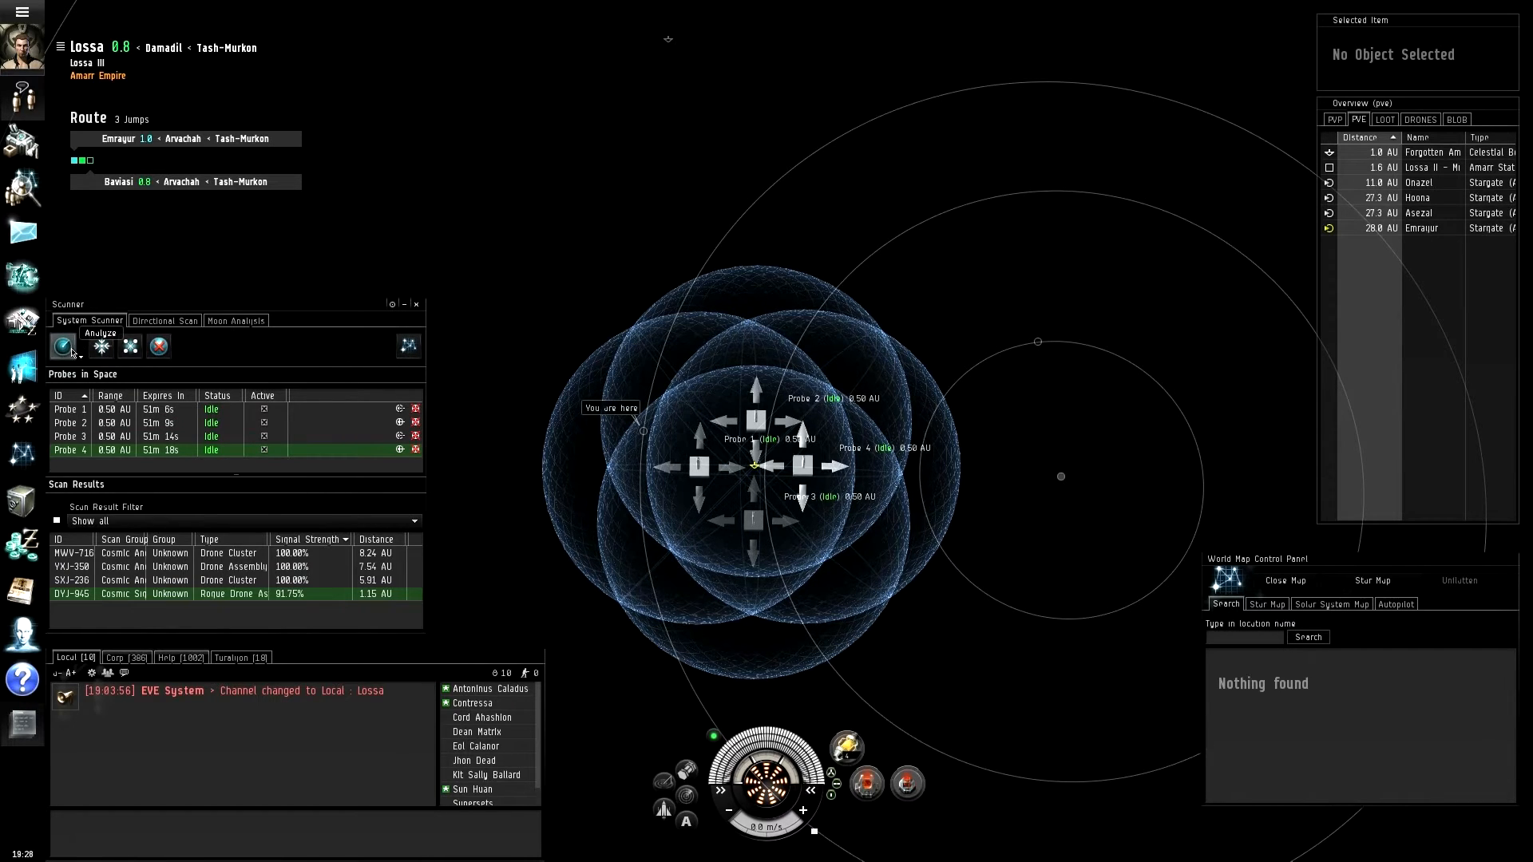
Step: Run another 0.5 AU scan so DYJ-945 reaches 100% signal strength
{"action": "left_click", "coordinate": [63, 345]}
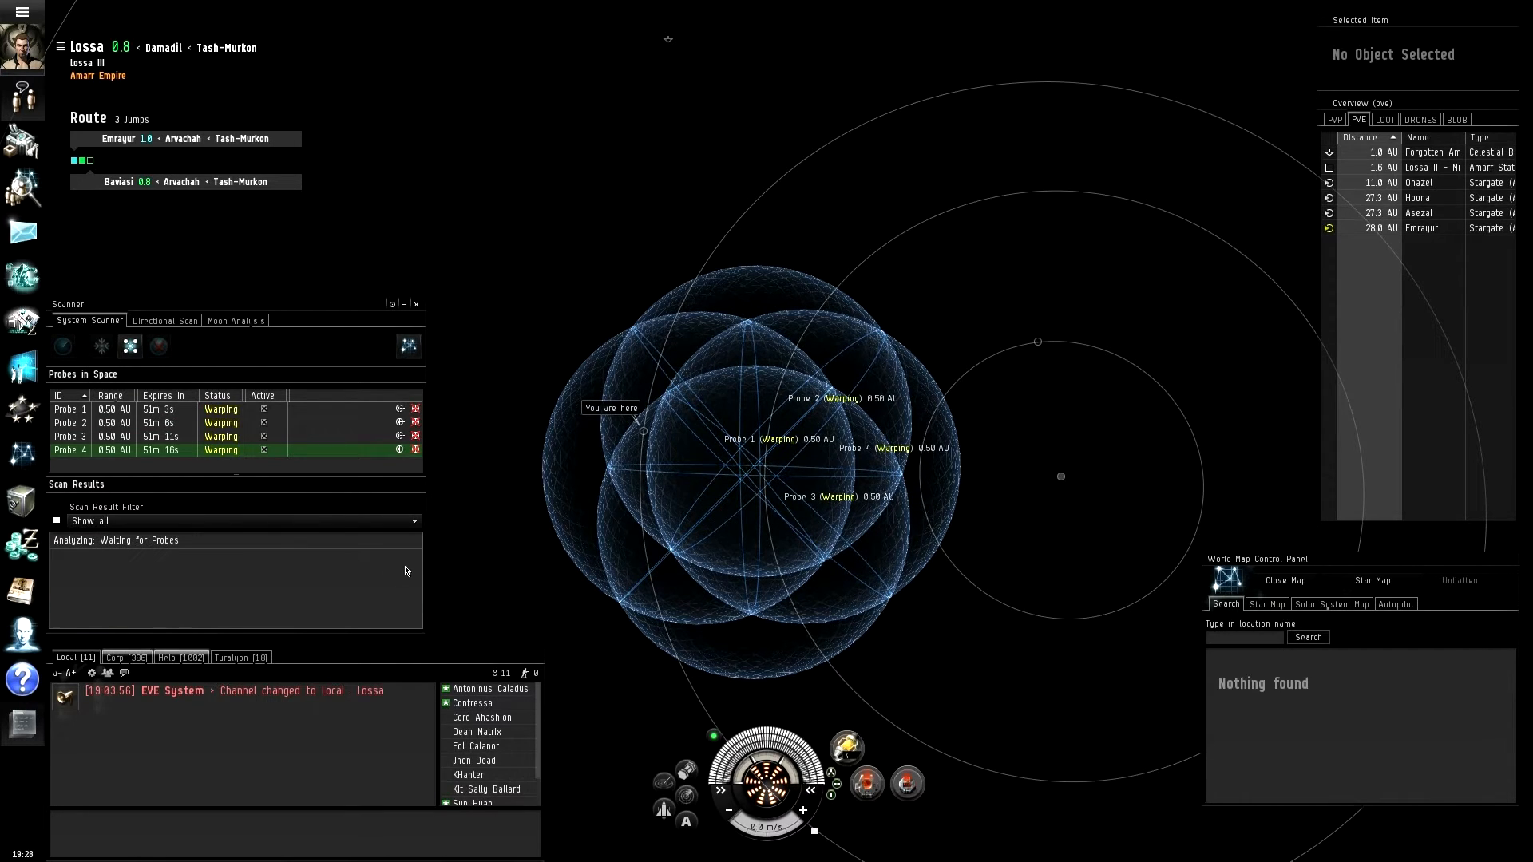
{"action": "mouse_move", "coordinate": [418, 632]}
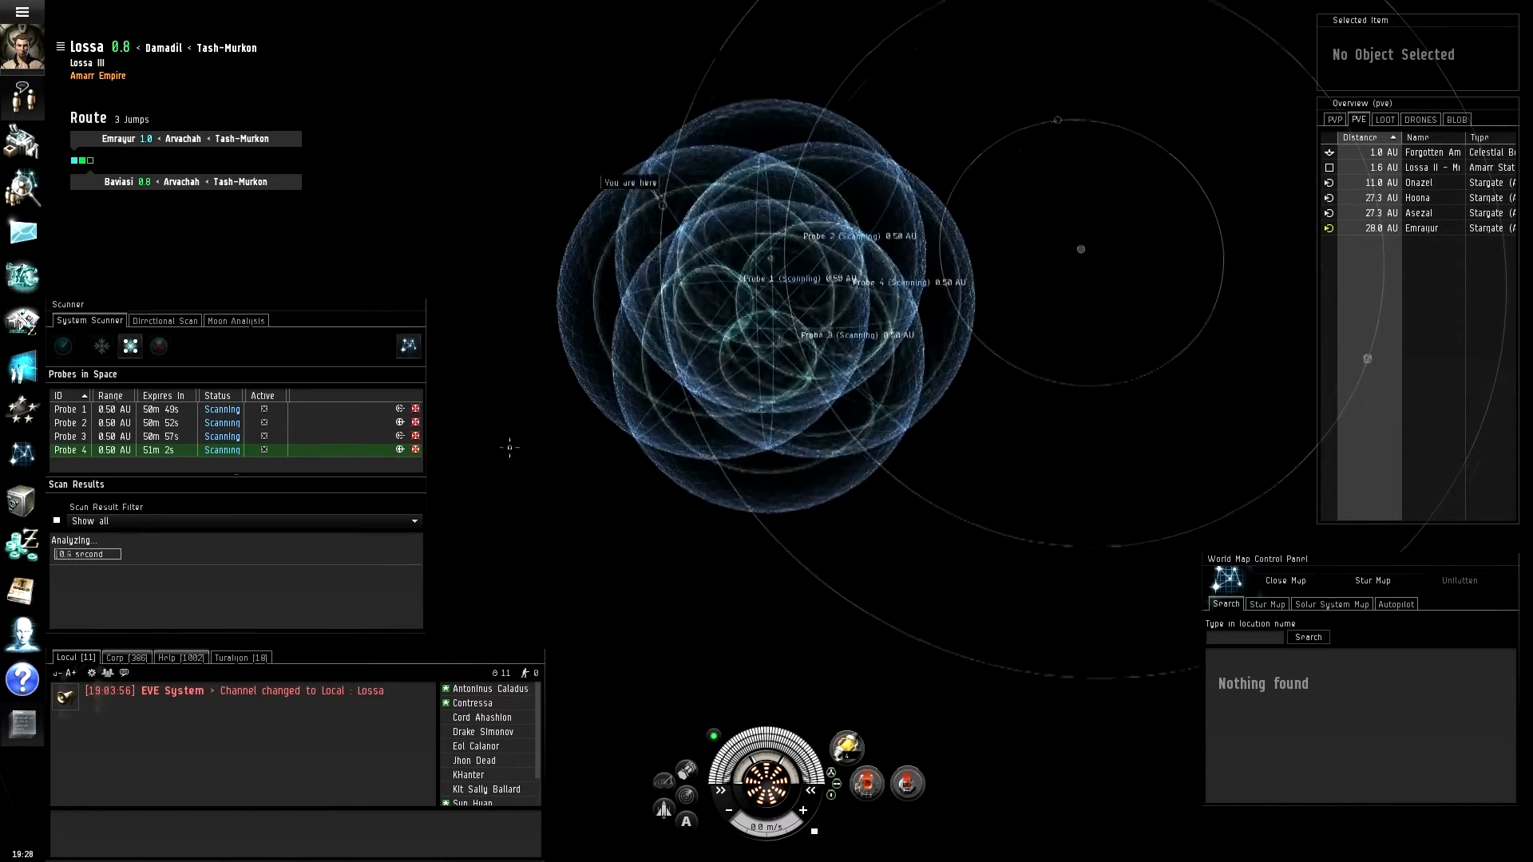
{"action": "left_click", "coordinate": [62, 345]}
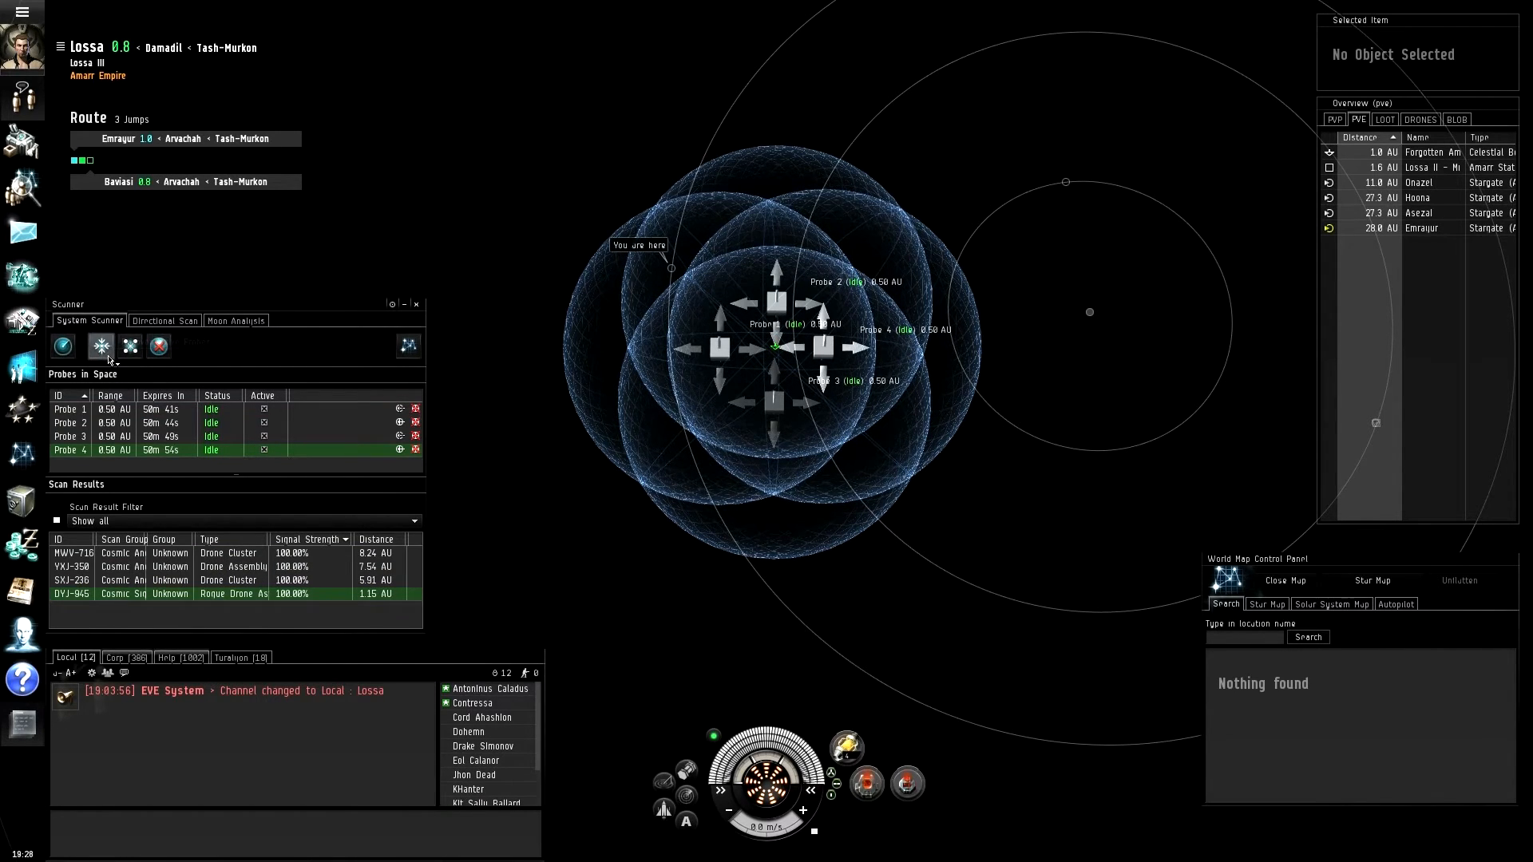
Step: Recover all probes and review the Astrometric Pinpointing skillbook's info in the cargo hold
{"action": "left_click", "coordinate": [61, 345]}
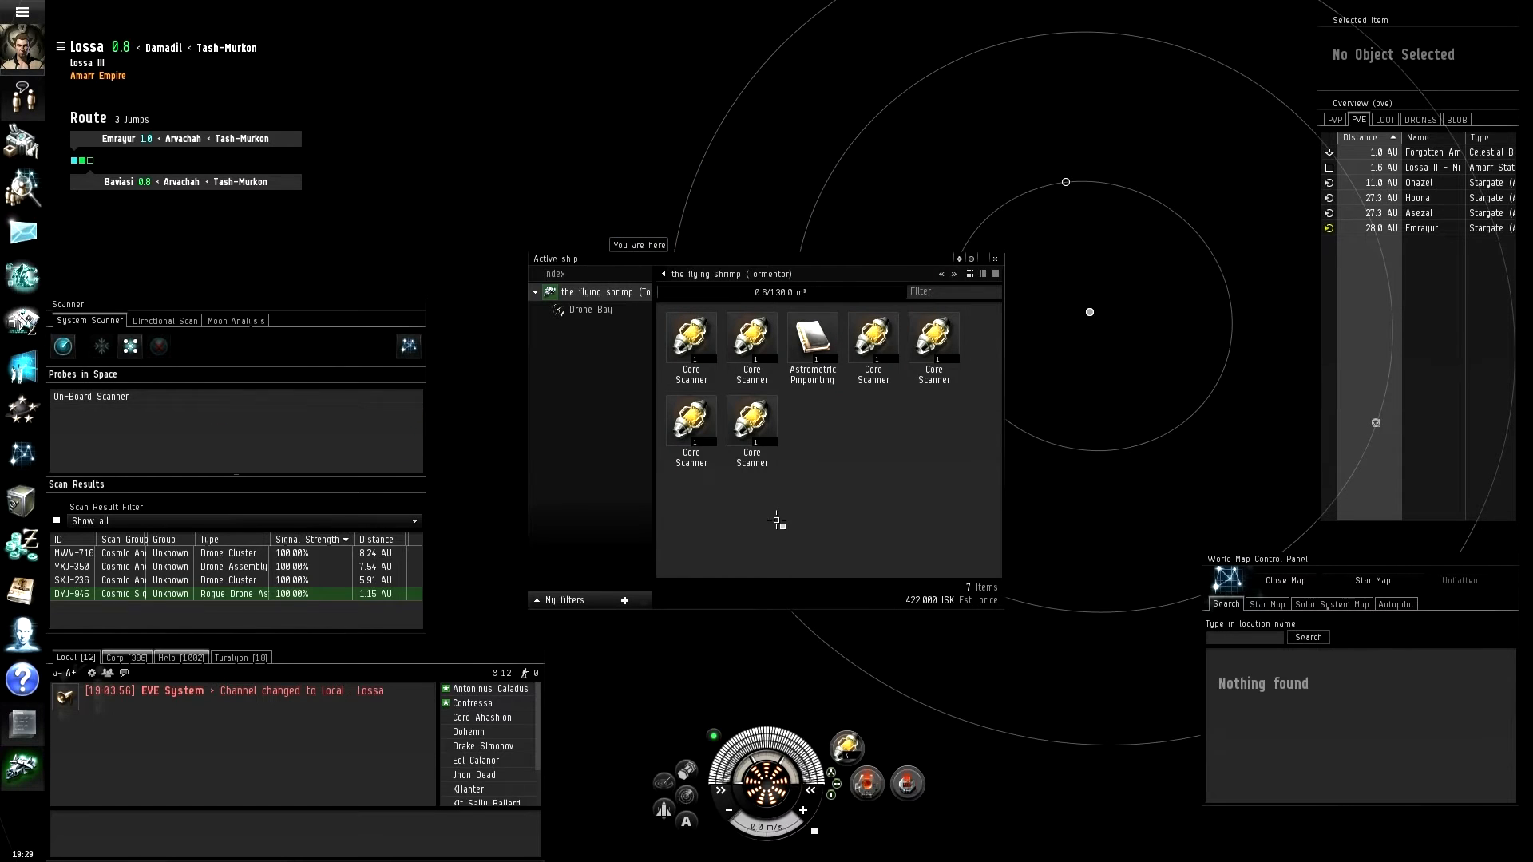
{"action": "mouse_move", "coordinate": [812, 337]}
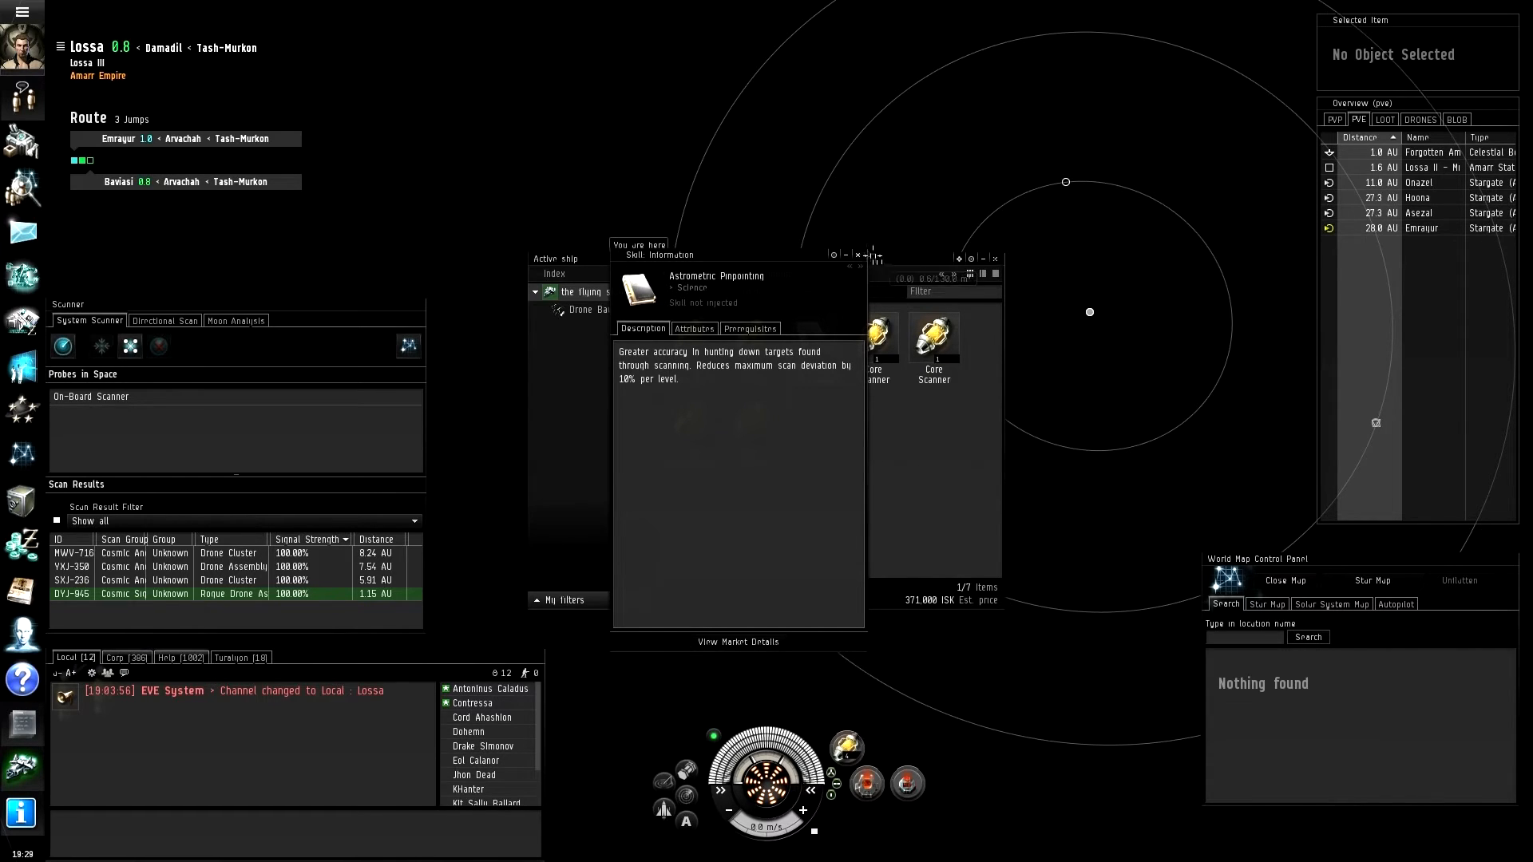
{"action": "left_click", "coordinate": [995, 259]}
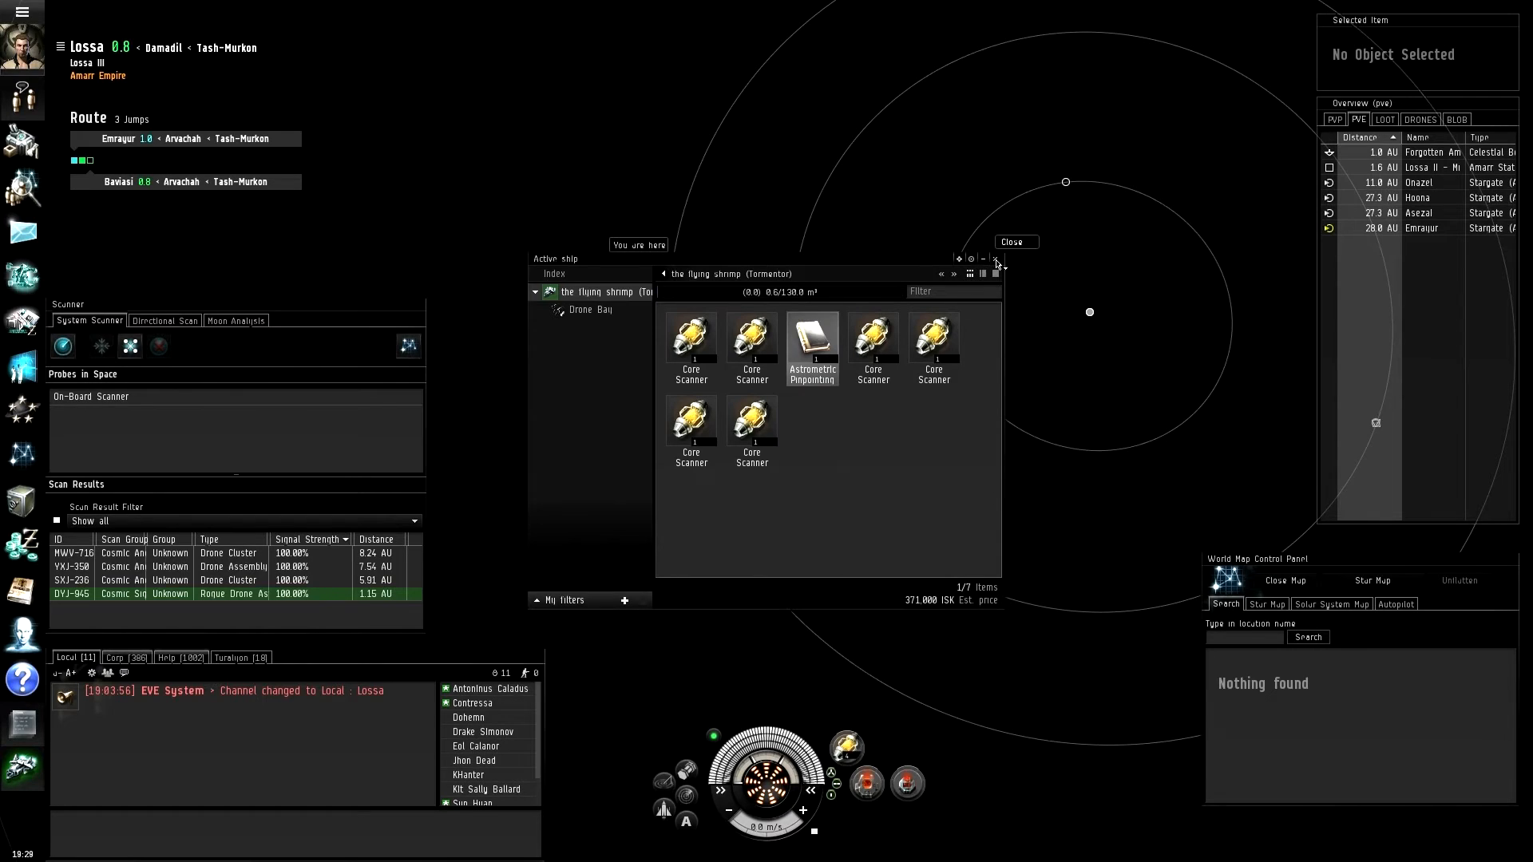
{"action": "right_click", "coordinate": [813, 337]}
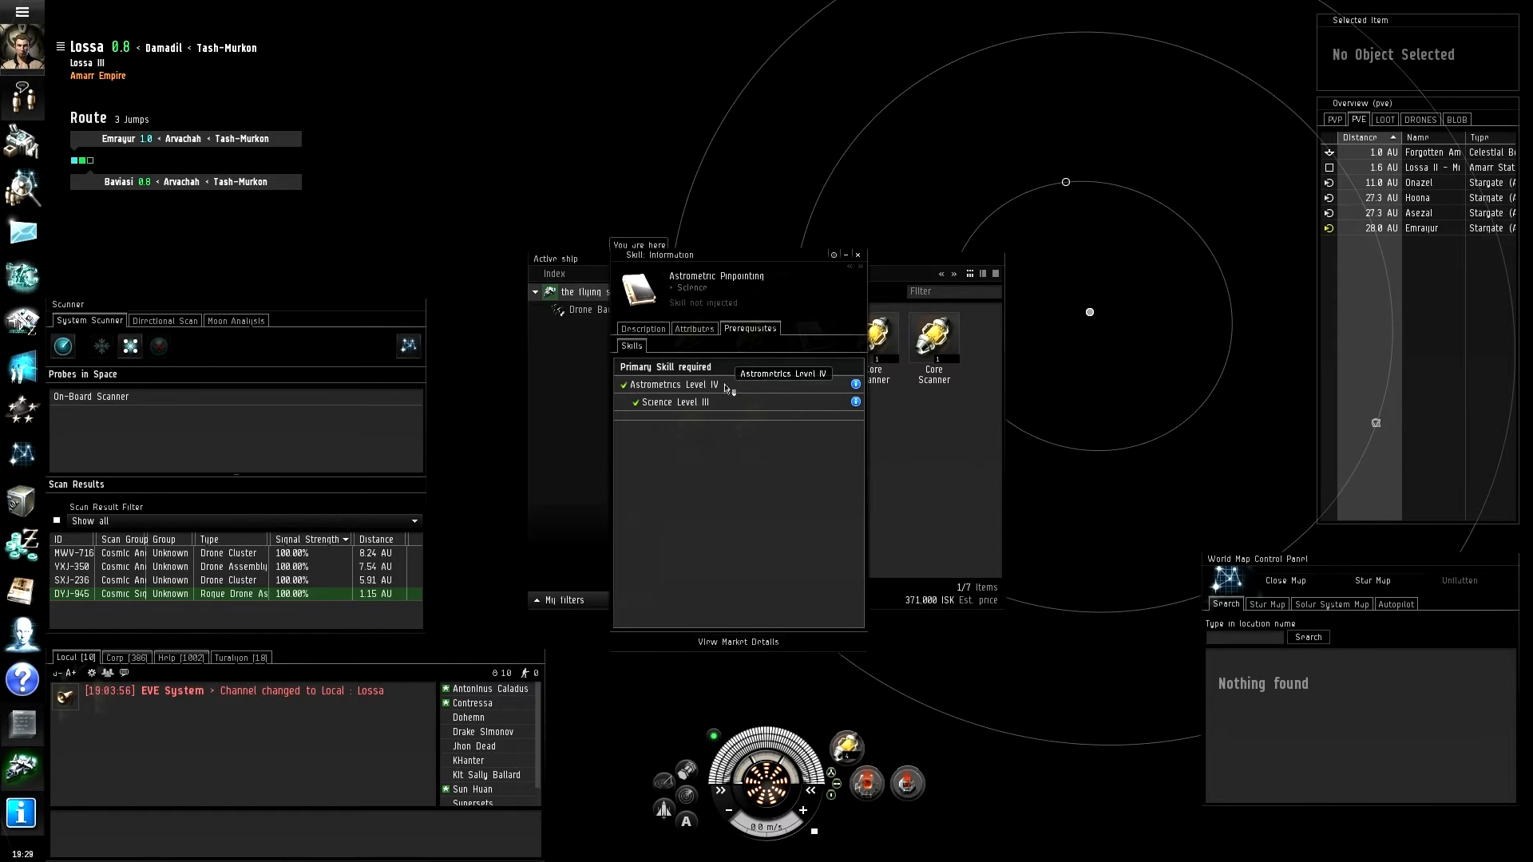
{"action": "left_click", "coordinate": [858, 256]}
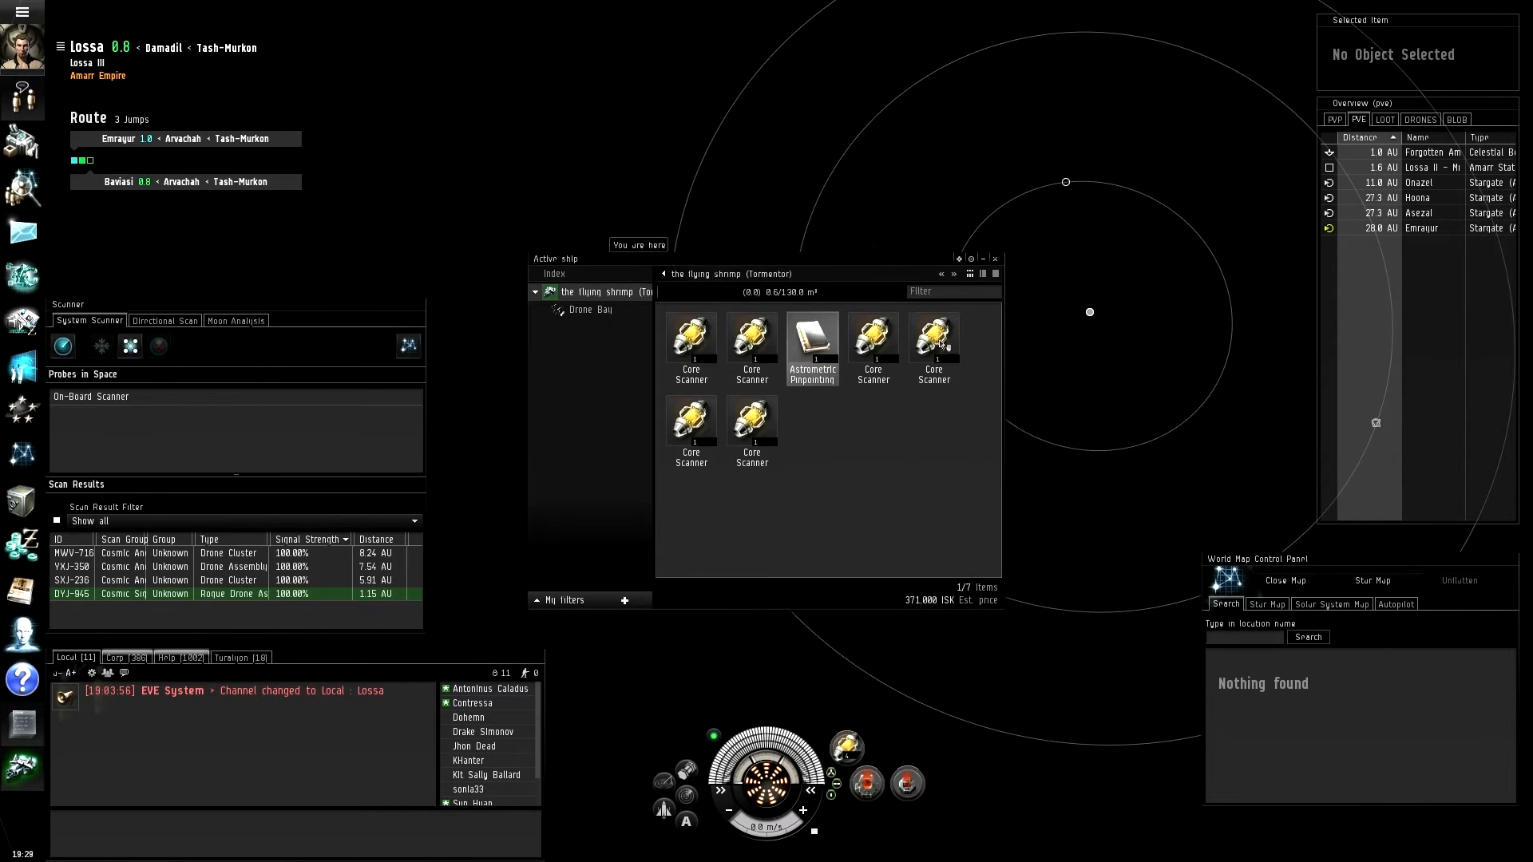
Step: Warp to within 100 km of DYJ-945 and dismiss the site's database popup
{"action": "left_click", "coordinate": [994, 258]}
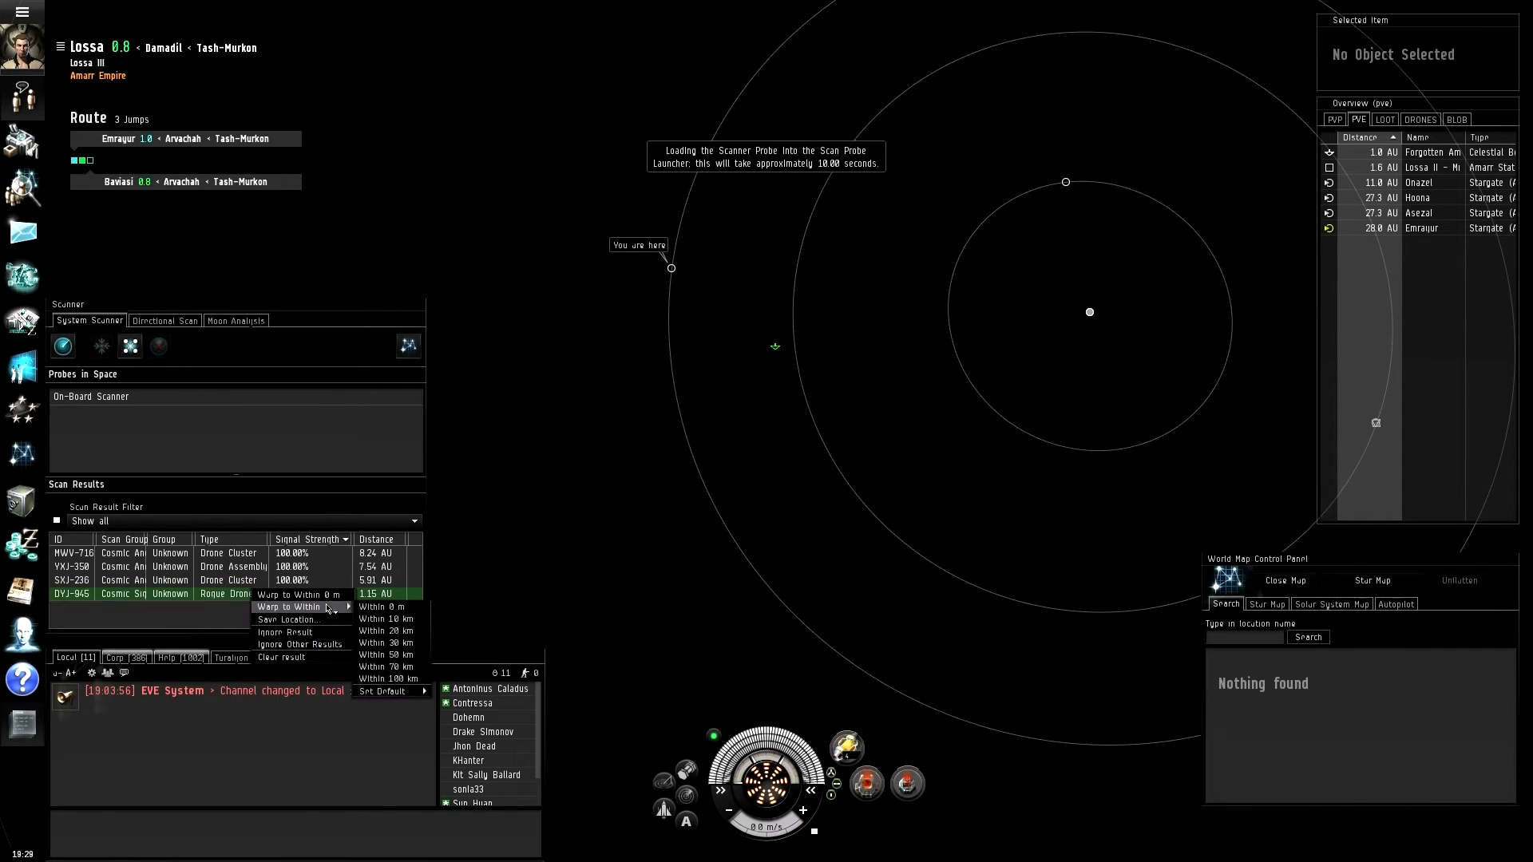
{"action": "mouse_move", "coordinate": [386, 679]}
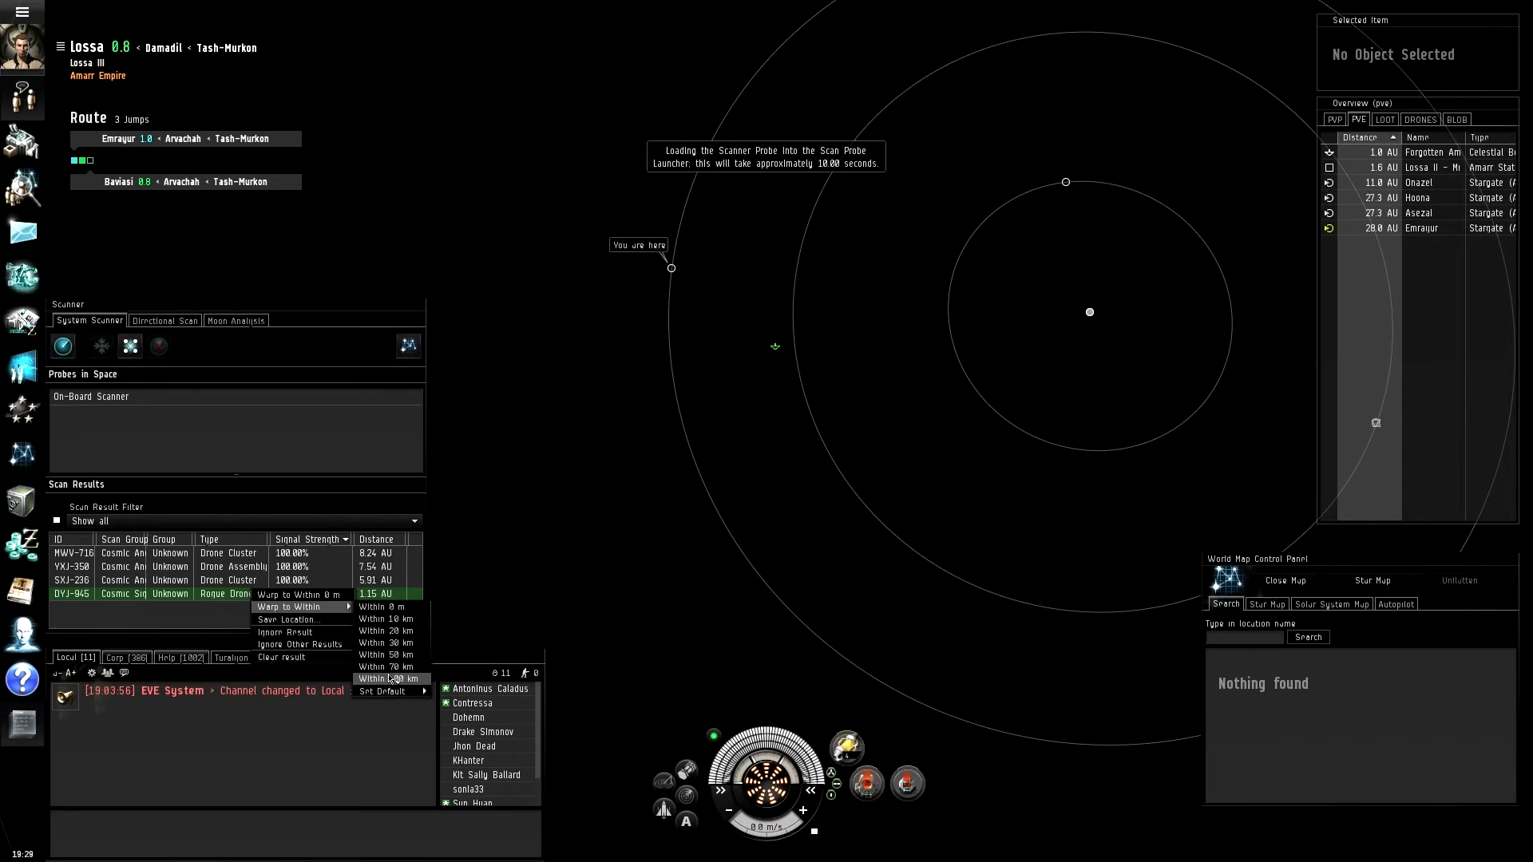
{"action": "left_click", "coordinate": [384, 666]}
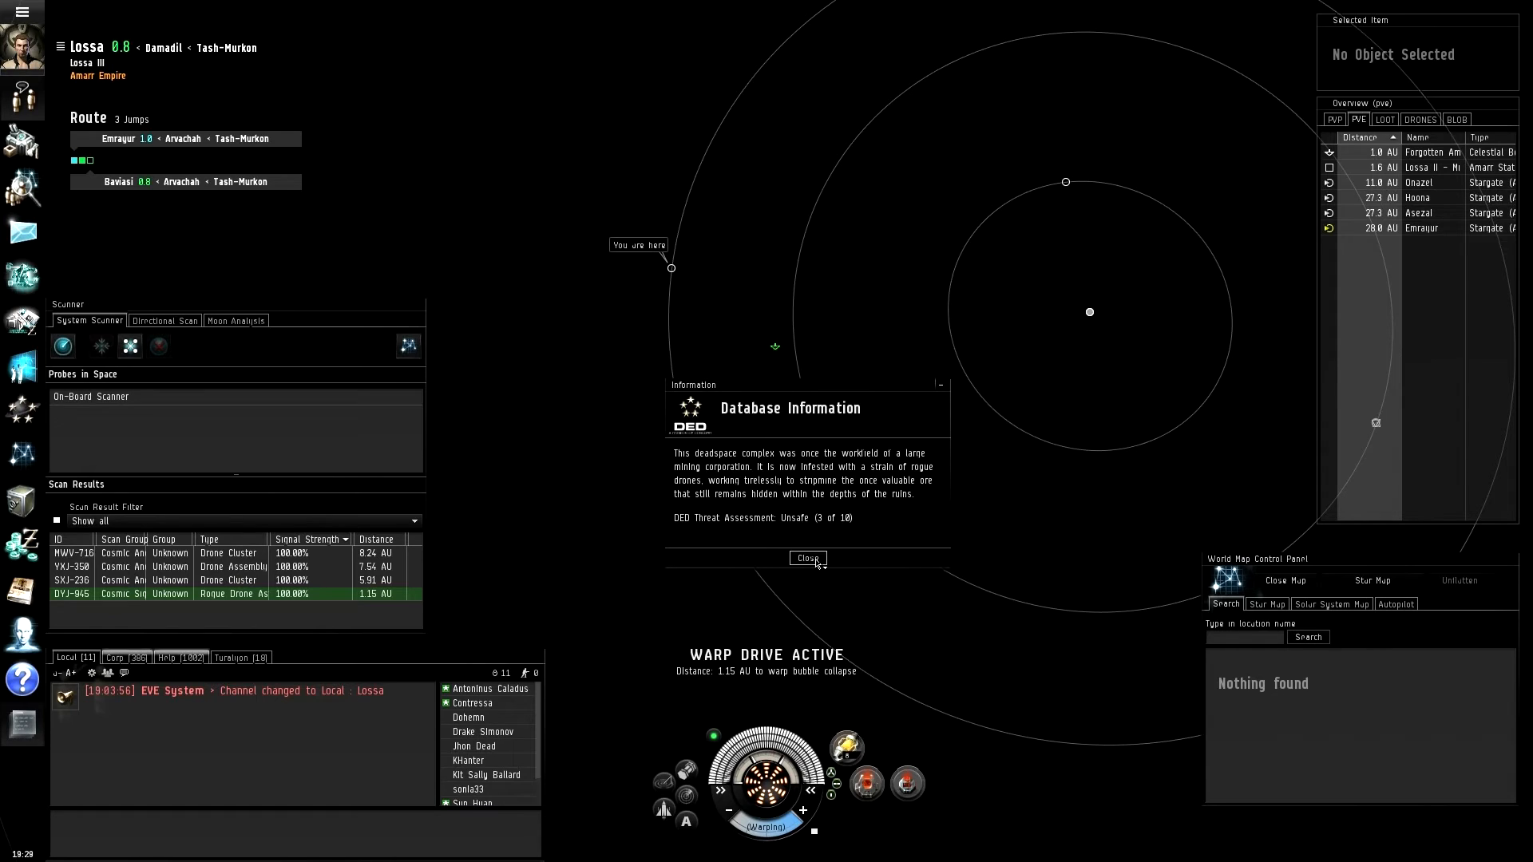
{"action": "left_click", "coordinate": [807, 558]}
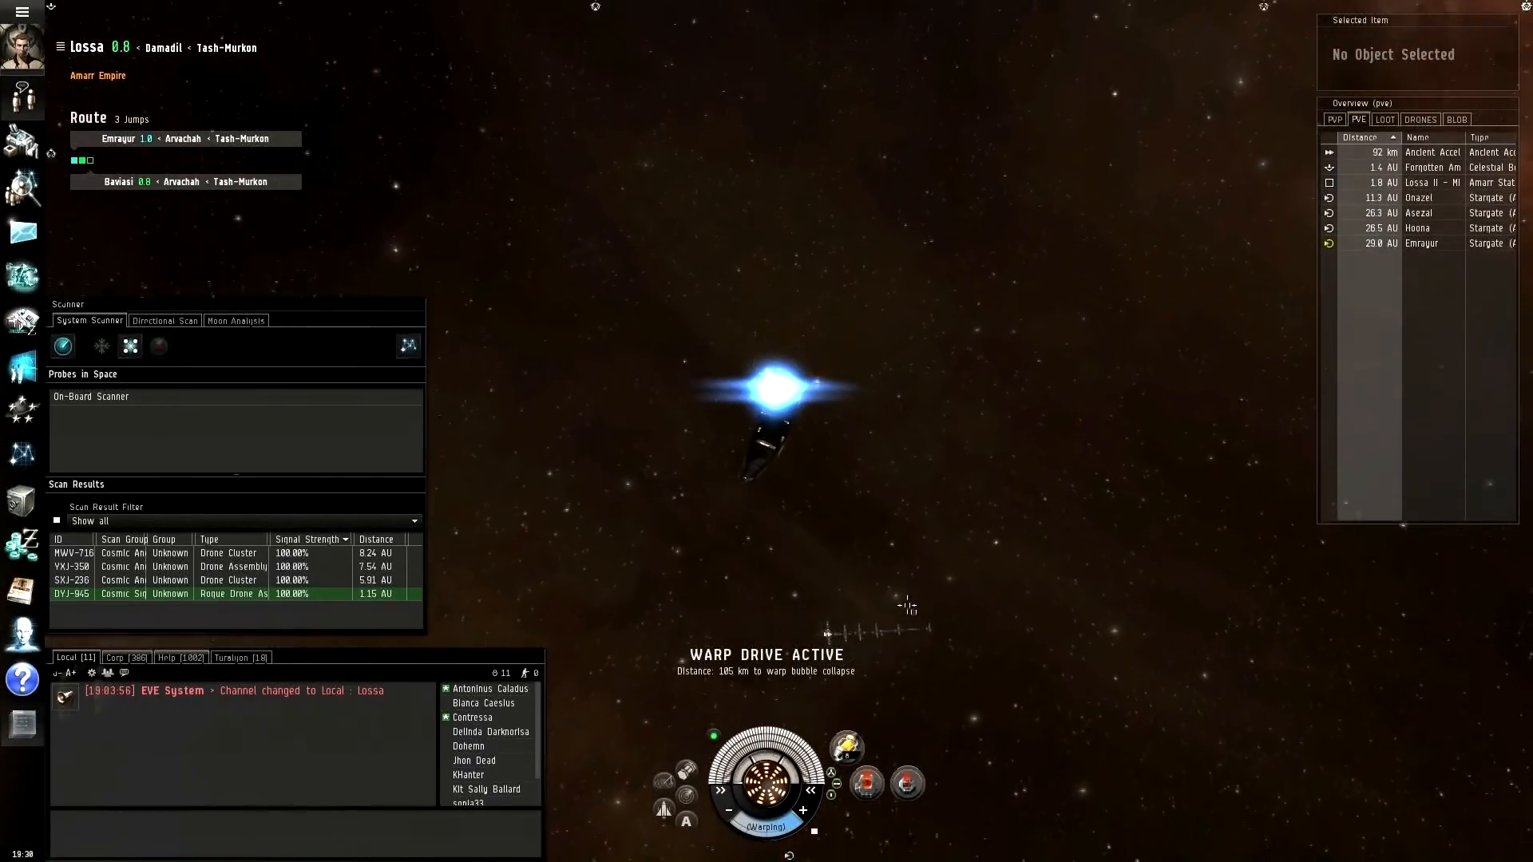
Step: Select the Ancient Acceleration Gate, about 89 km away, in the Overview
{"action": "left_click", "coordinate": [1432, 153]}
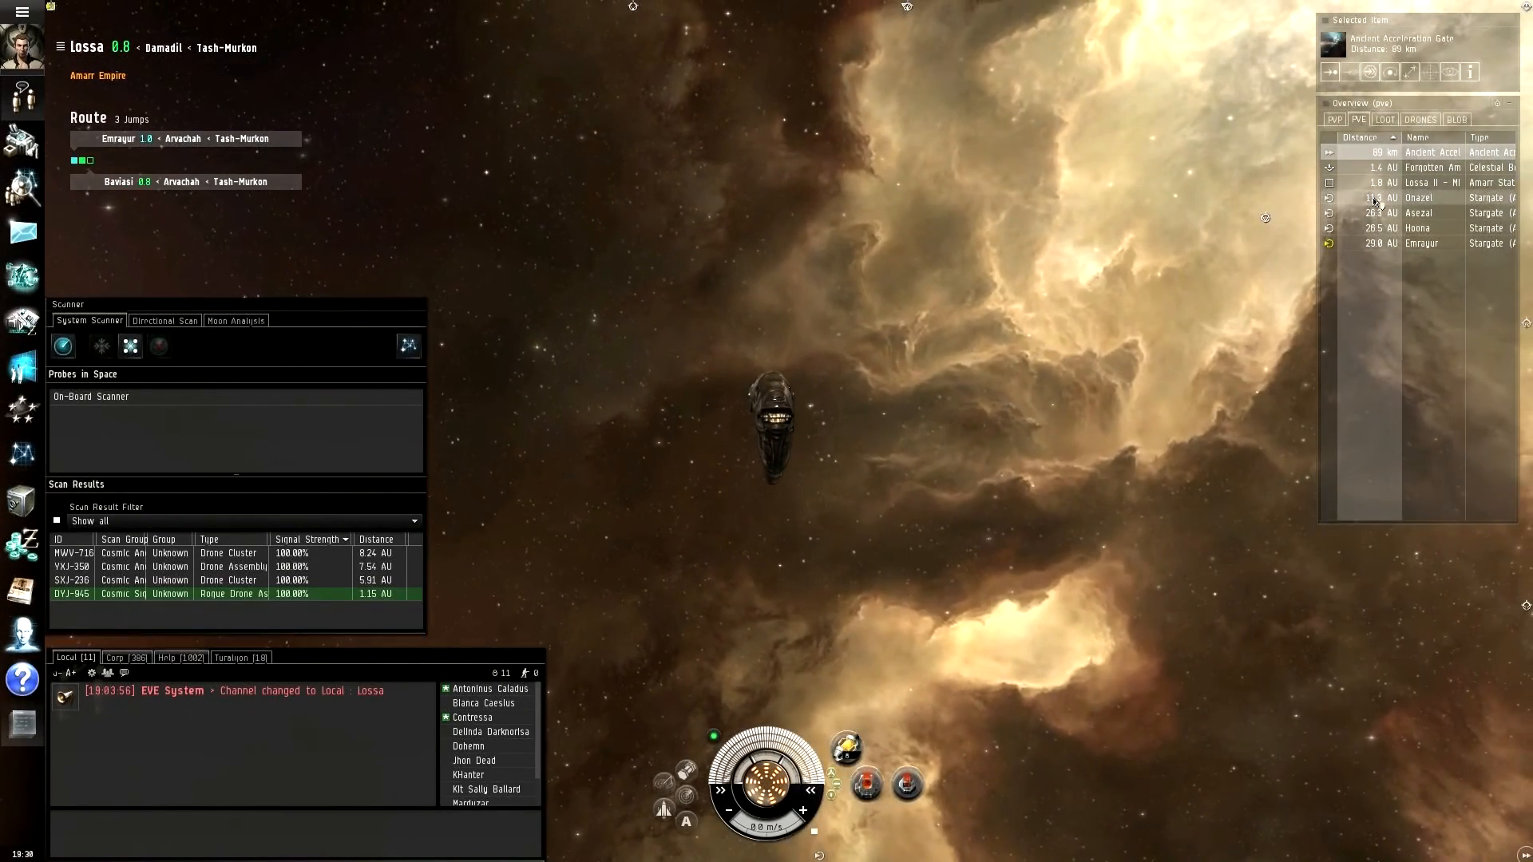
{"action": "left_click", "coordinate": [1430, 183]}
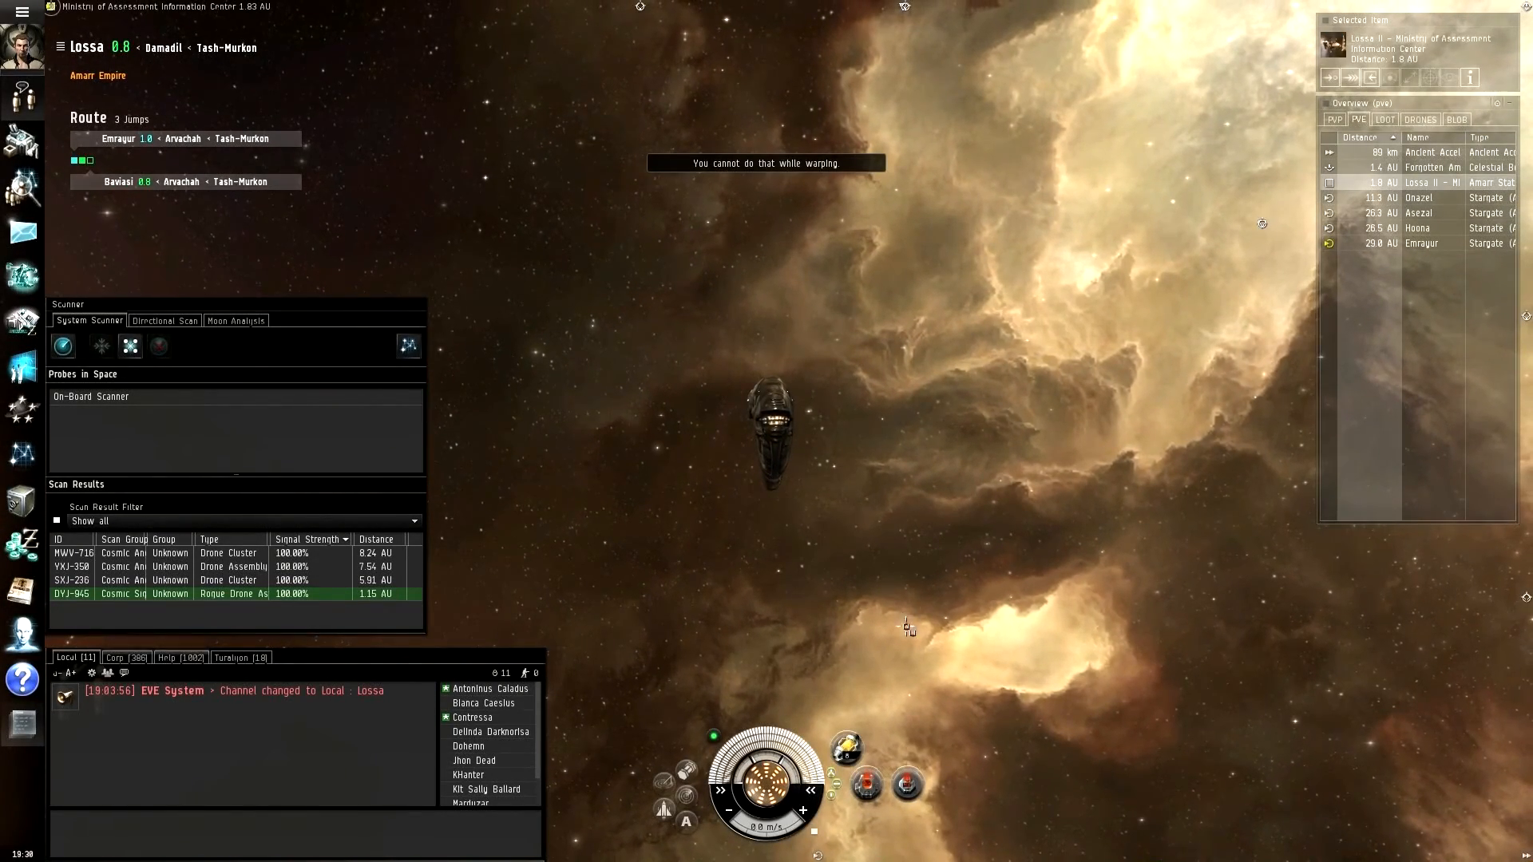